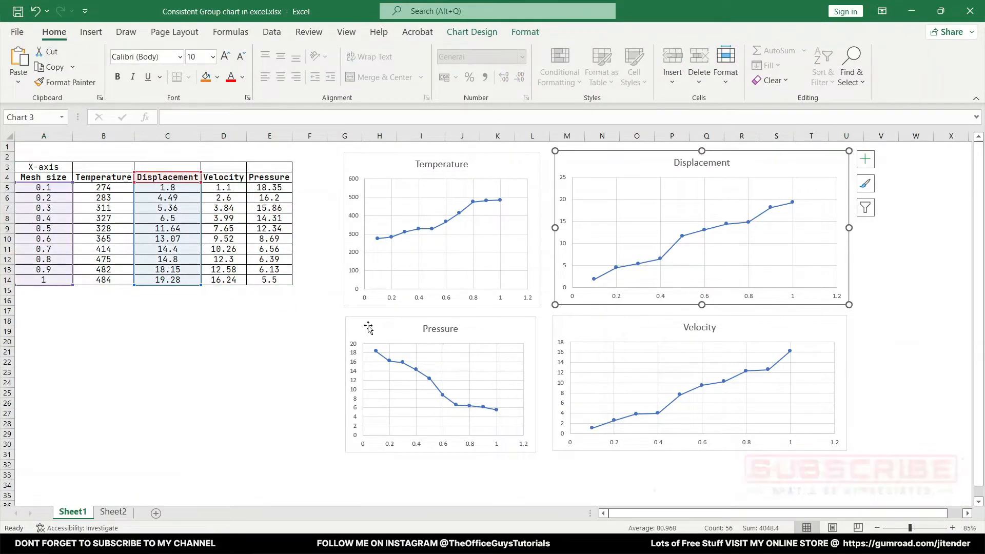
mouse_move(602, 324)
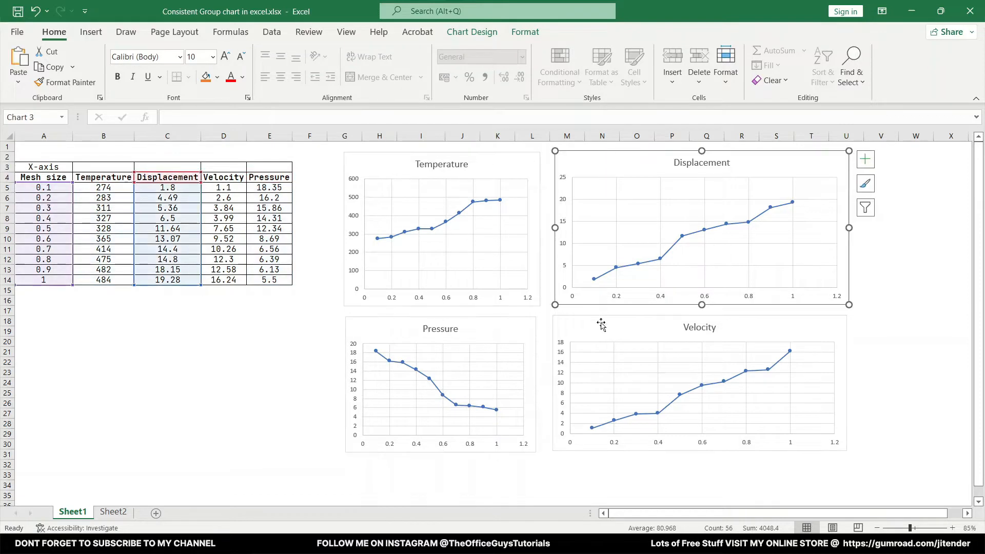
Flip between Sheet1's data and Sheet2's finished charts labelled (a) to (d).
left_click(113, 511)
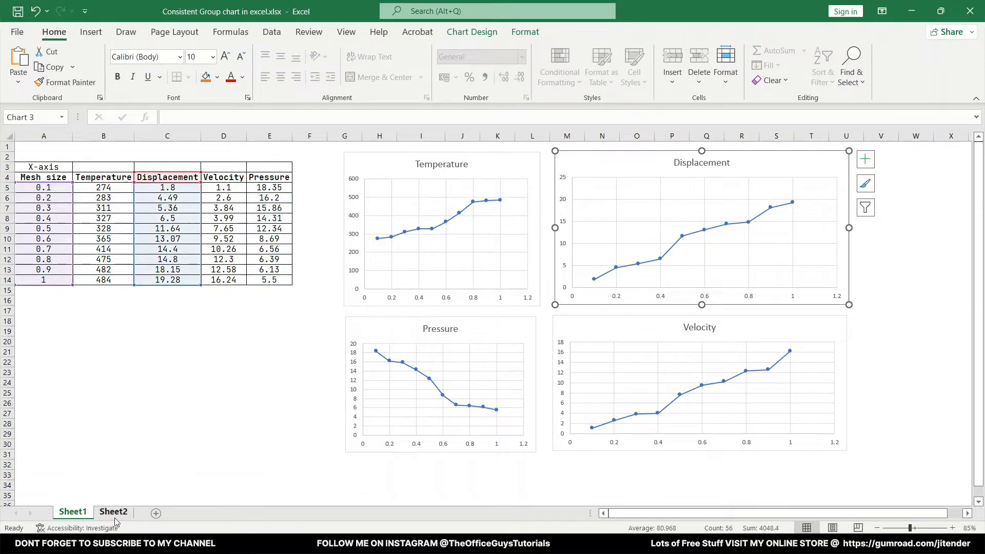
left_click(71, 511)
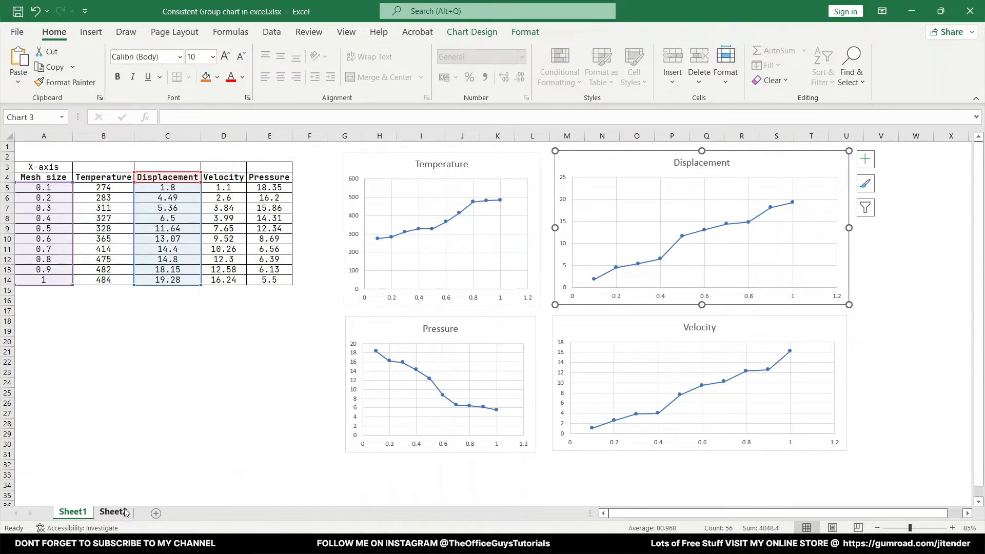
left_click(113, 511)
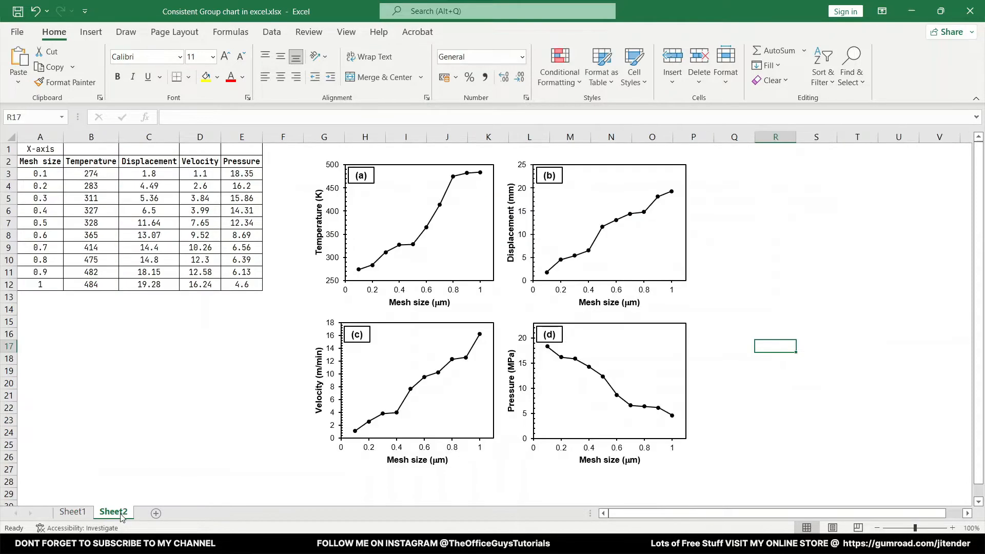
mouse_move(788, 420)
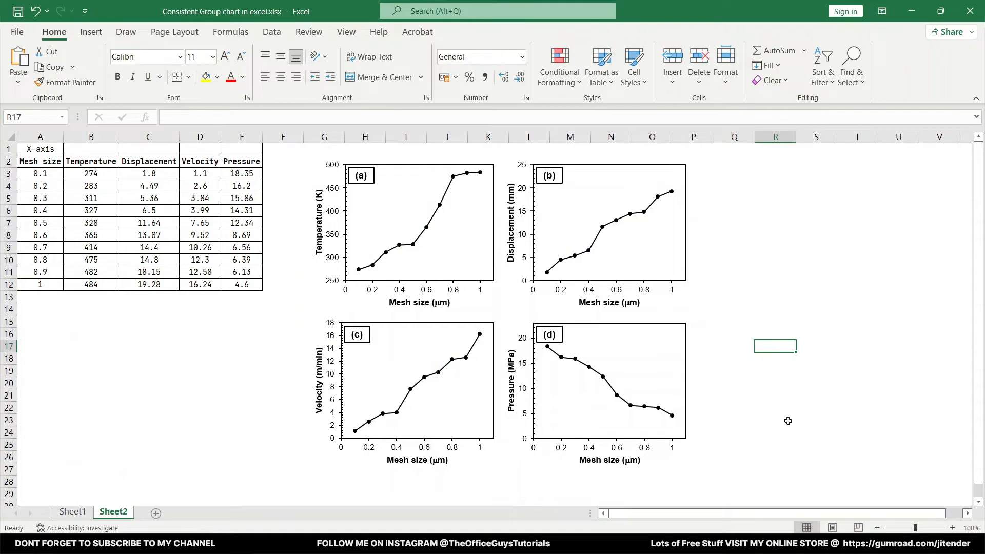
mouse_move(903, 337)
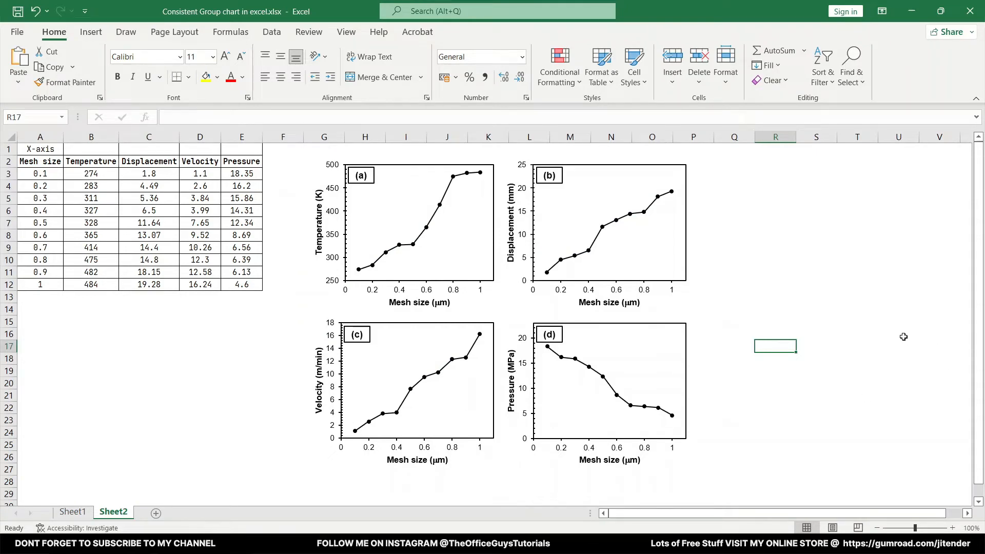
mouse_move(347, 427)
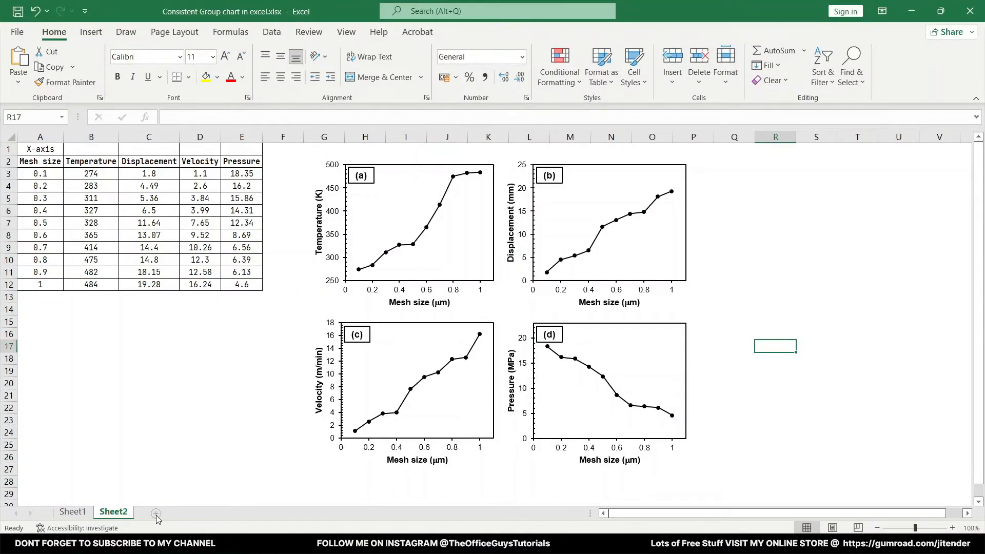
Paste Sheet1's A3:E14 data table into new Sheet3 and select the Mesh size and Temperature columns.
left_click(156, 515)
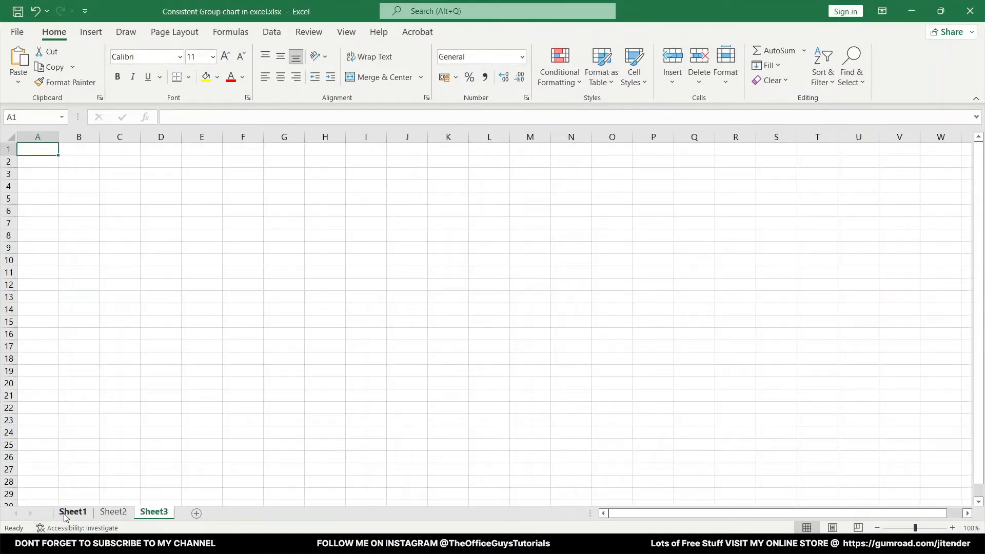
left_click(71, 511)
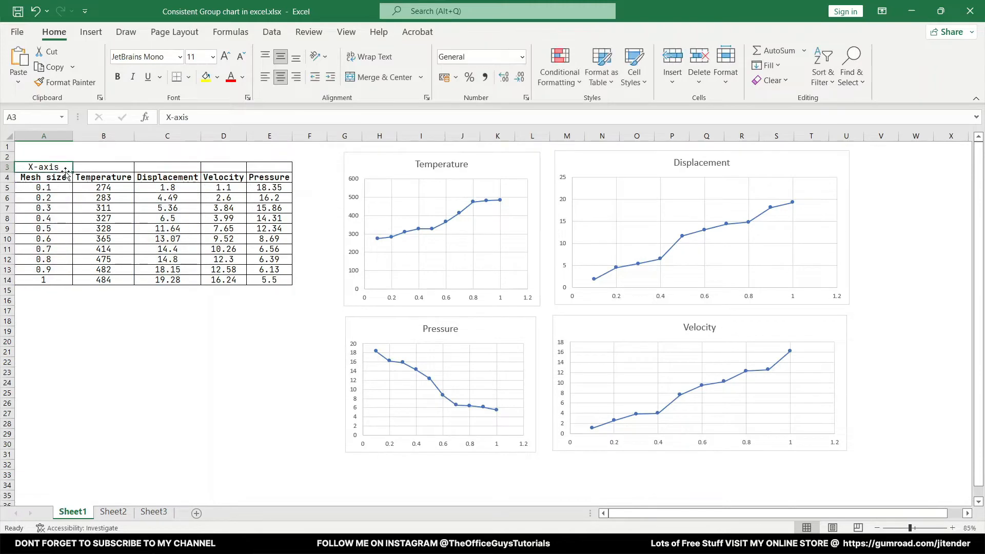
left_click_drag(43, 166, 270, 279)
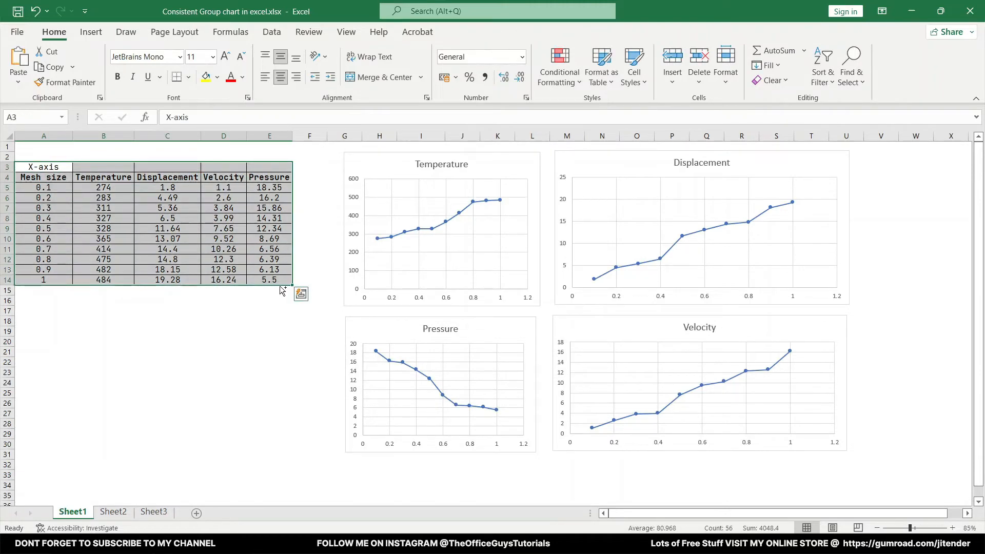
left_click(153, 511)
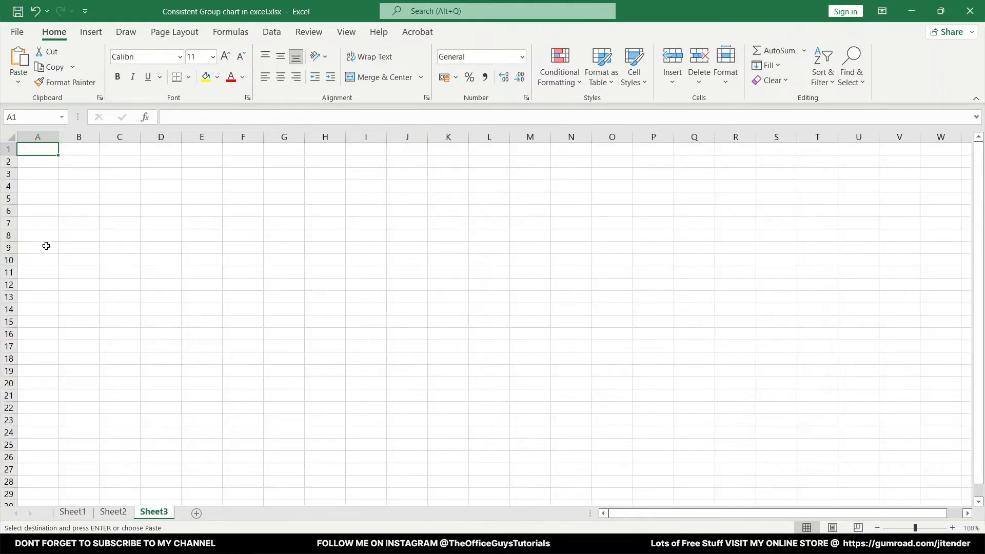
key("ctrl+v")
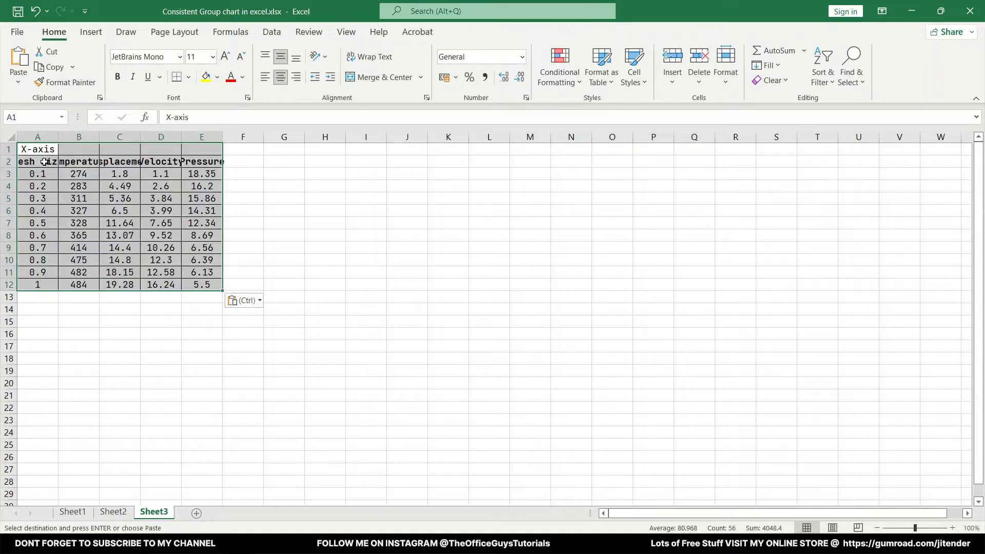
left_click_drag(221, 136, 248, 137)
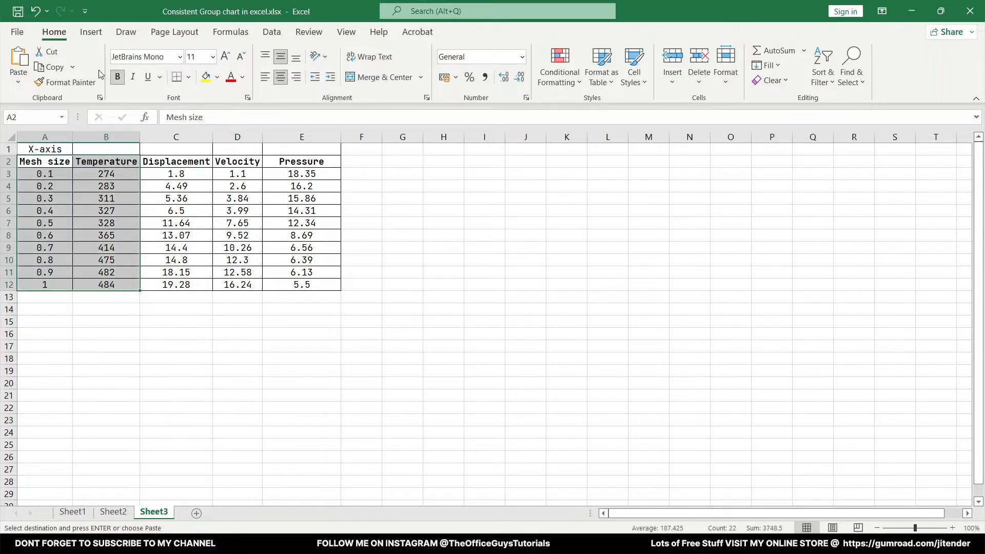
Insert a recommended Scatter chart of Temperature against Mesh size beside the table.
left_click(90, 31)
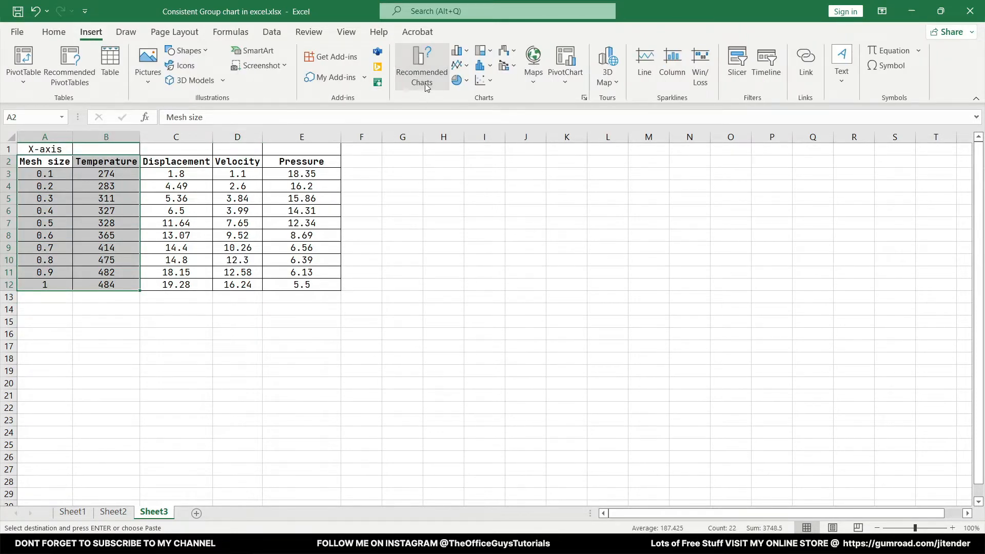
left_click(422, 66)
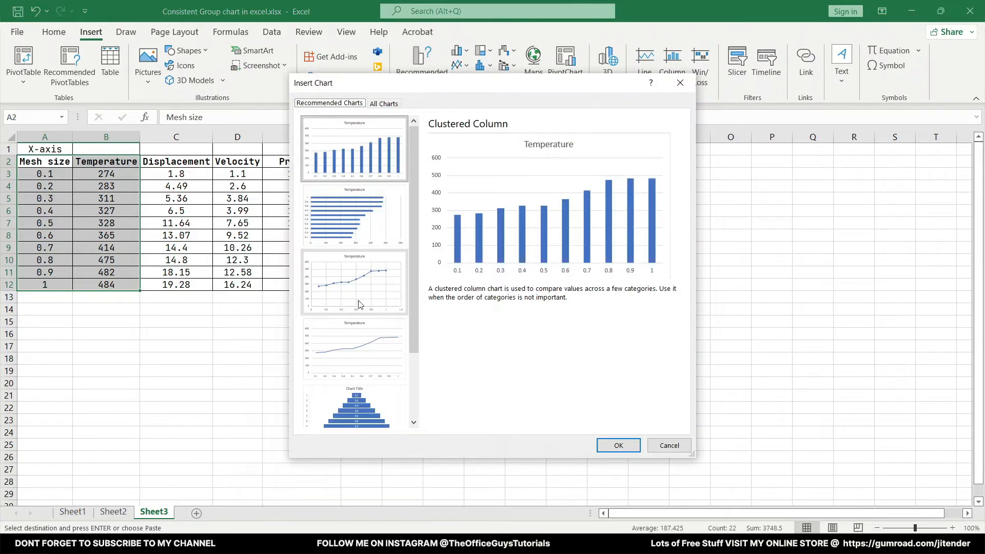
left_click(354, 283)
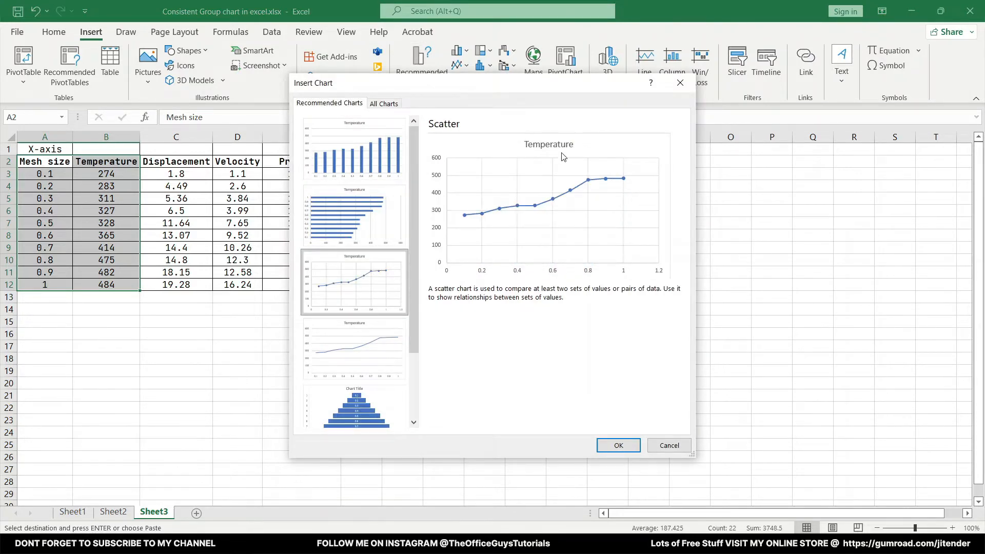
left_click(616, 444)
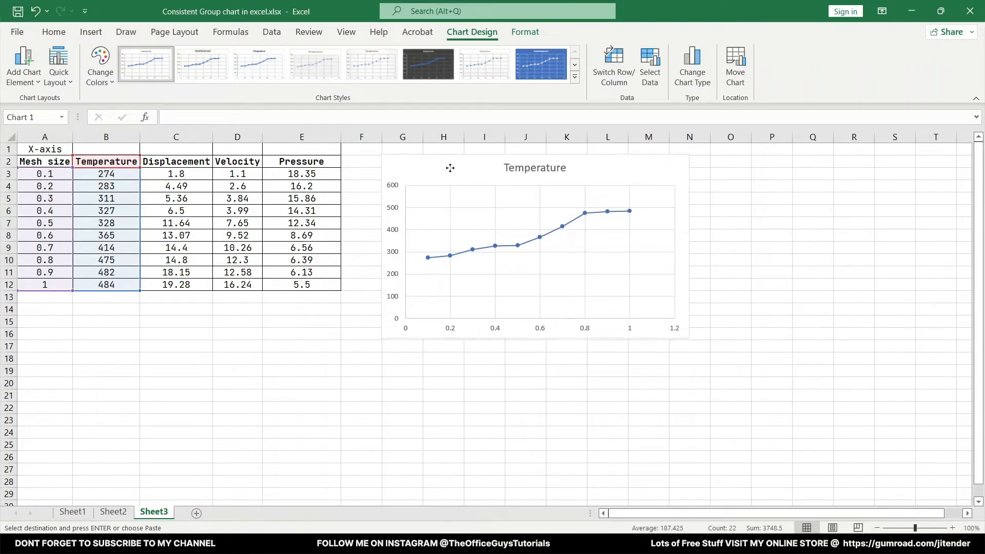
left_click(451, 169)
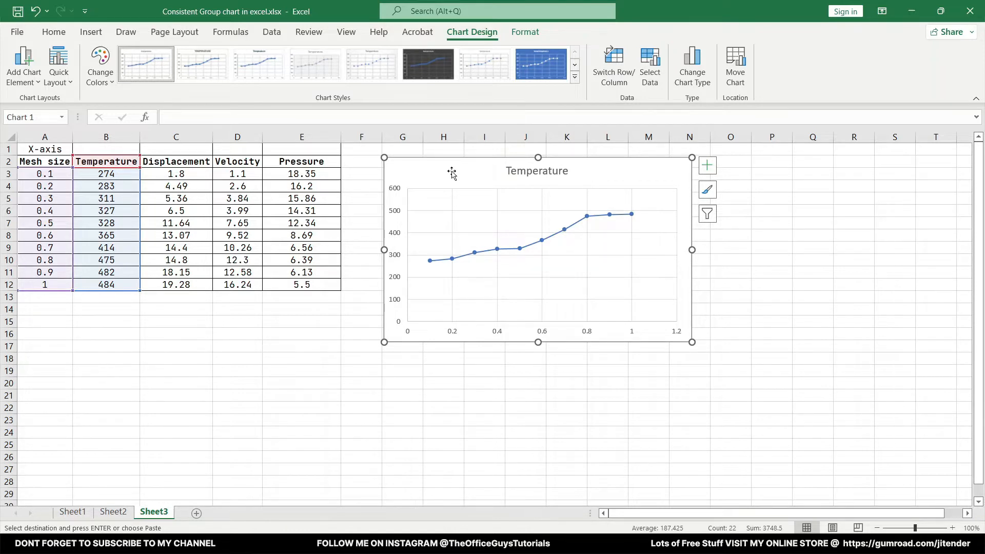
left_click(537, 170)
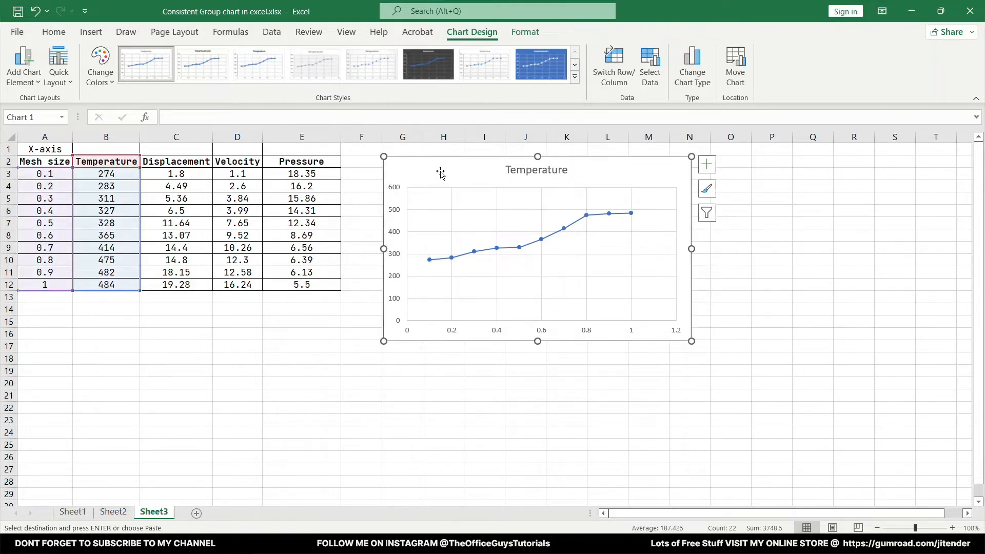
Set the chart text font to Arial and remove the chart title.
left_click(53, 32)
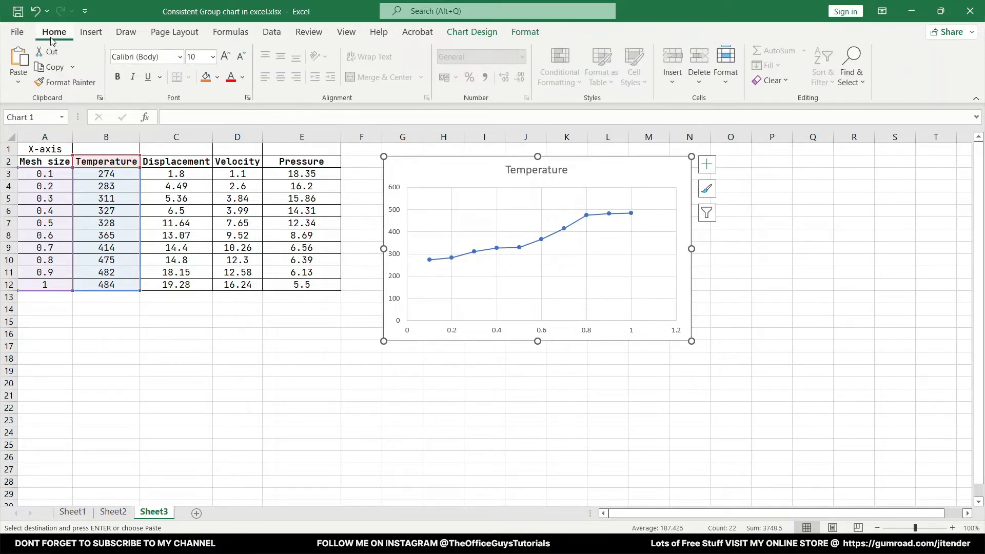
left_click(142, 56)
type("Arial")
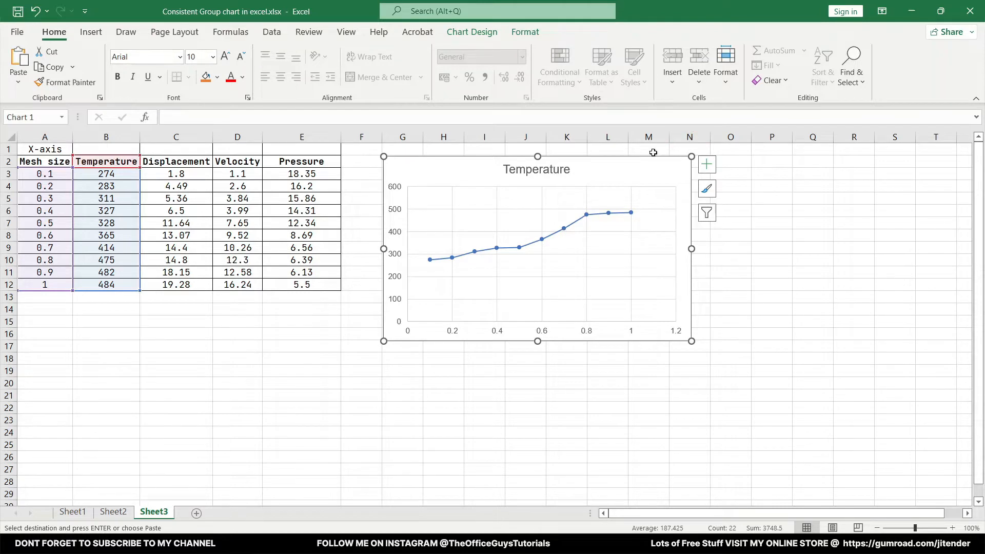
left_click(536, 169)
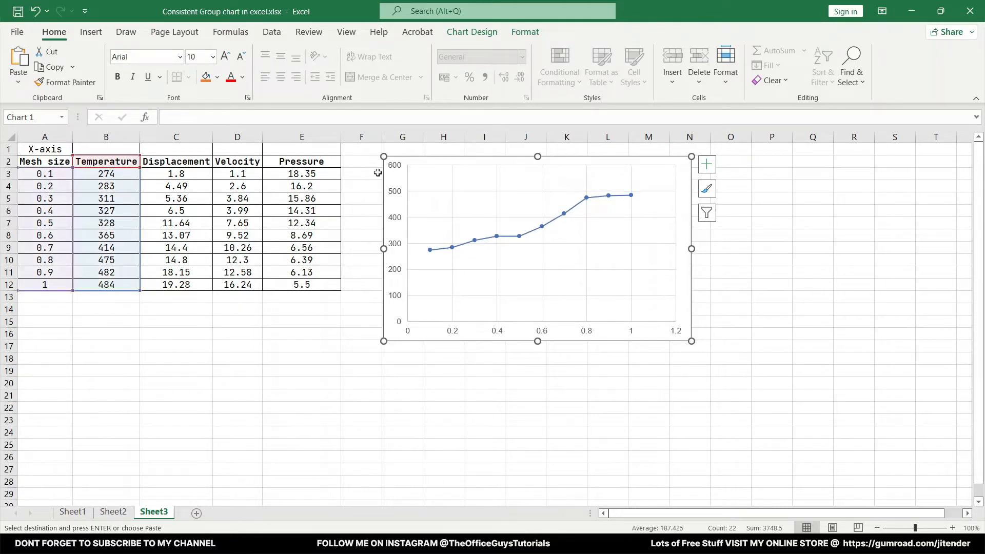
mouse_move(420, 155)
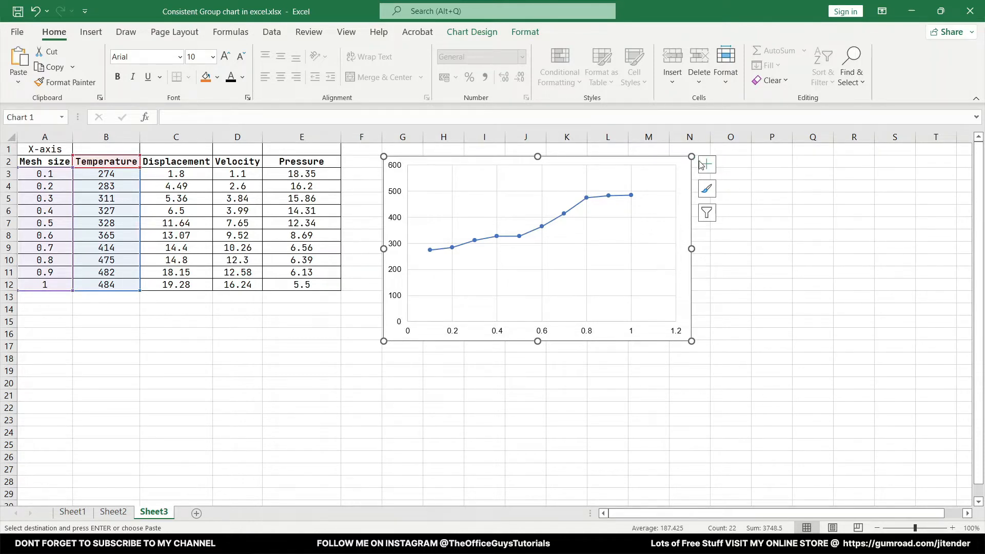
Add axis titles reading 'Temperature (°C)' and 'Mesh size (mm)'.
left_click(706, 164)
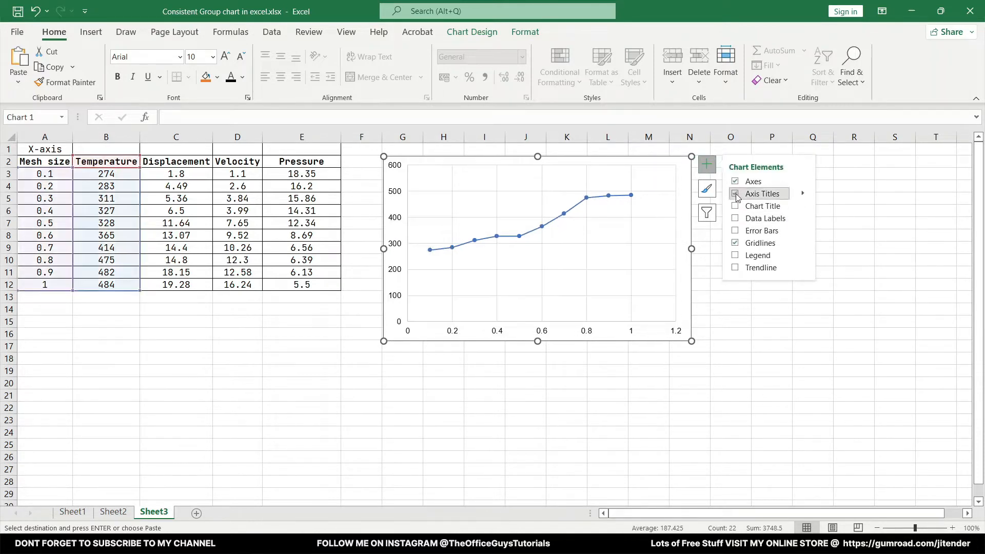
left_click(735, 194)
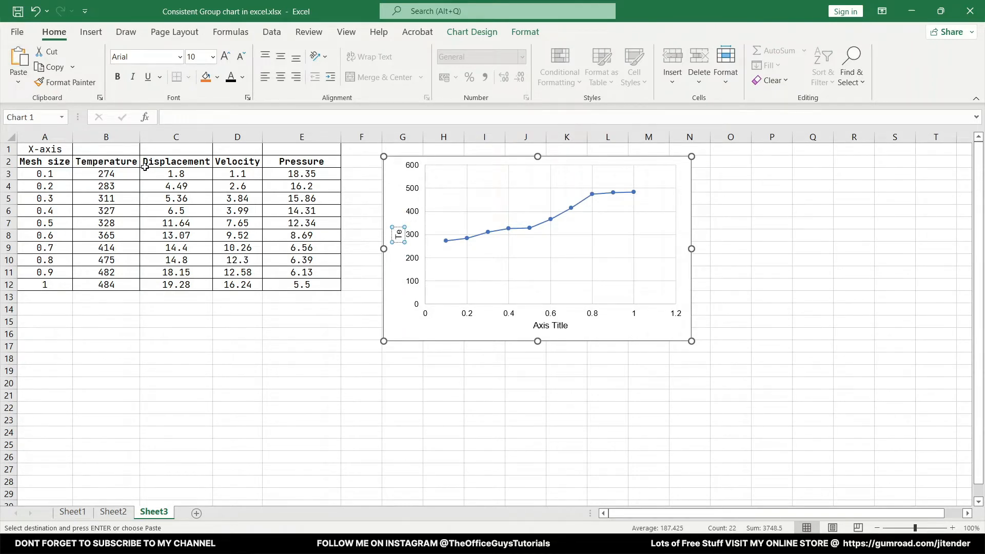
type("Temperature")
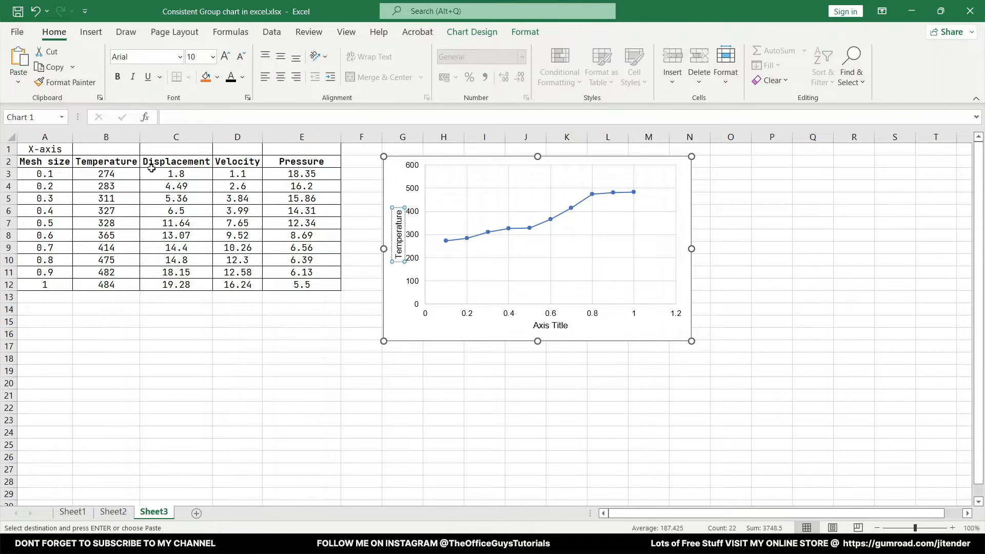
left_click(550, 325)
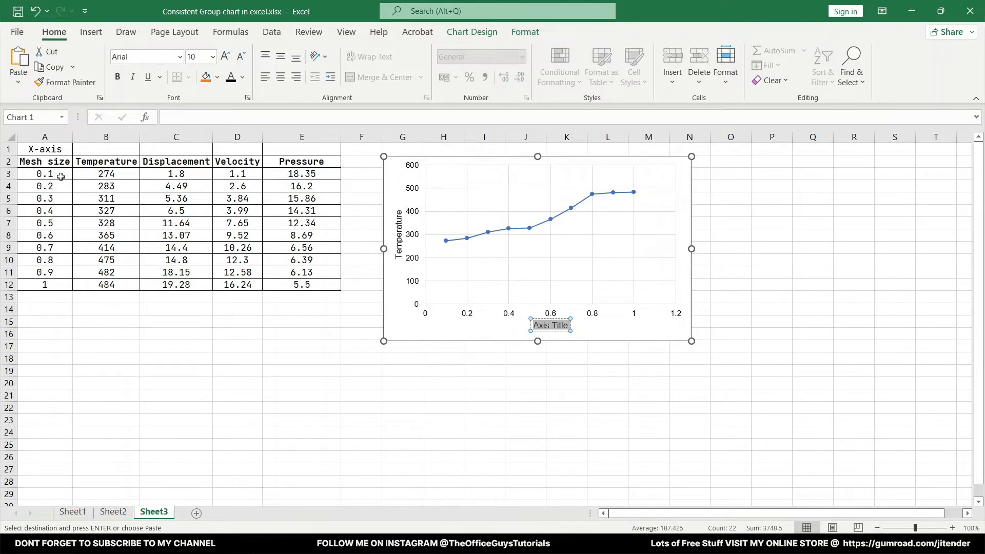
type("Mesh size")
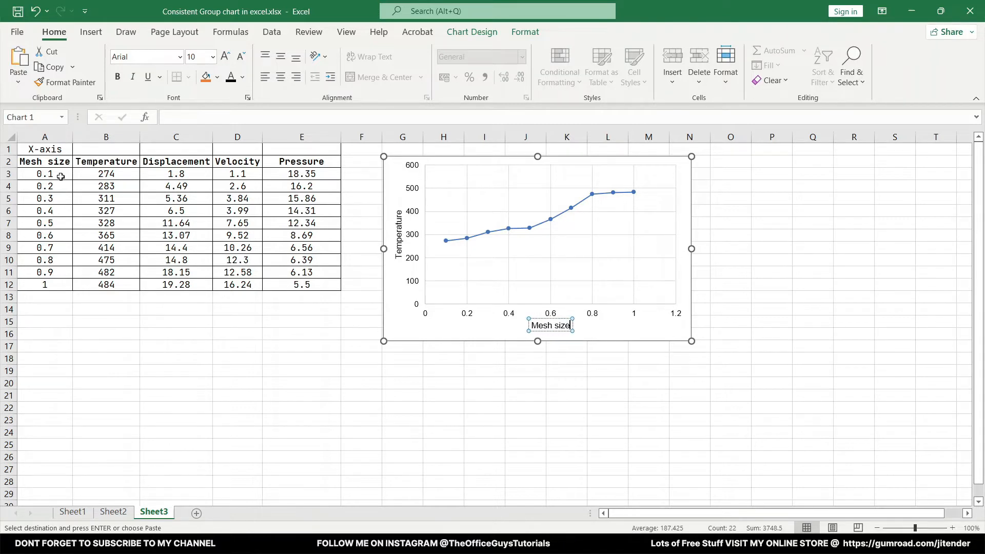
type("(mm)")
left_click(398, 234)
type(" (°C)")
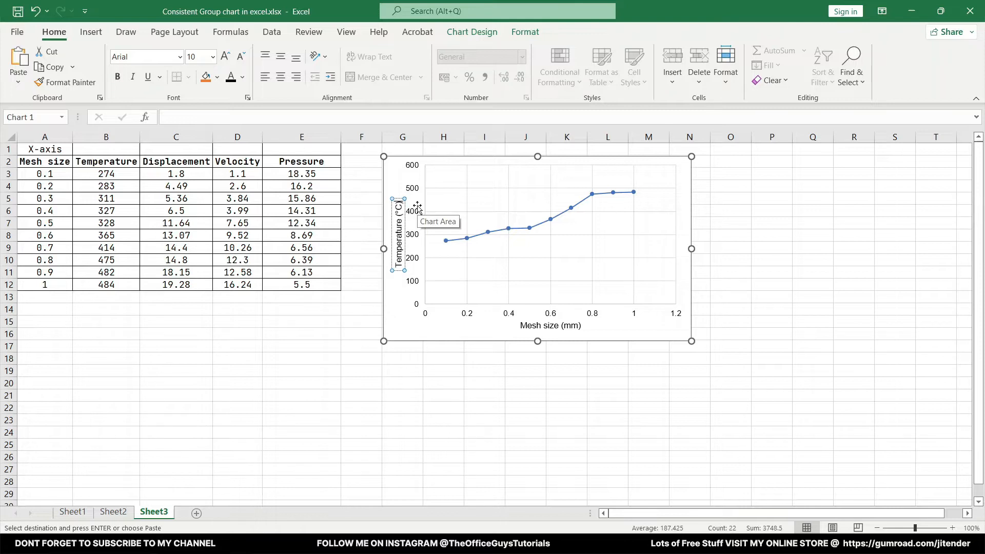
left_click(402, 407)
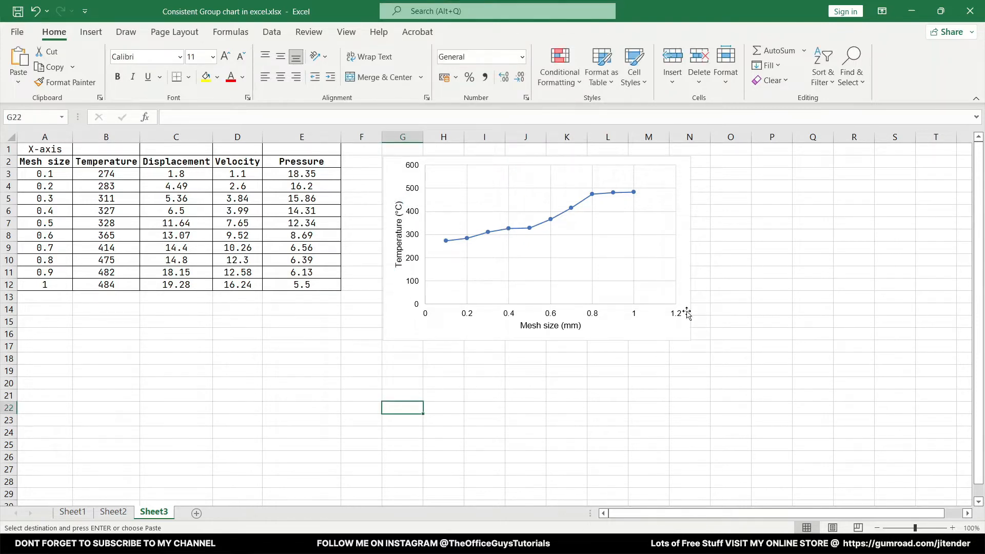
Drag the chart's right edge inward to make the temperature chart narrower.
left_click(536, 249)
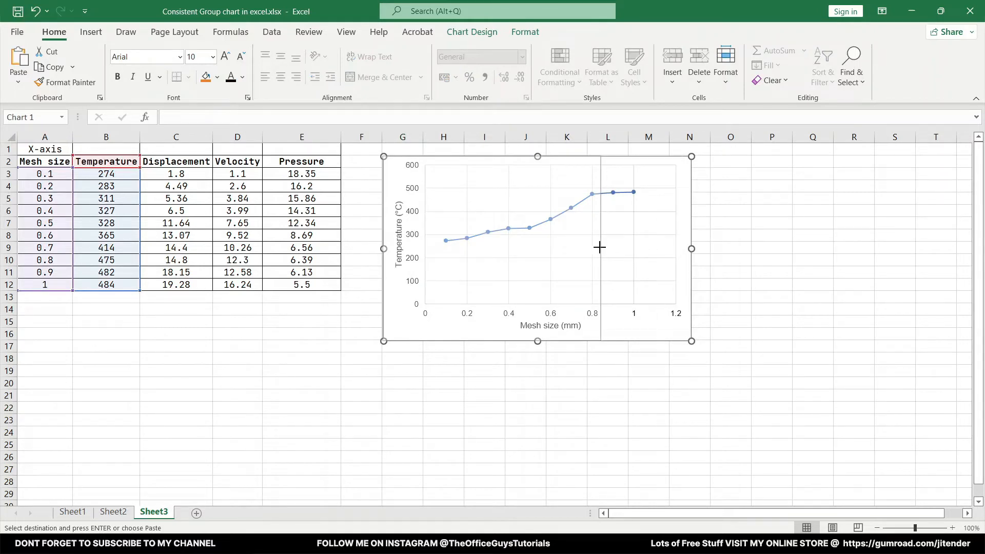
left_click_drag(690, 248, 594, 248)
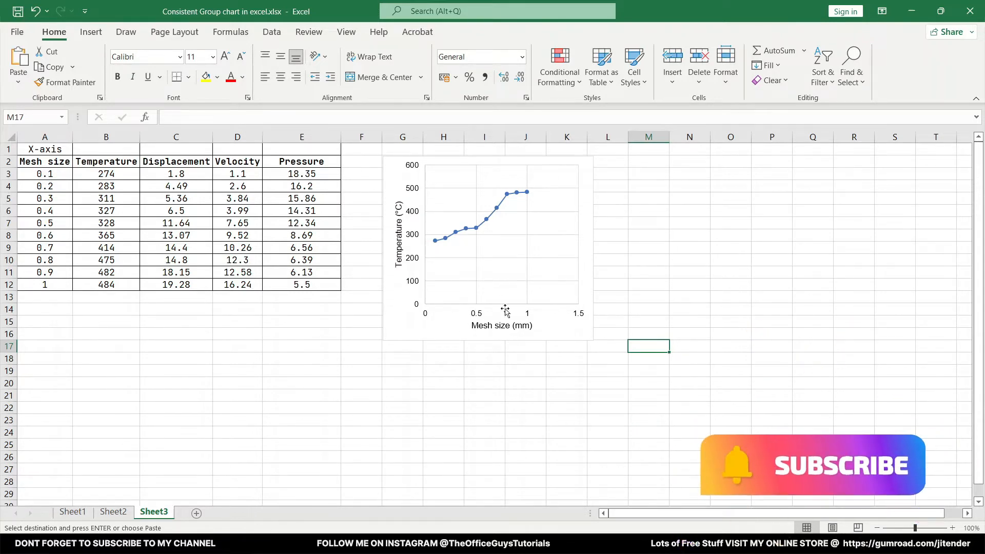
mouse_move(547, 186)
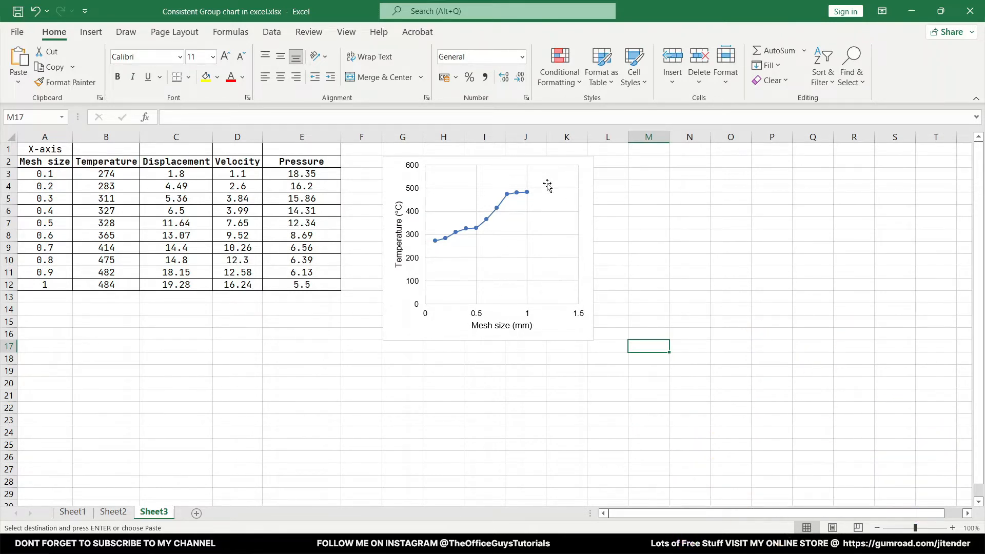
mouse_move(537, 175)
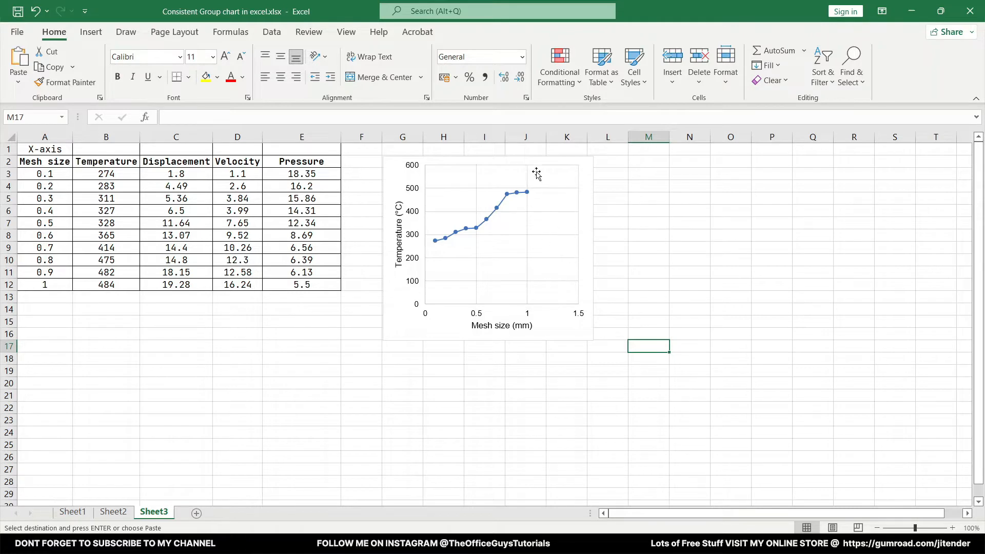
mouse_move(532, 317)
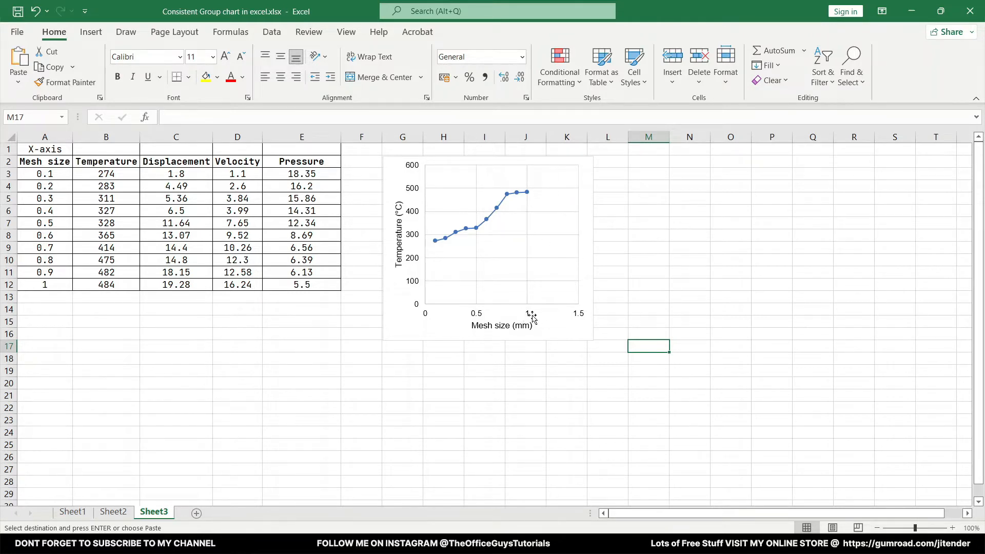
In Format Axis, set the mesh size axis bounds to minimum 0.0 and maximum 1.1.
right_click(531, 314)
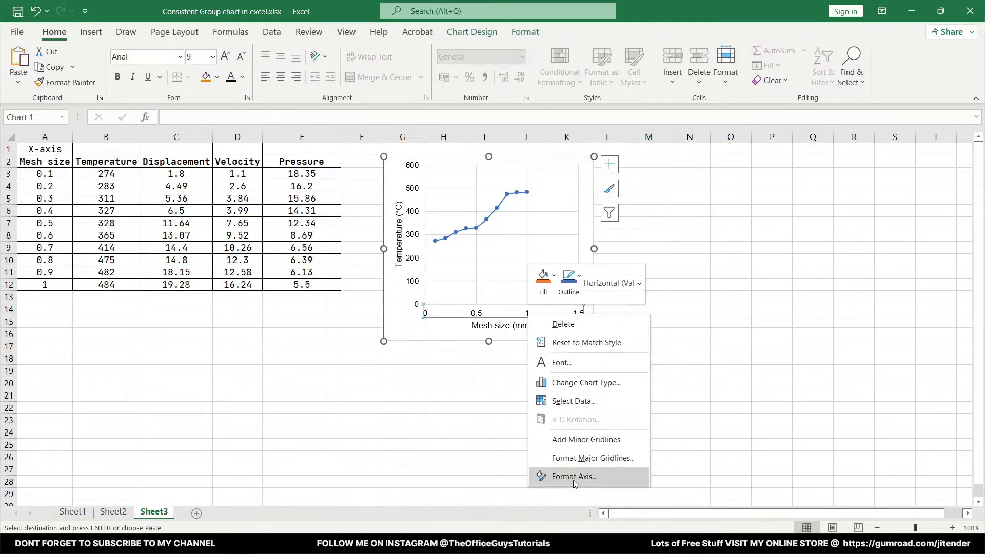
left_click(572, 476)
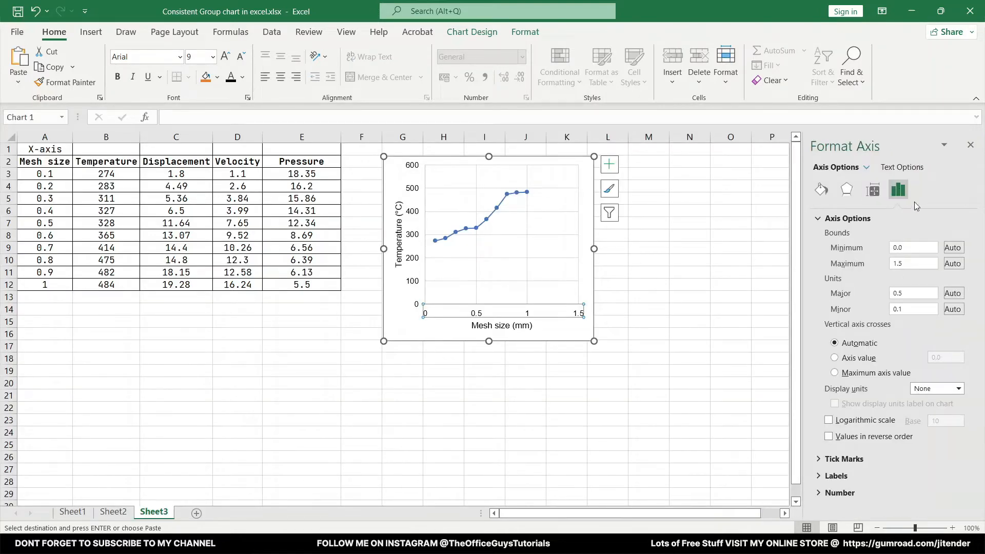
left_click(914, 264)
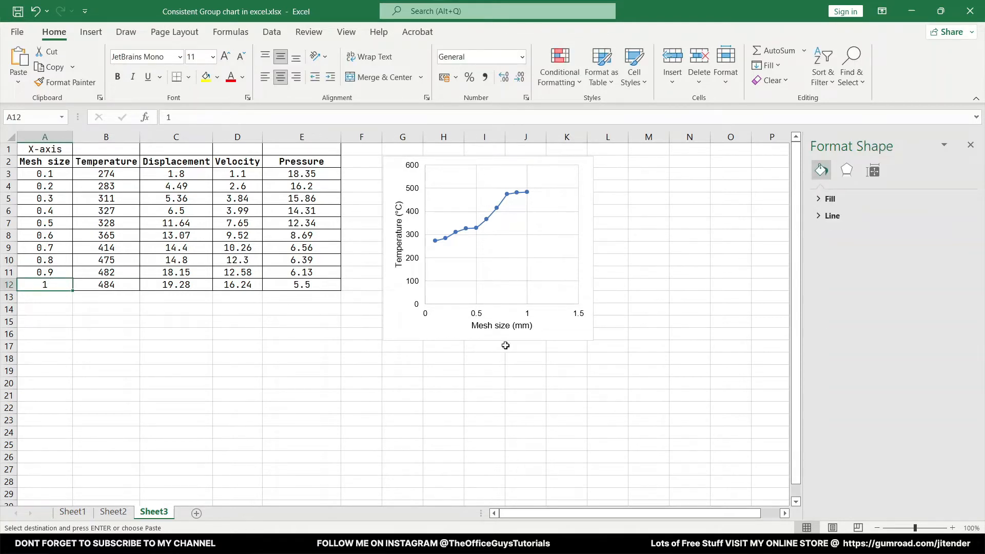
left_click(502, 314)
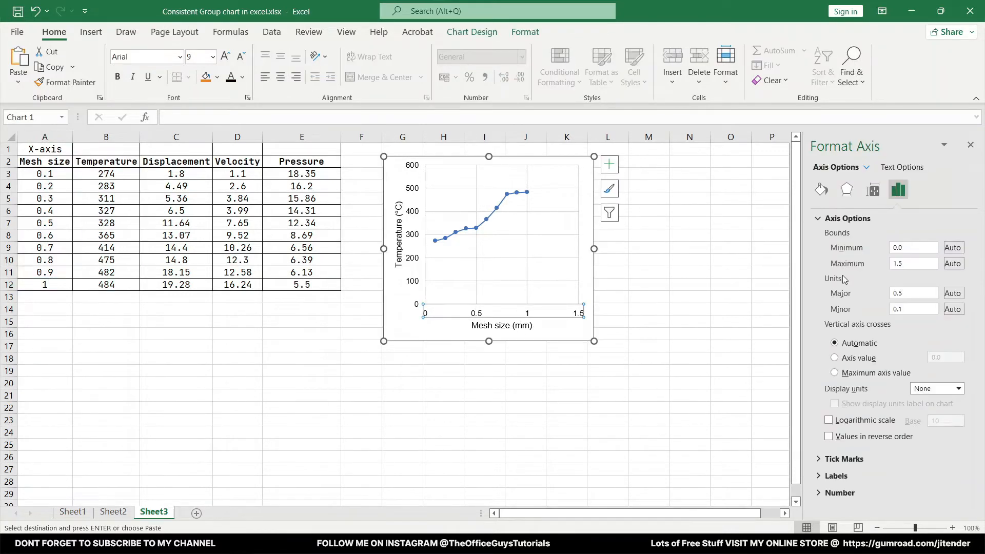
left_click(914, 264)
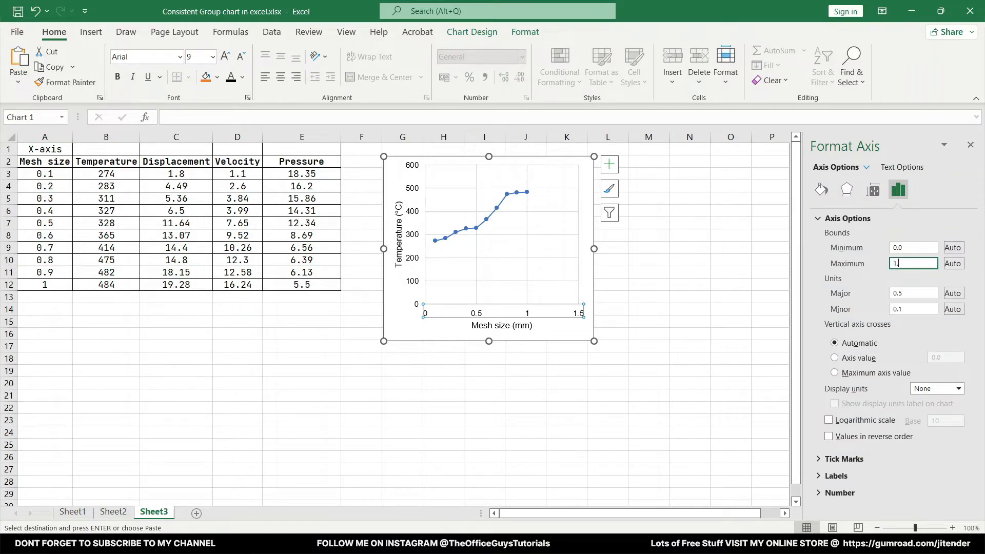
type("1.1")
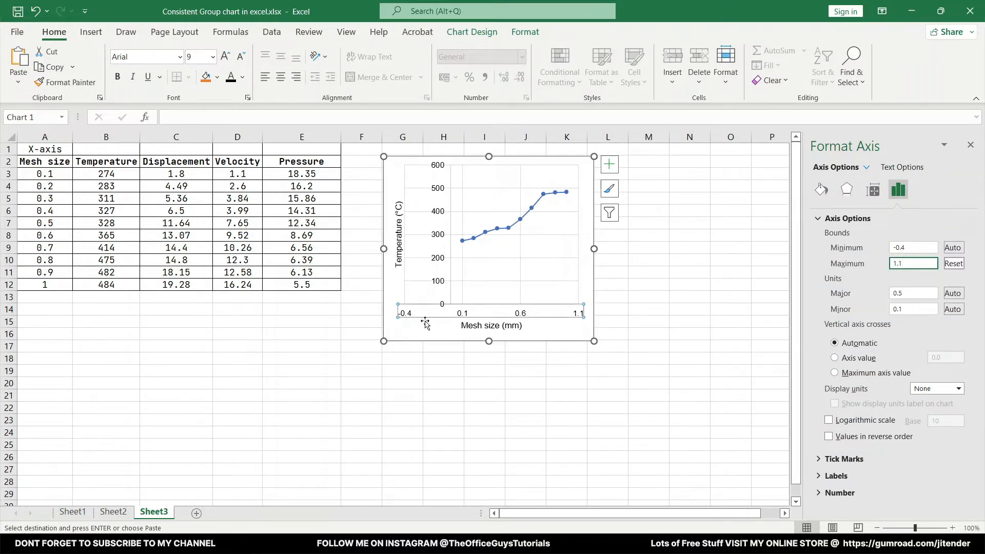
left_click(913, 247)
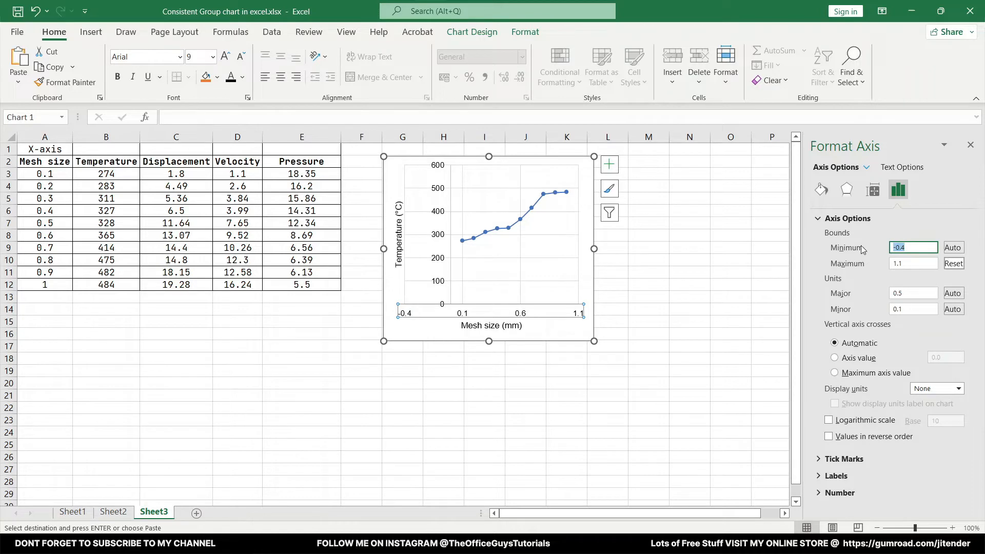
type("0.0")
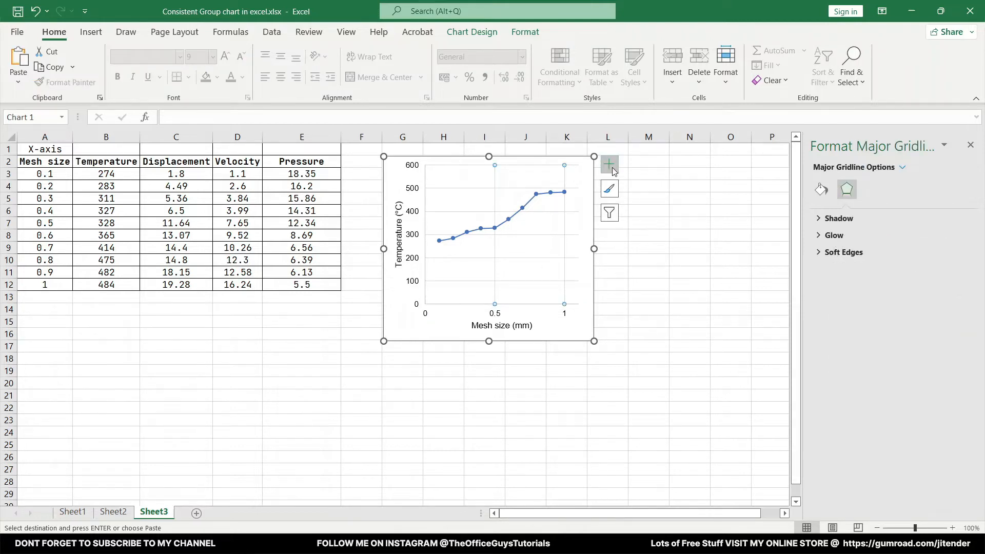
Show the Chart Elements list after removing the gridlines.
left_click(608, 165)
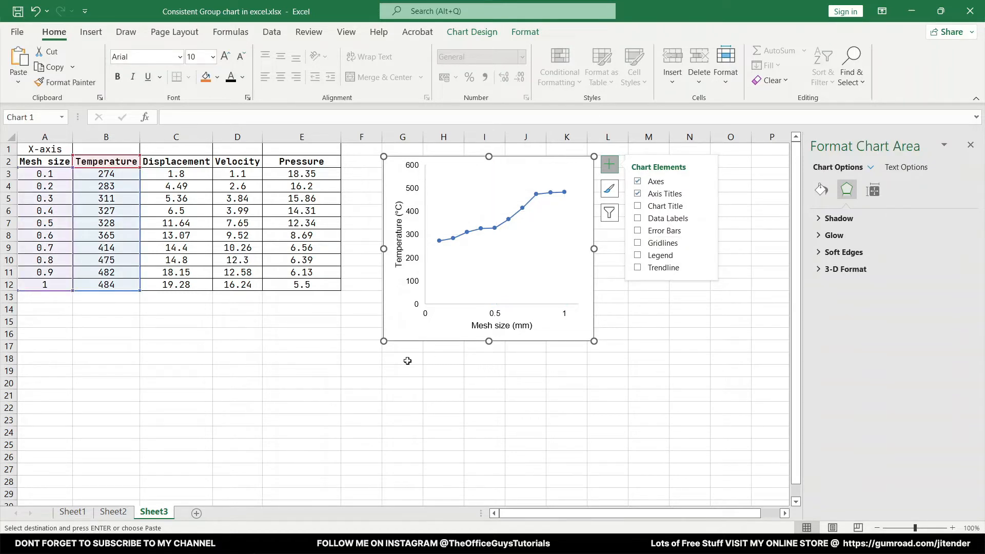
mouse_move(448, 310)
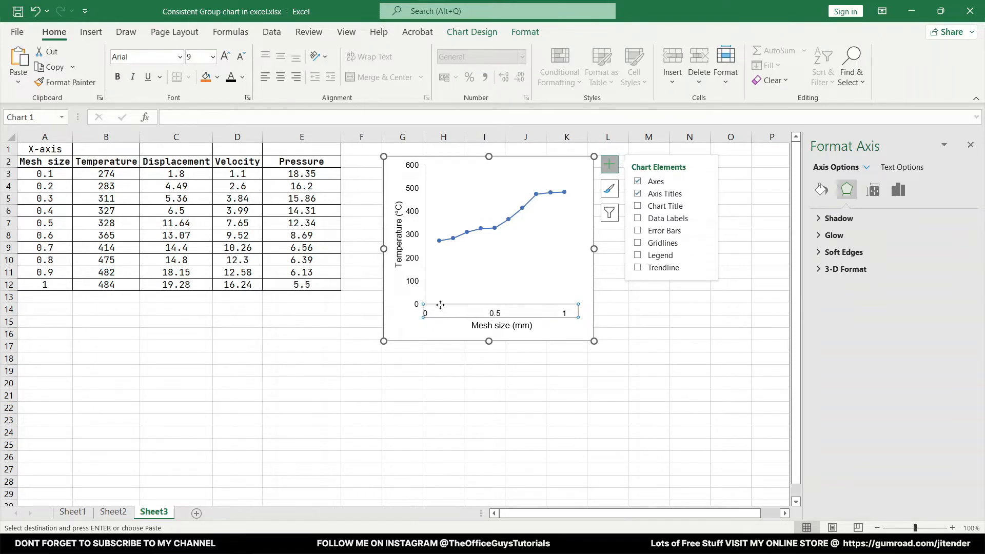
mouse_move(447, 312)
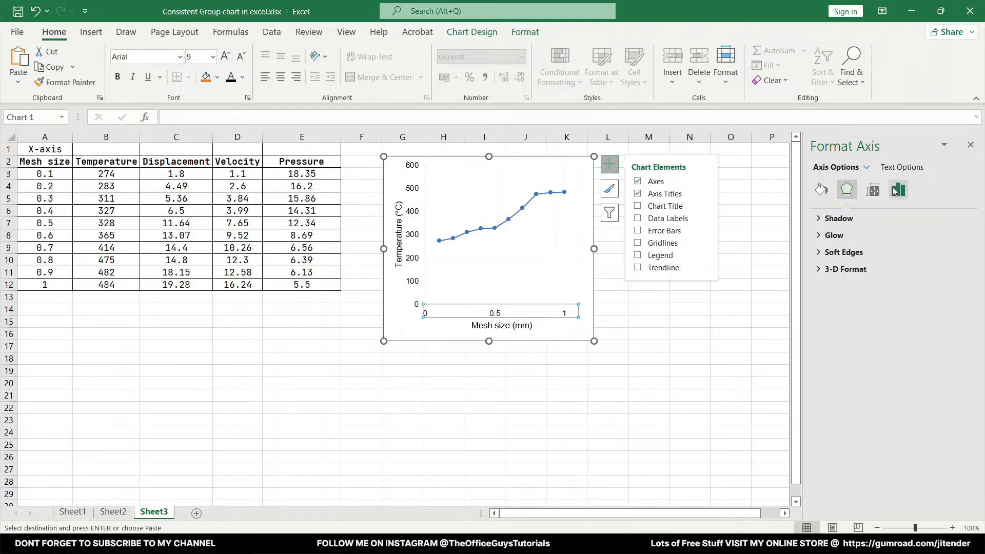
In Axis Options, set the mesh size axis units to 0.125 minor and 0.25 major.
left_click(898, 189)
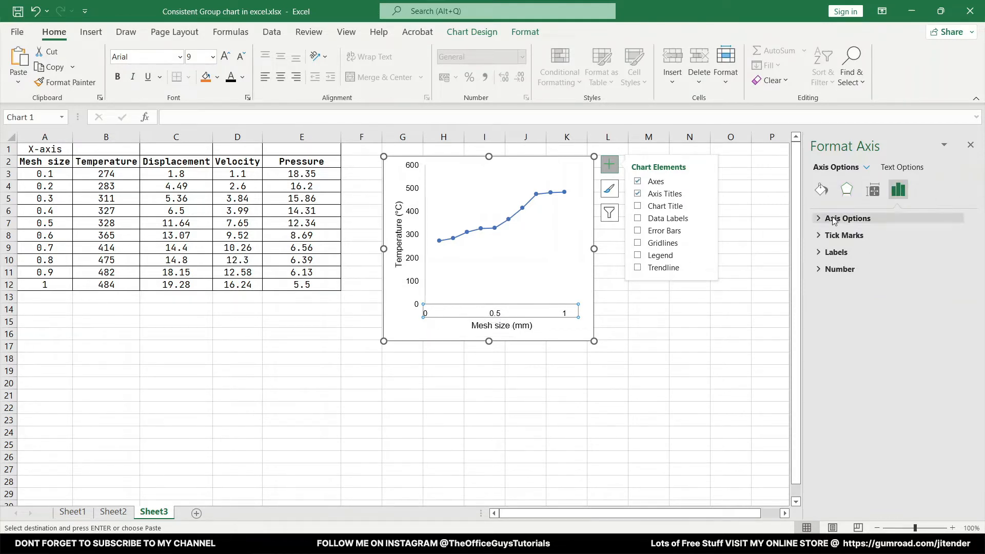
left_click(848, 217)
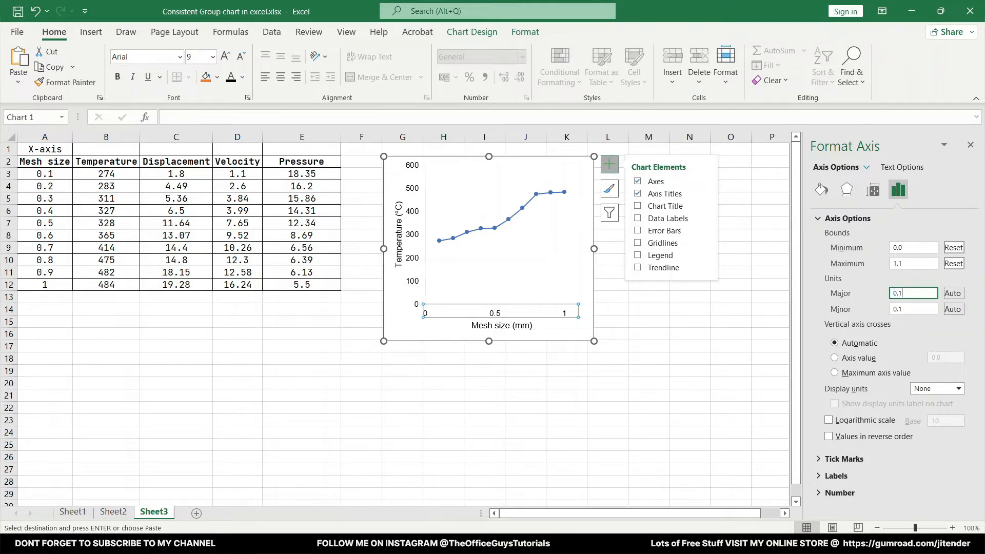
type("0.125")
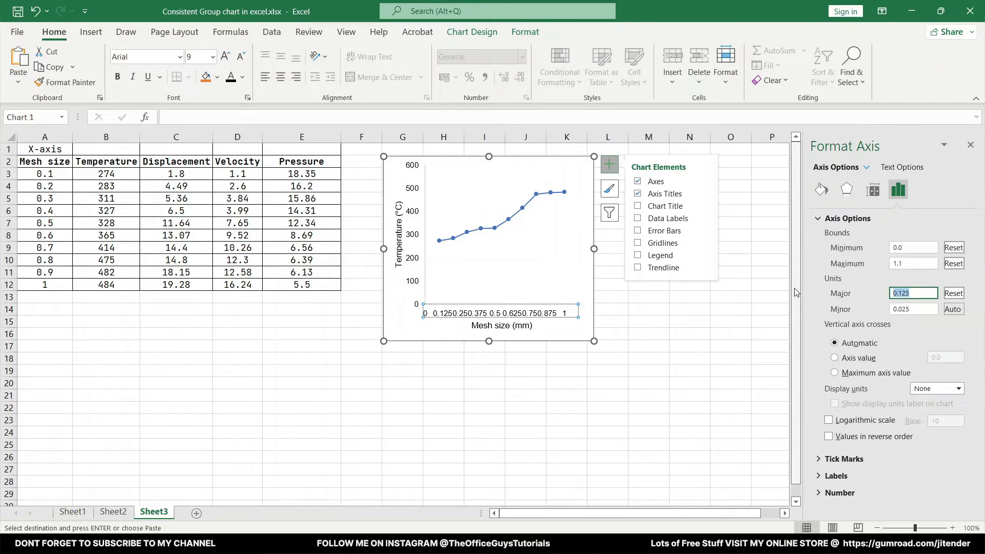
type("0.25")
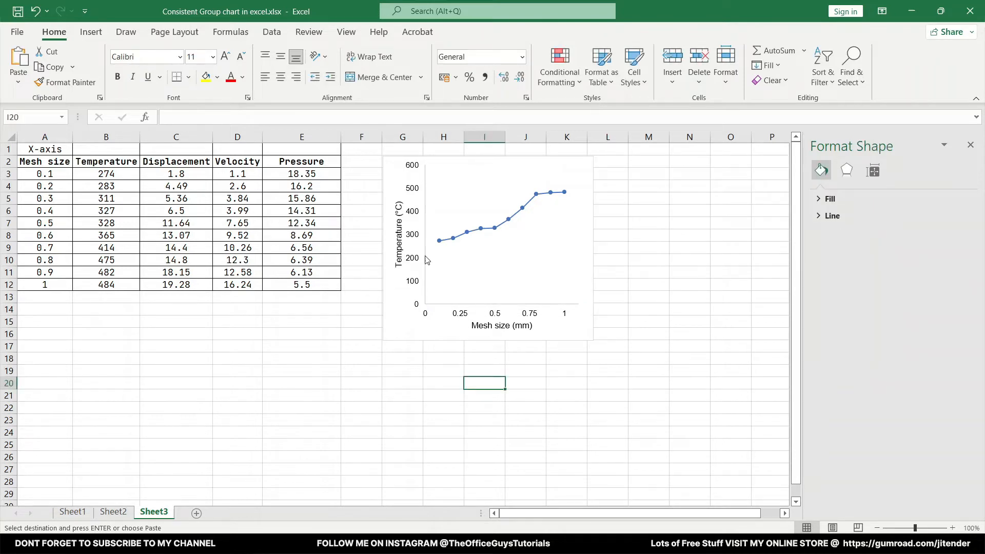
mouse_move(428, 191)
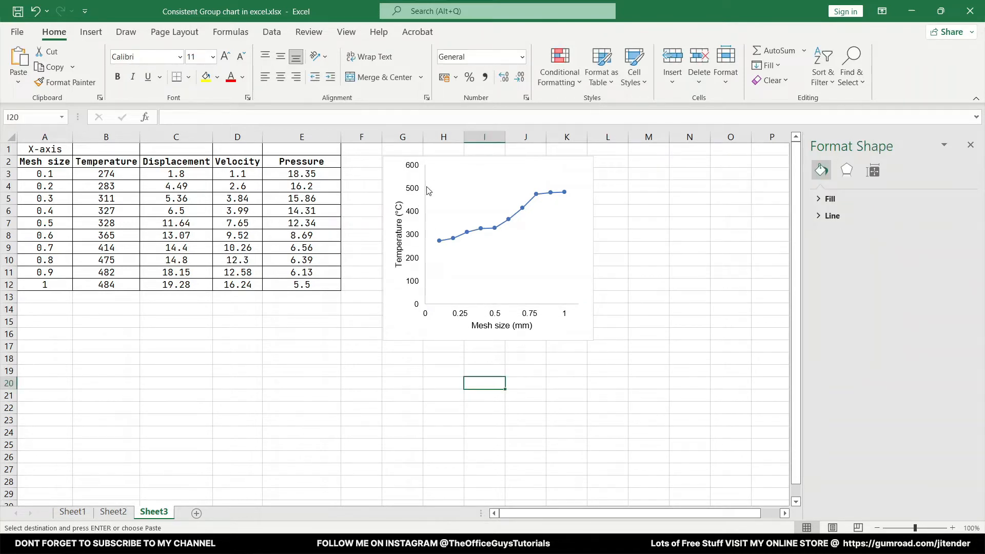
Set major and minor tick marks to Inside for the temperature and mesh size axes.
left_click(411, 233)
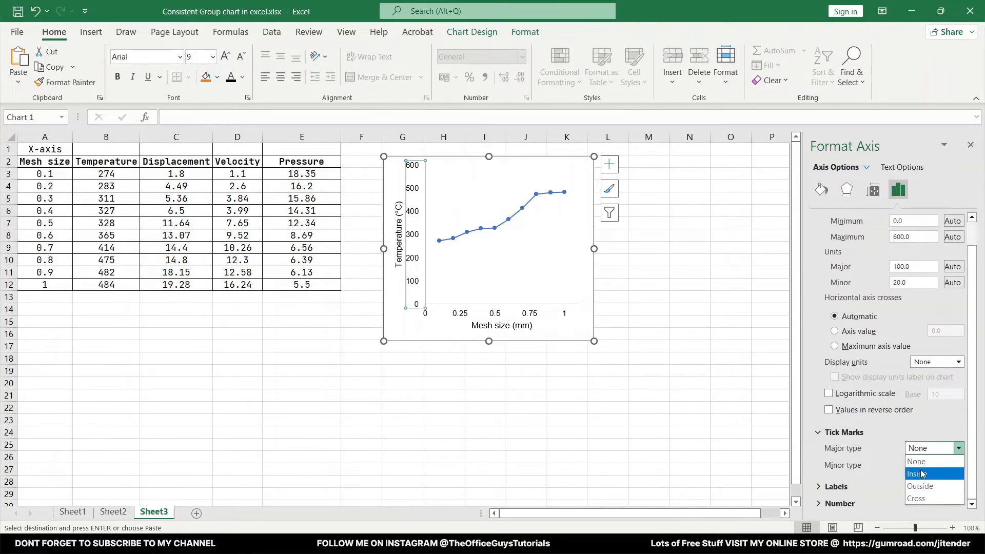
left_click(917, 473)
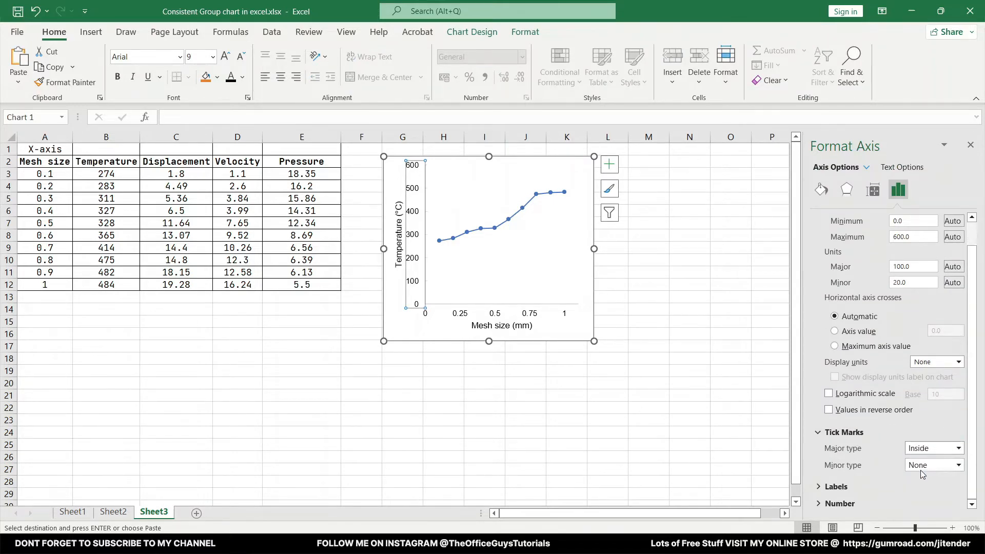
left_click(933, 465)
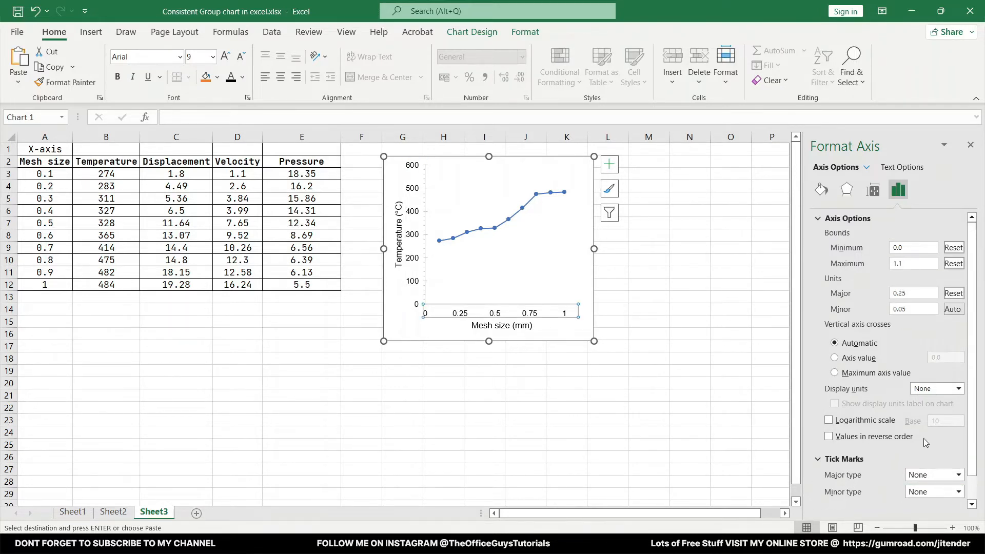
left_click(958, 492)
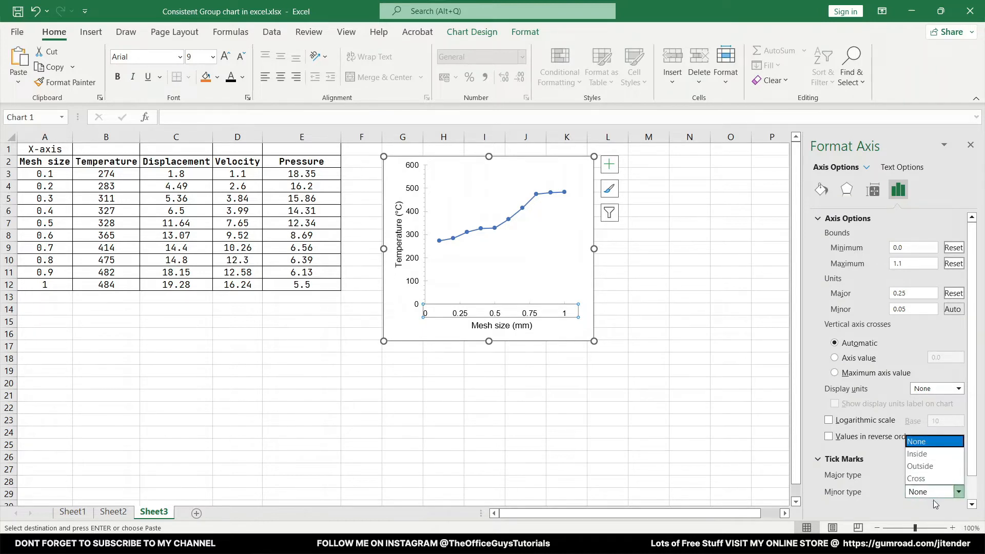
left_click(931, 474)
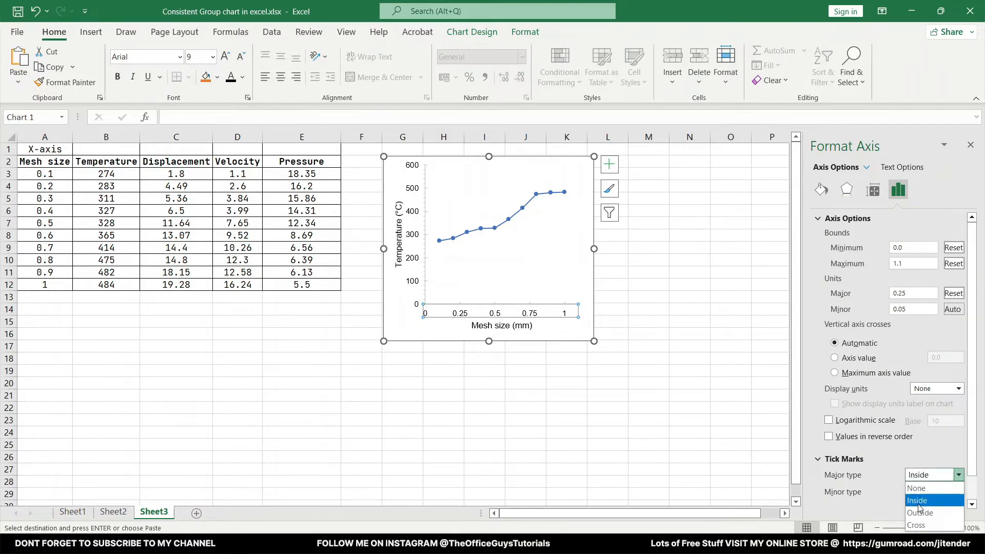
left_click(916, 512)
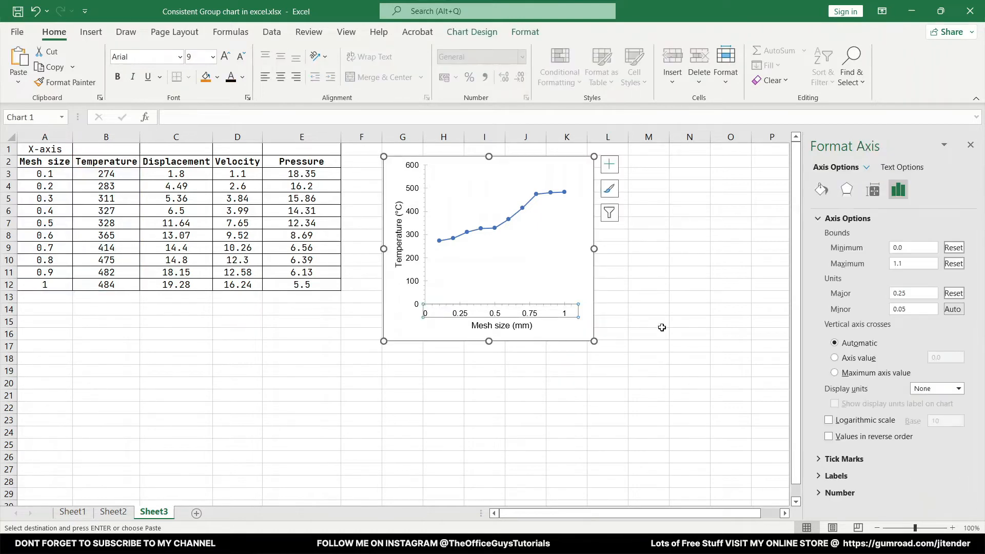
left_click(958, 474)
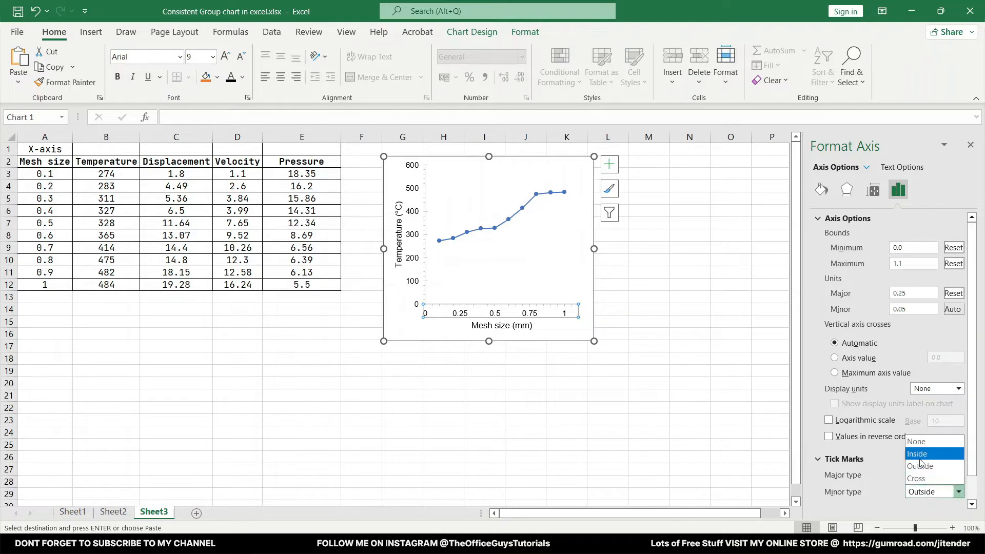
left_click(918, 454)
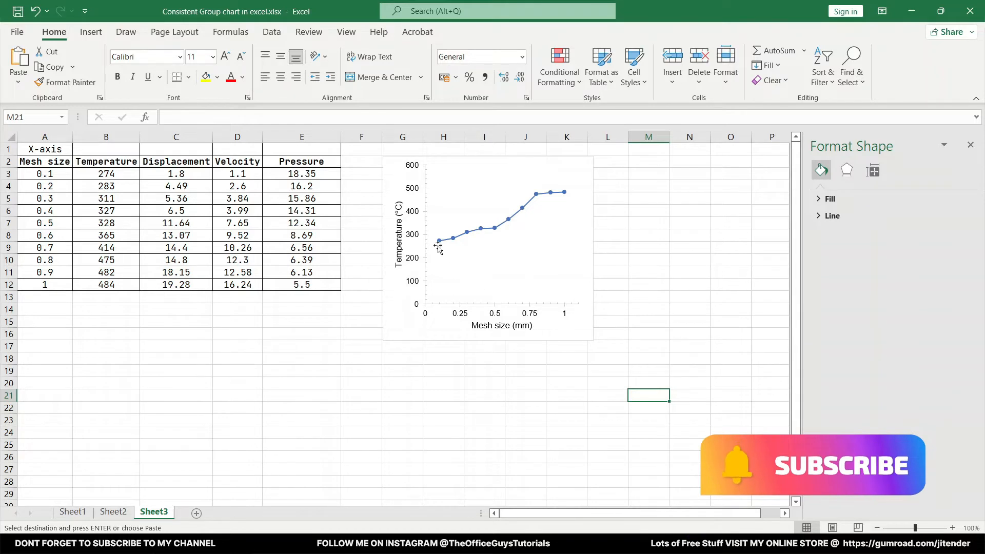
mouse_move(444, 293)
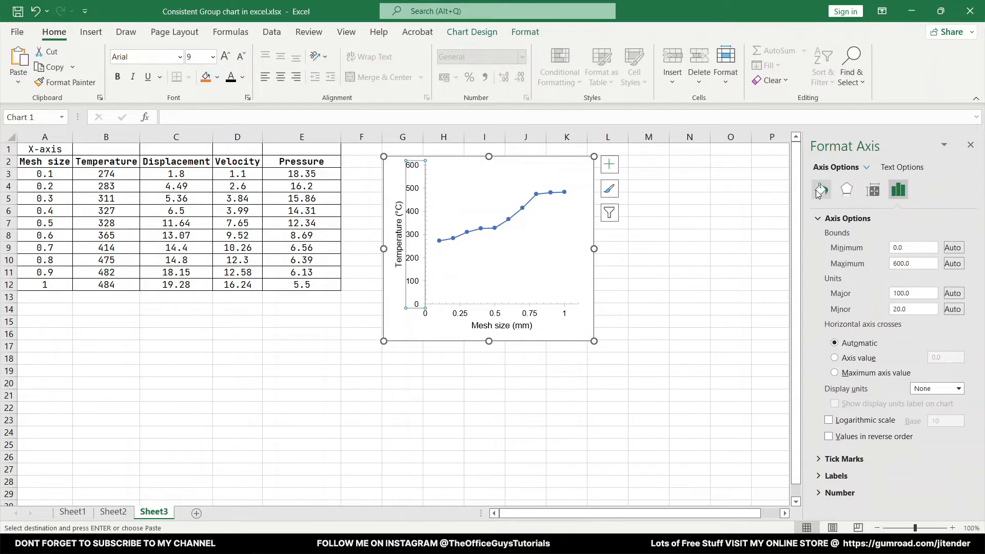
In Fill & Line, thicken the vertical axis to 1.25 pt and colour the axis lines black.
left_click(821, 191)
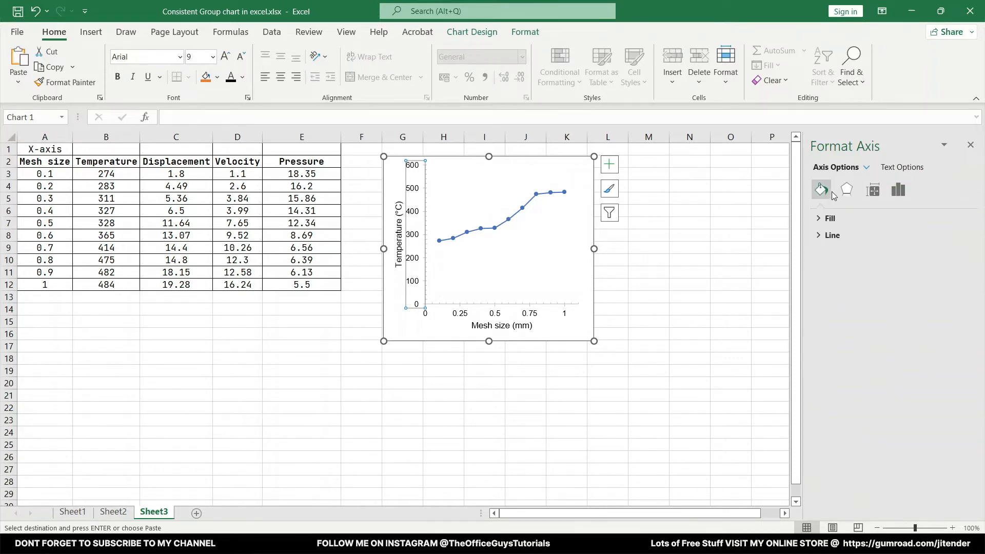
left_click(832, 235)
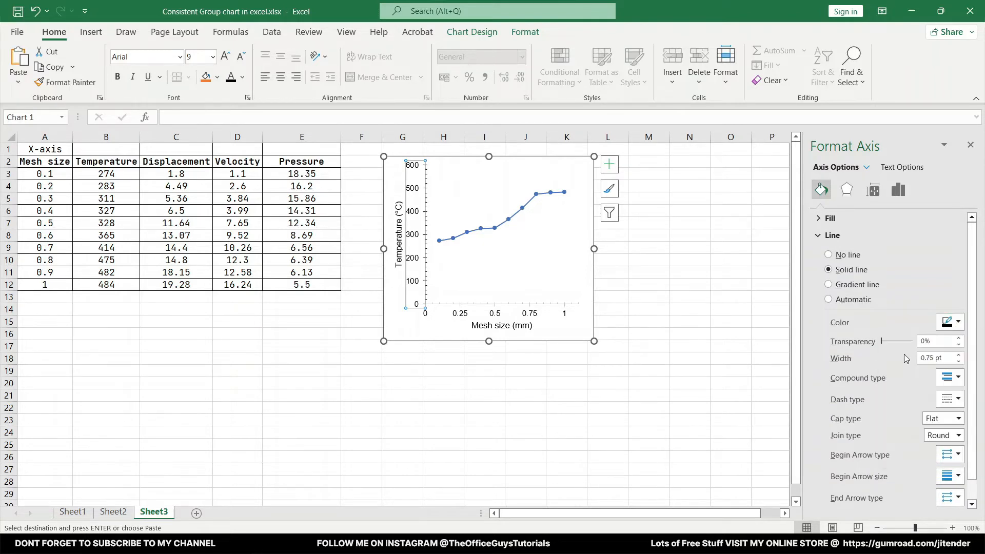
left_click(959, 355)
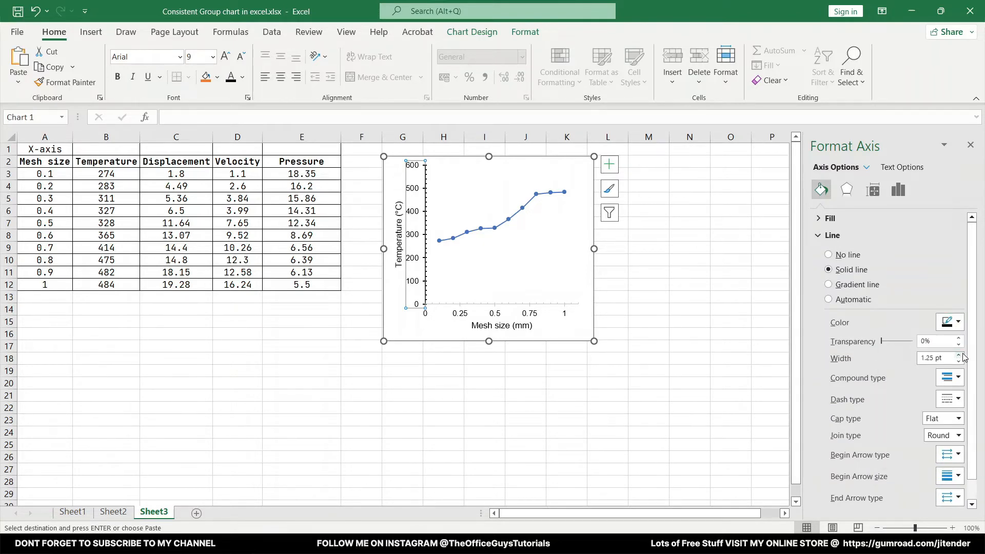
left_click(959, 356)
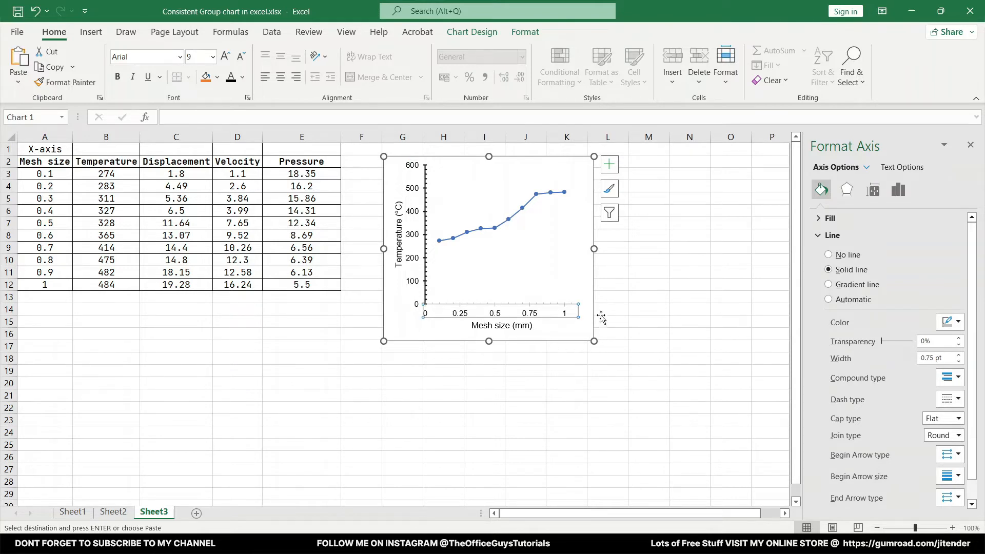
left_click(956, 322)
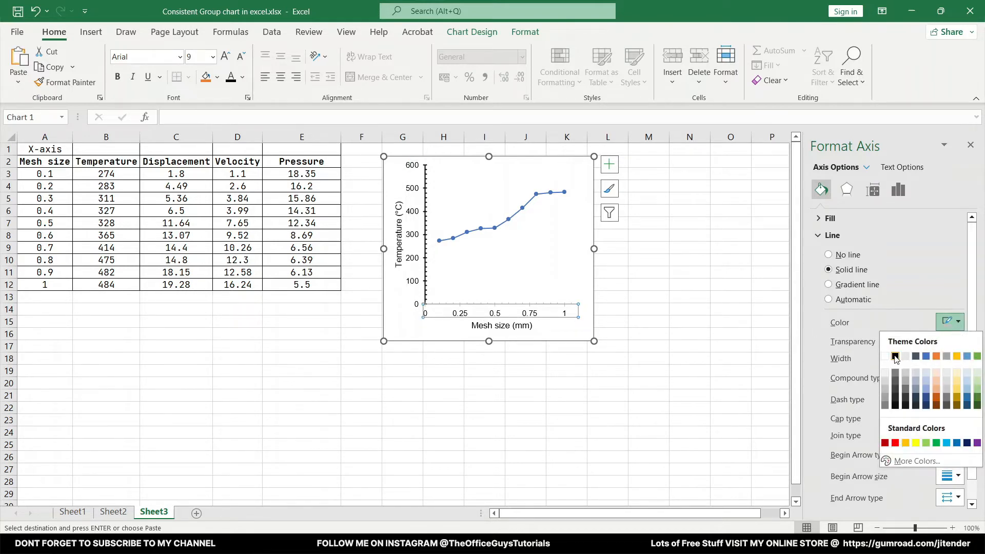
left_click(895, 356)
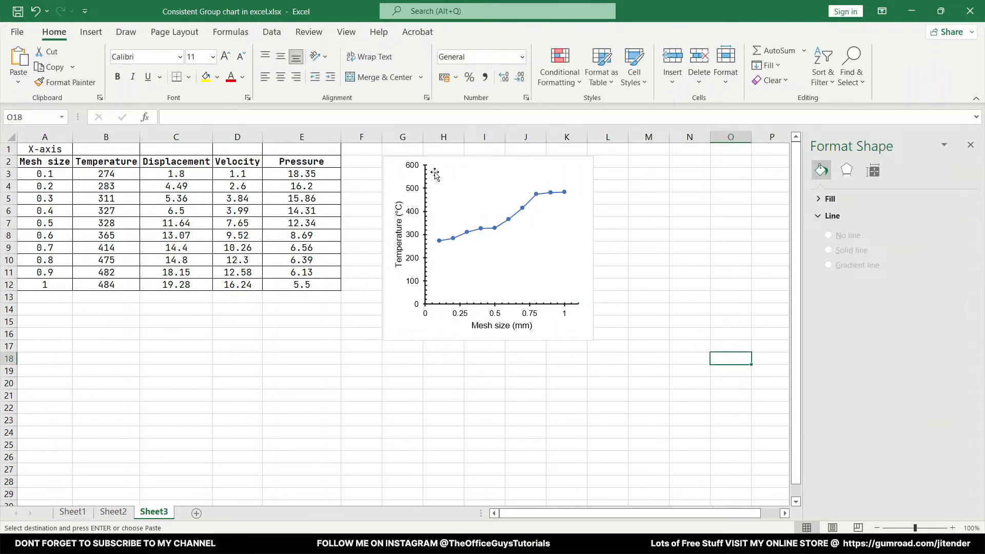
mouse_move(587, 308)
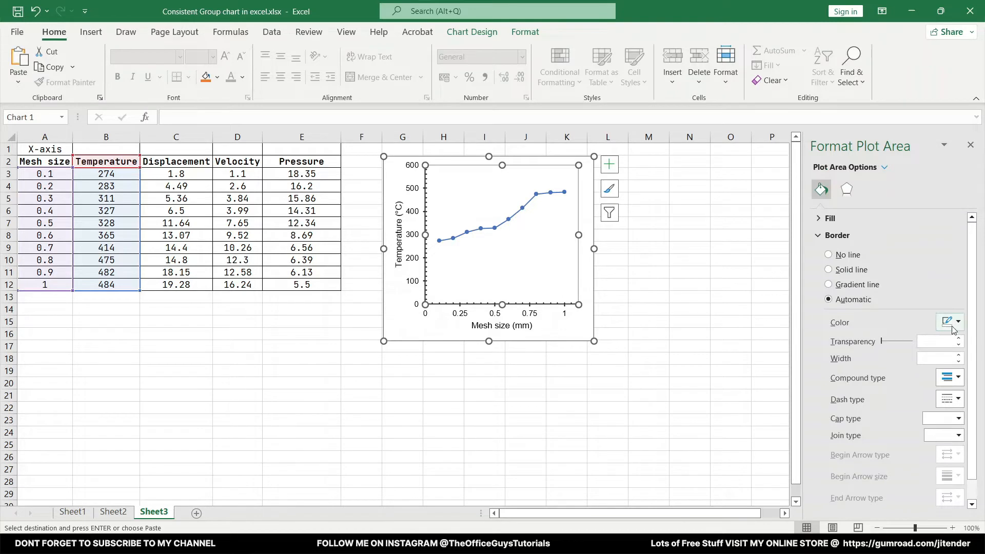
Give the temperature chart's plot area a black border and deselect to check it.
left_click(829, 270)
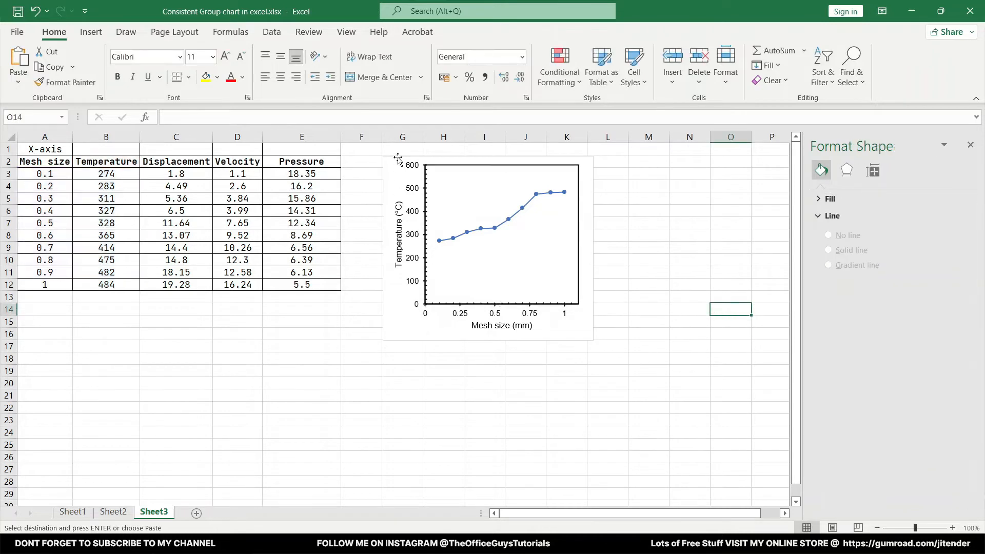
mouse_move(552, 304)
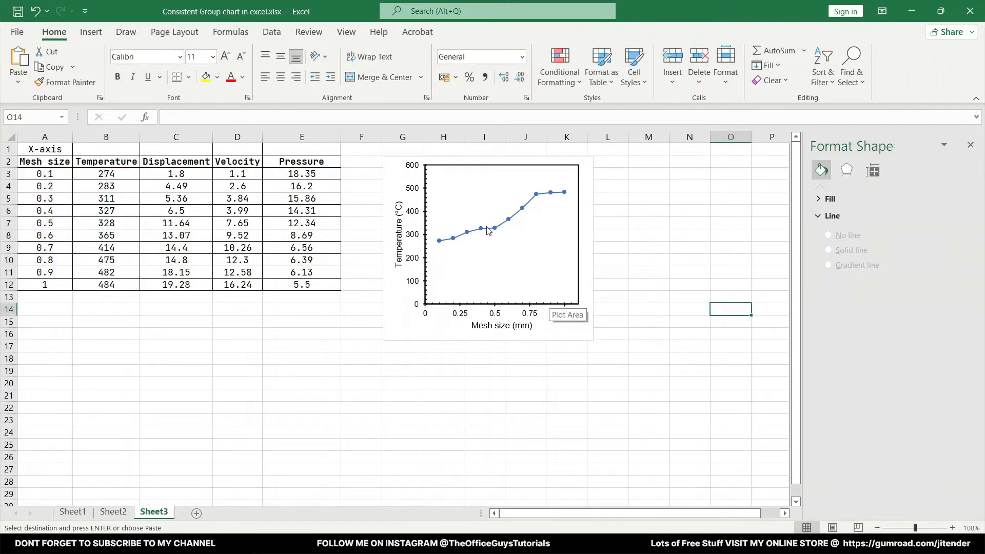
mouse_move(444, 276)
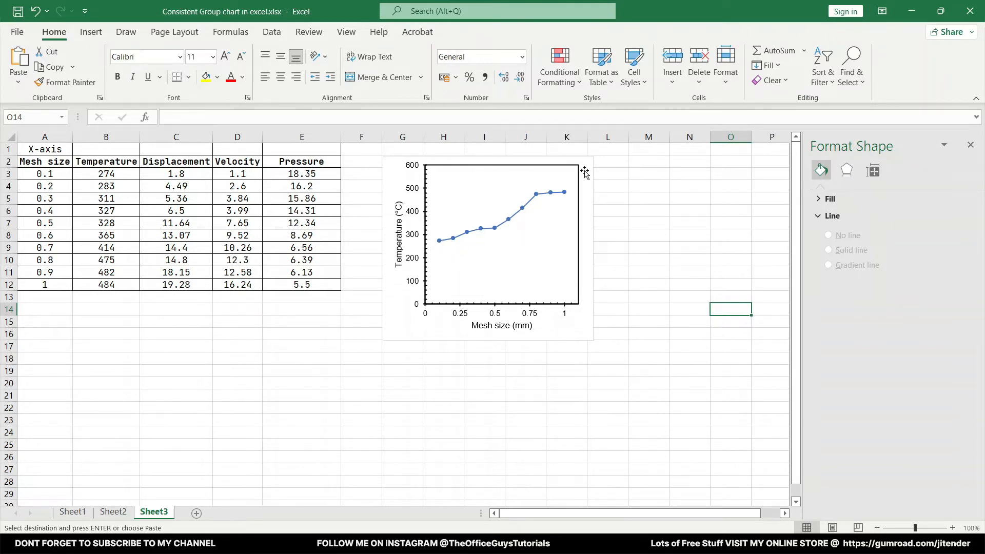
left_click(648, 235)
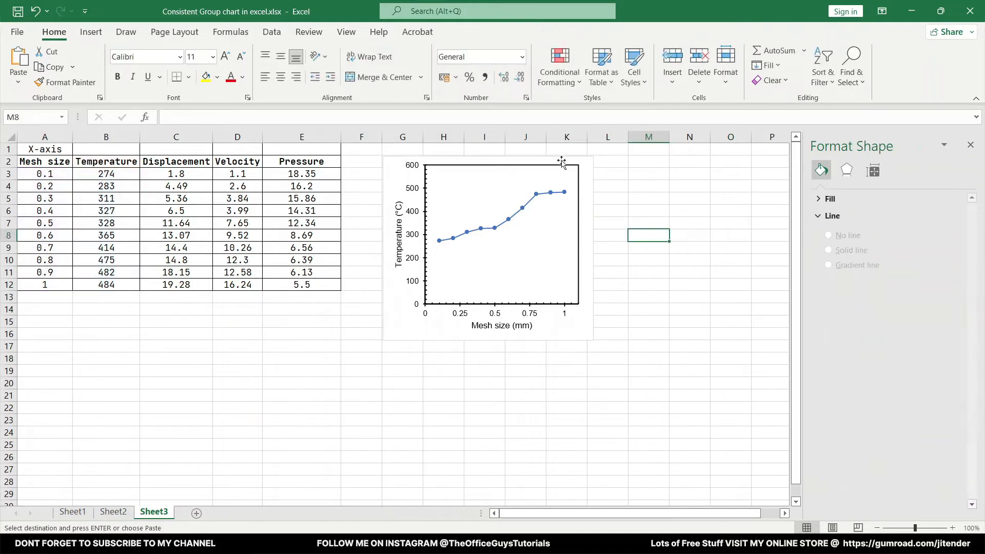
mouse_move(514, 349)
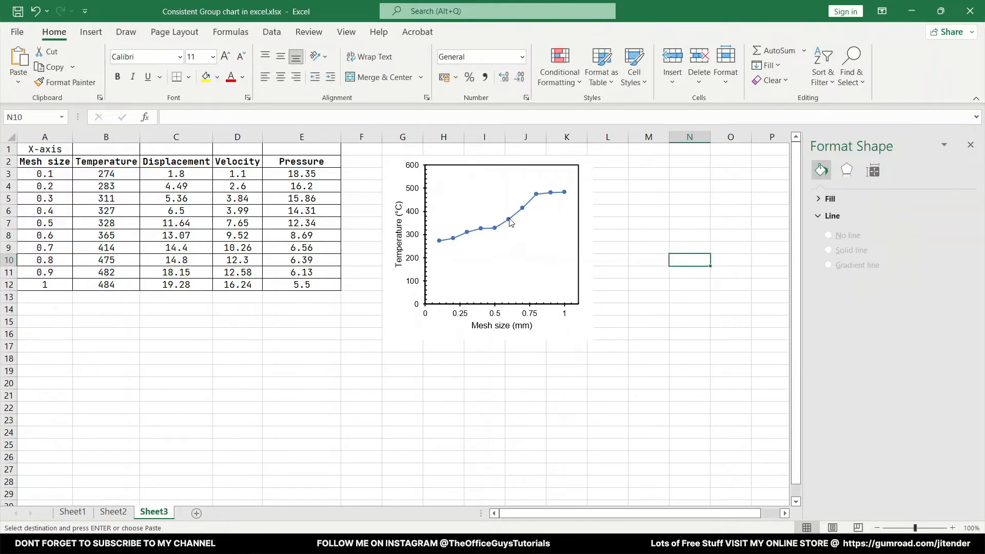
Make the temperature series line solid black at 2 pt.
left_click(509, 222)
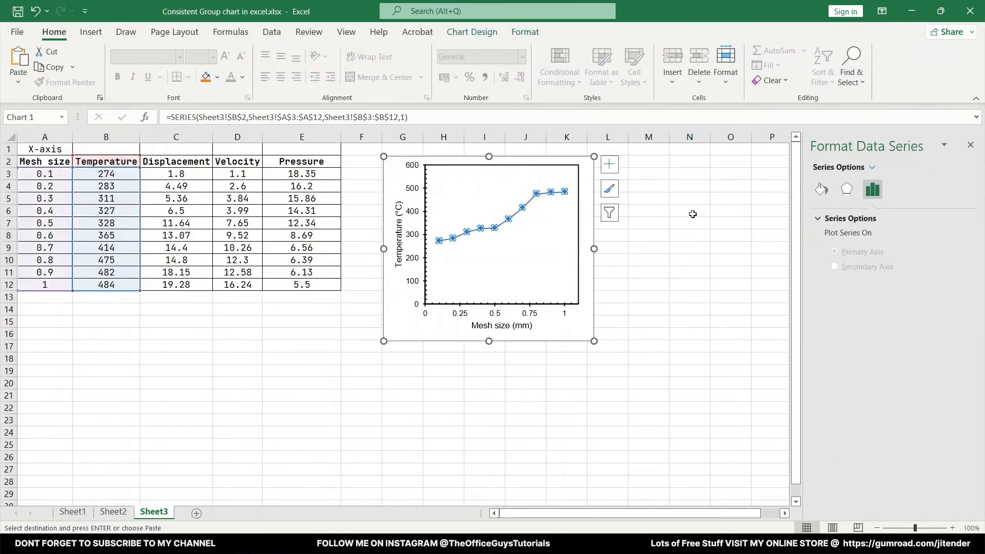
left_click(821, 189)
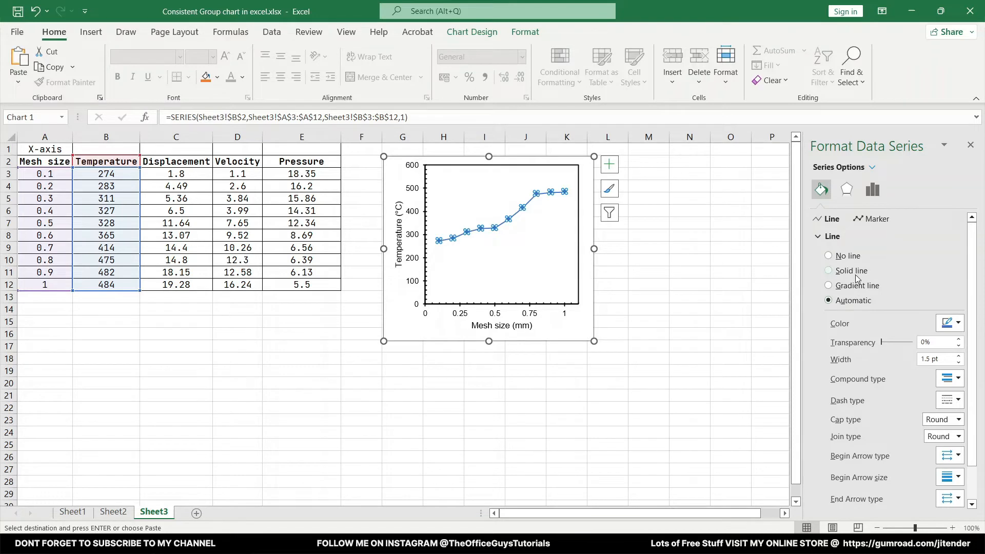
left_click(961, 323)
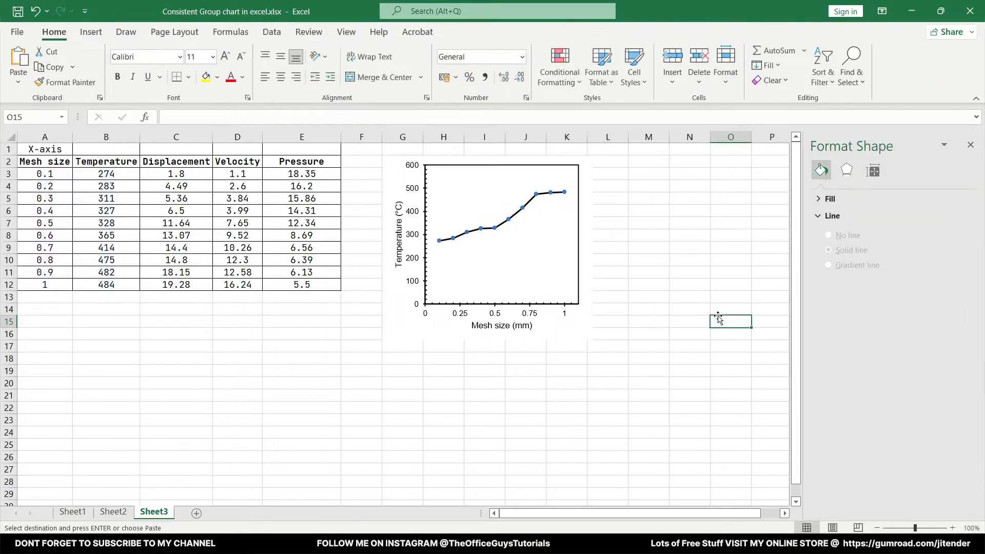
left_click(508, 223)
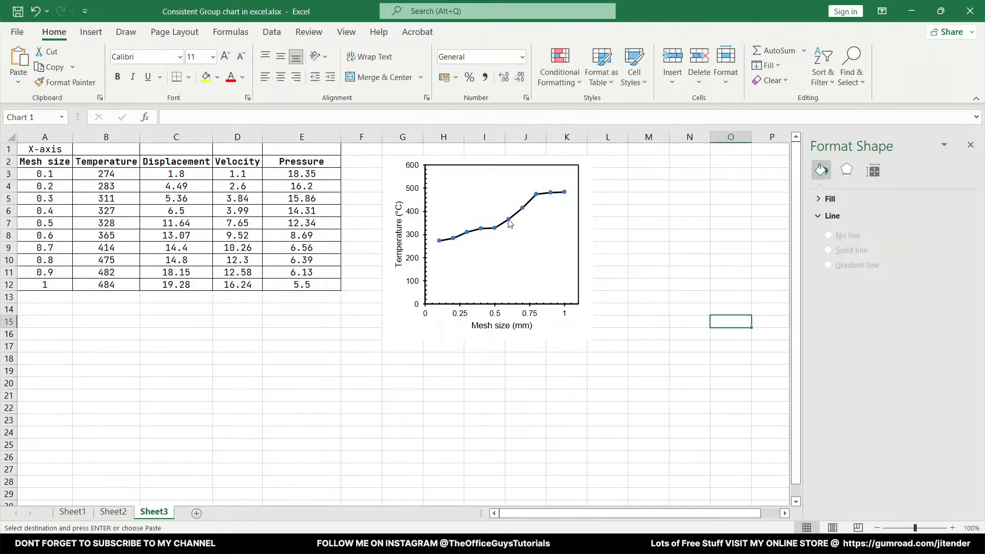
left_click(497, 219)
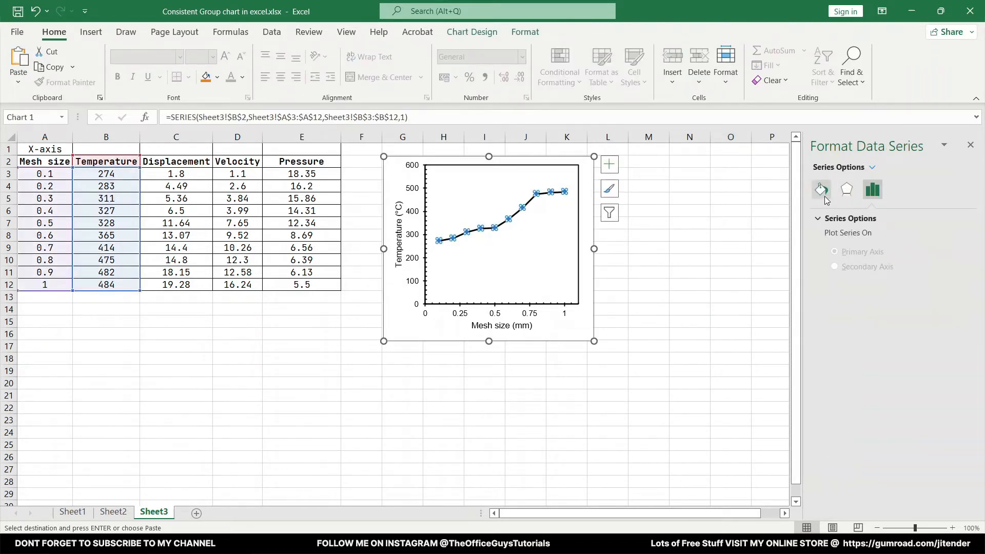
left_click(821, 189)
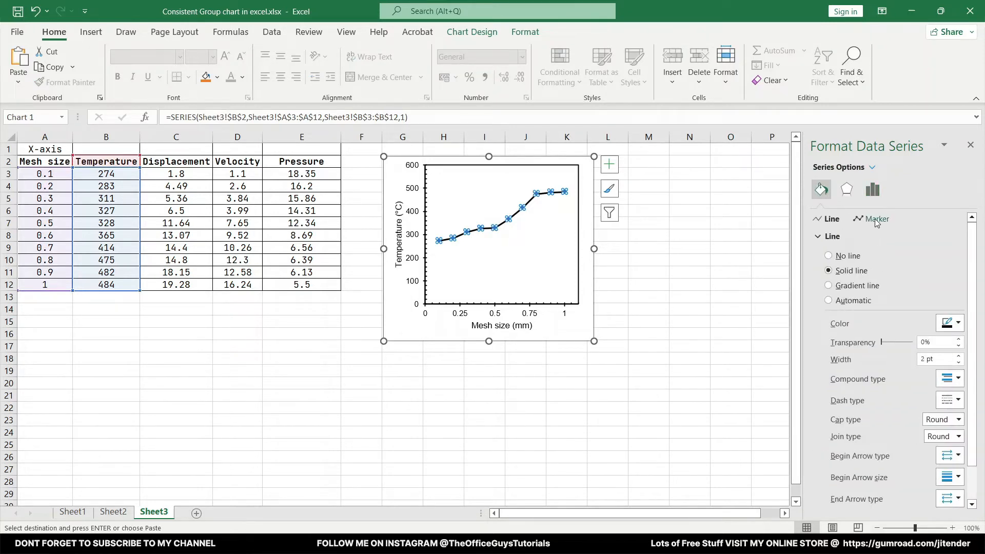
Set the markers to built-in circles with solid black fill and adjusted size.
left_click(878, 218)
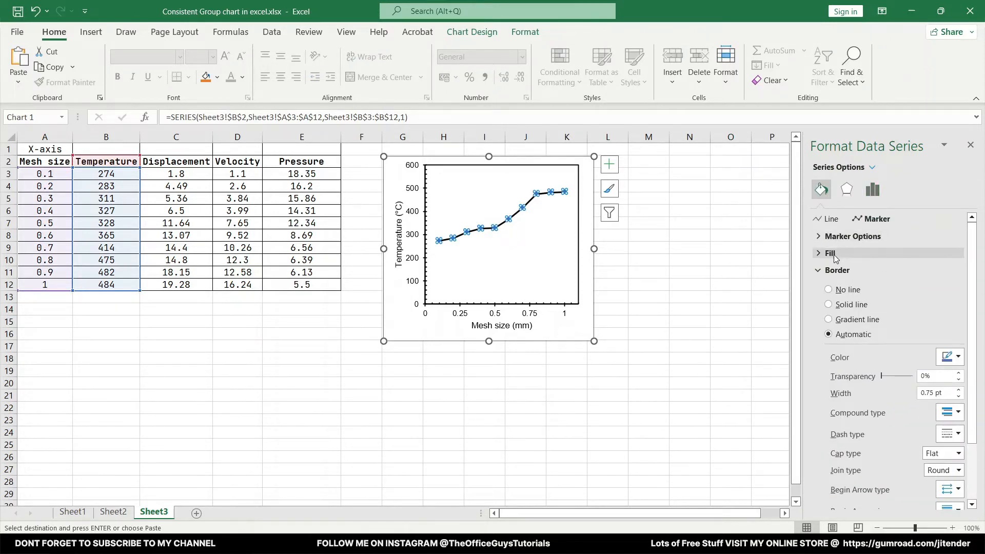
left_click(828, 289)
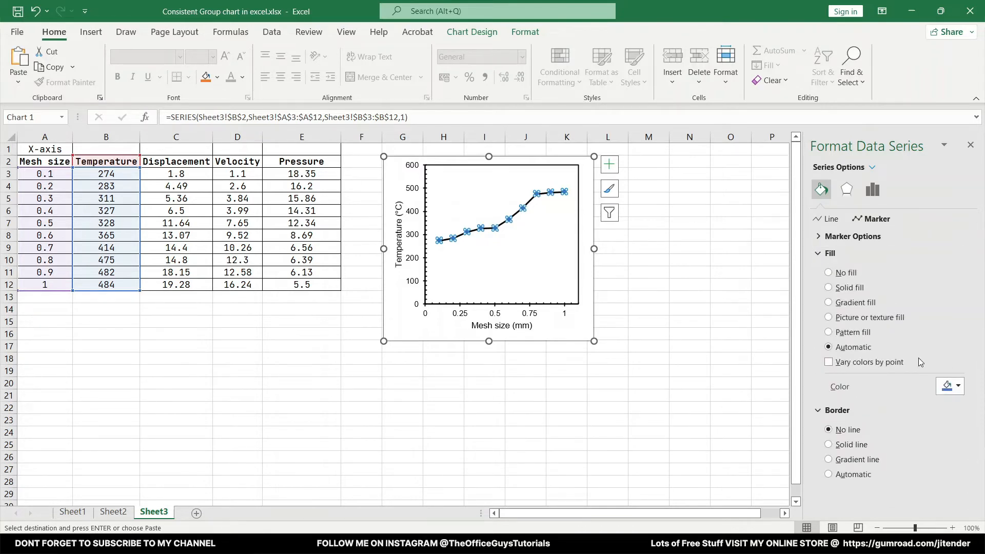
left_click(958, 386)
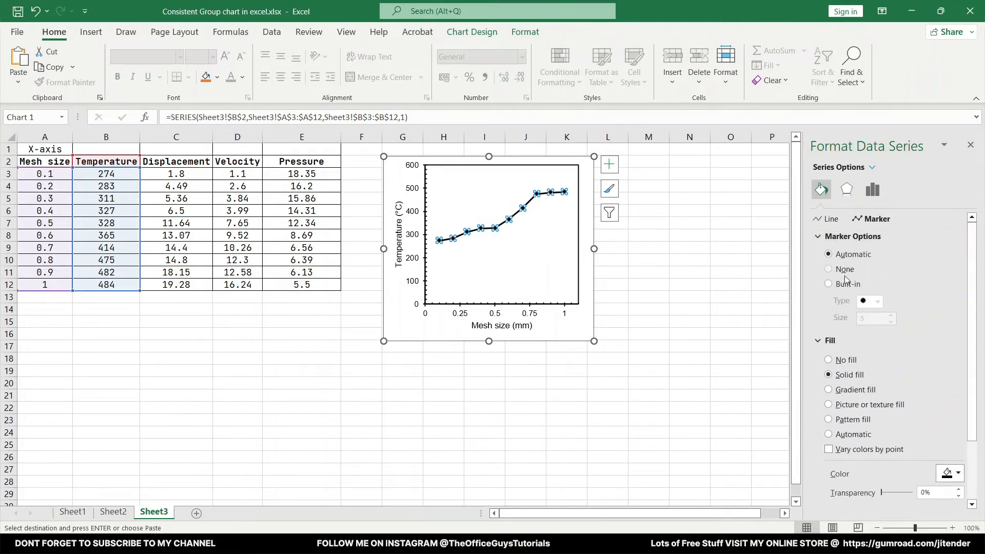
left_click(828, 283)
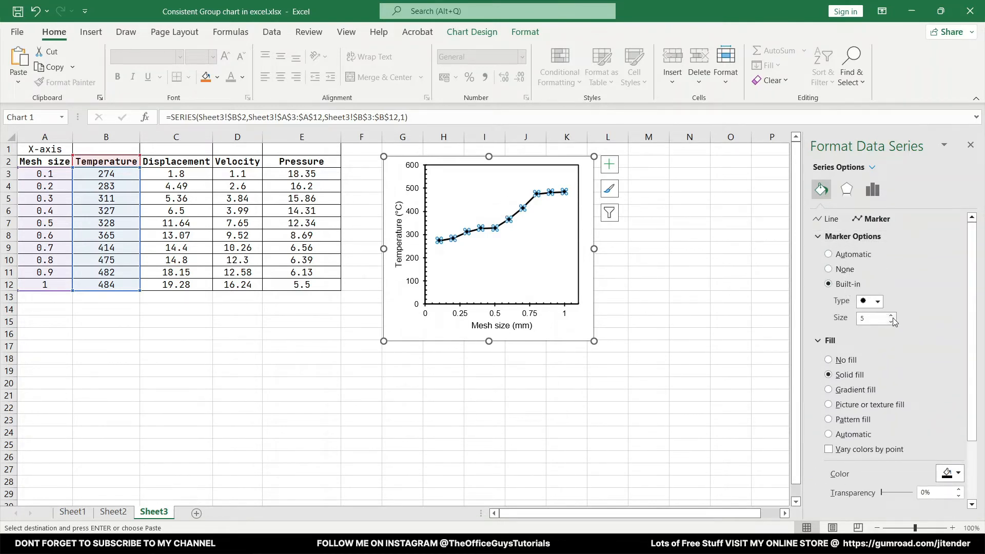
left_click(891, 316)
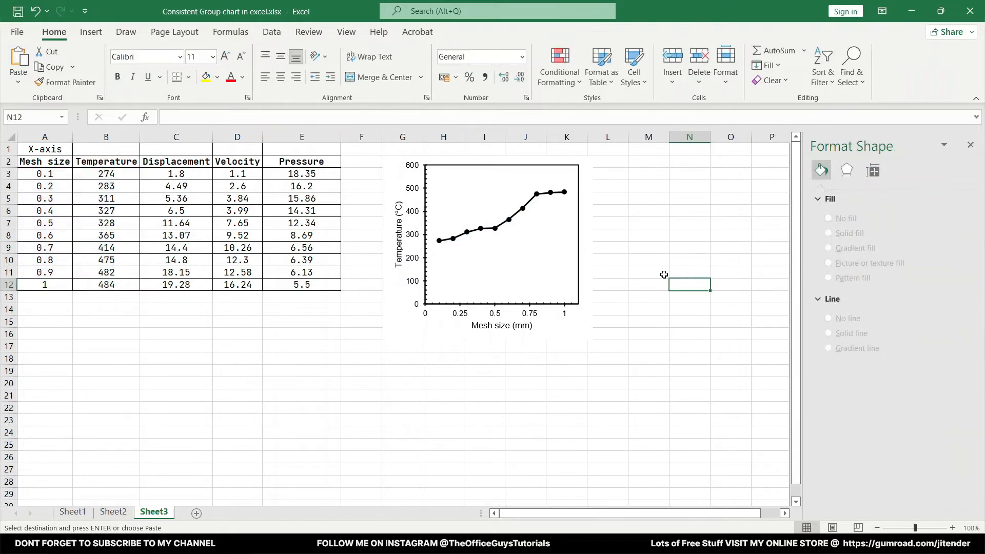
Paste three copies of the temperature chart to form a two-by-two grid on Sheet3.
left_click(689, 321)
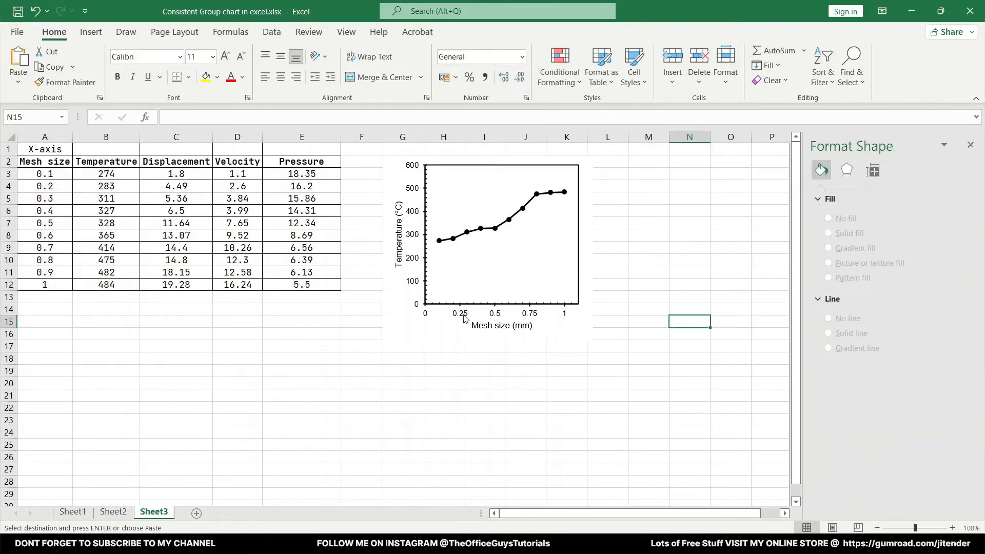
mouse_move(451, 330)
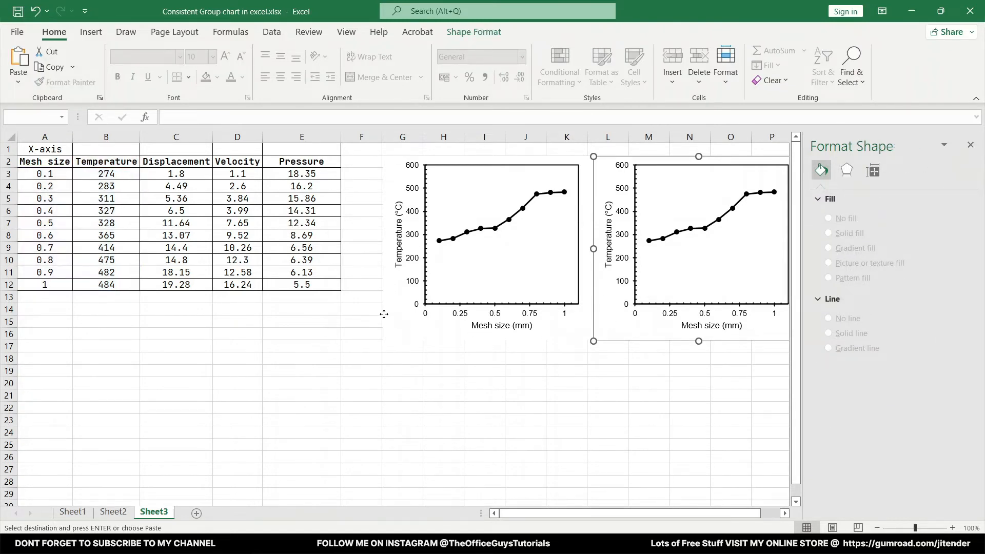
left_click(651, 370)
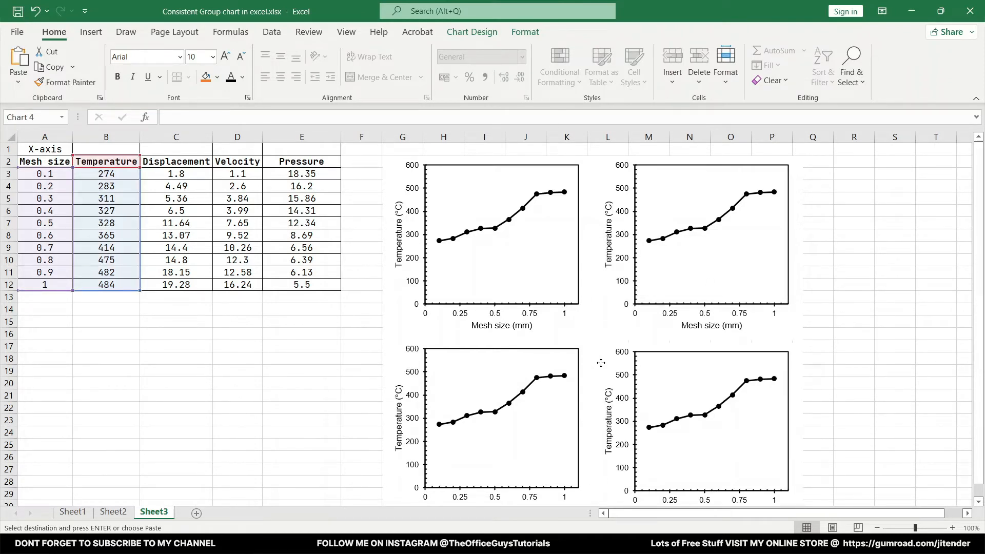
left_click(894, 284)
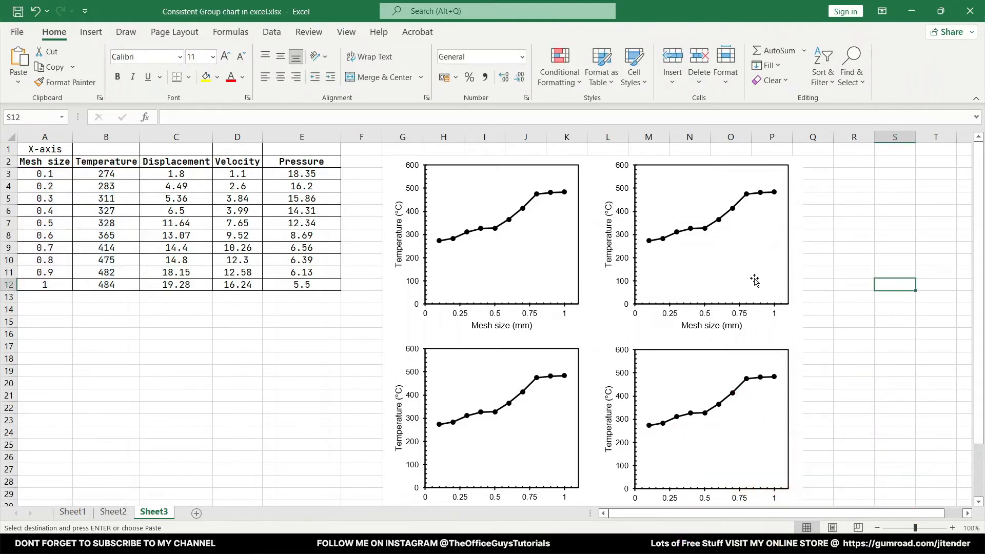
mouse_move(705, 229)
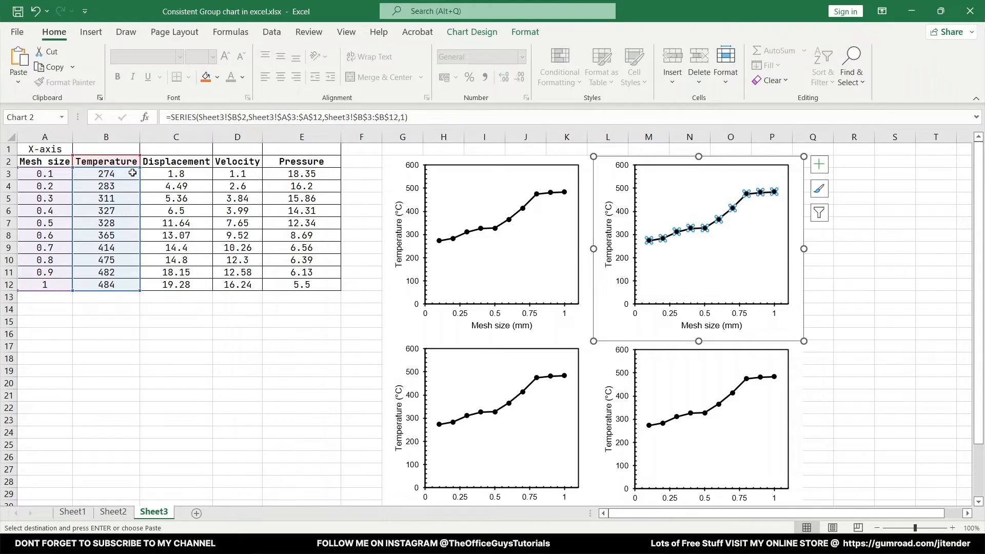
mouse_move(370, 164)
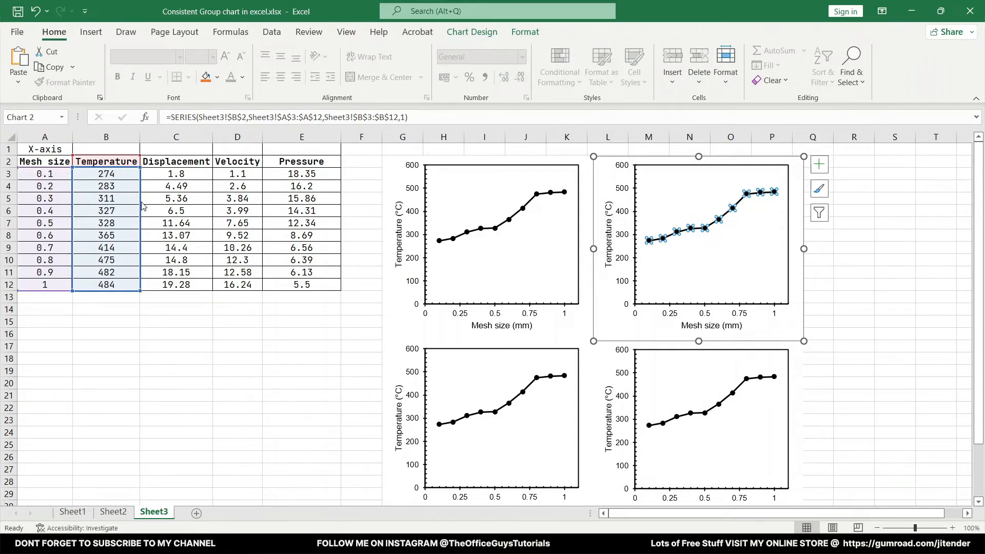
Drag the copies' data ranges to the Displacement, Velocity and Pressure columns.
left_click(176, 174)
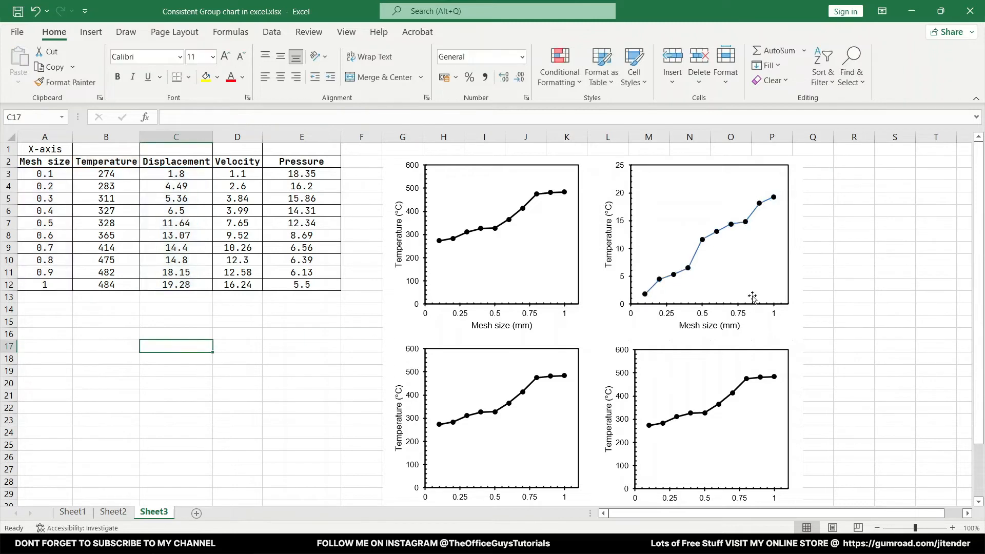
mouse_move(503, 376)
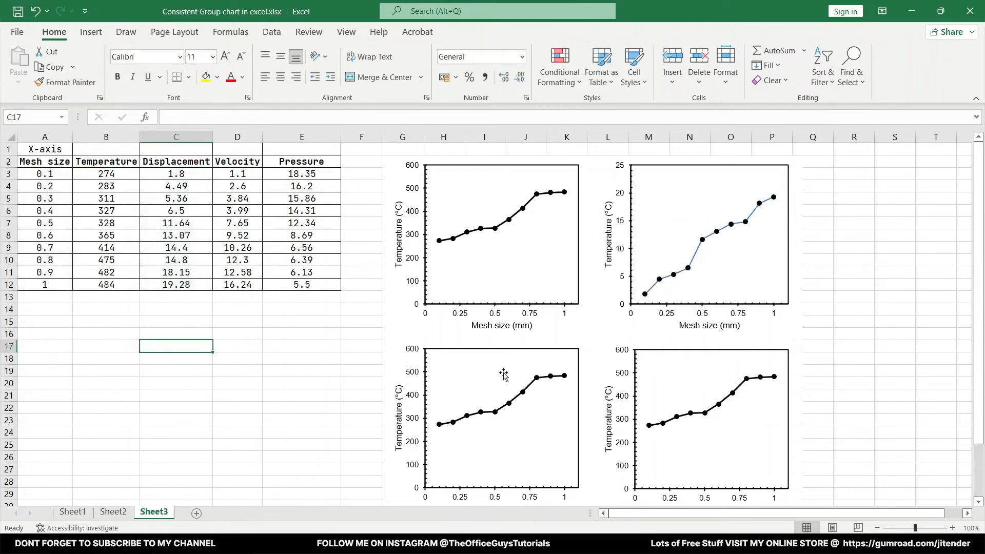
left_click(503, 374)
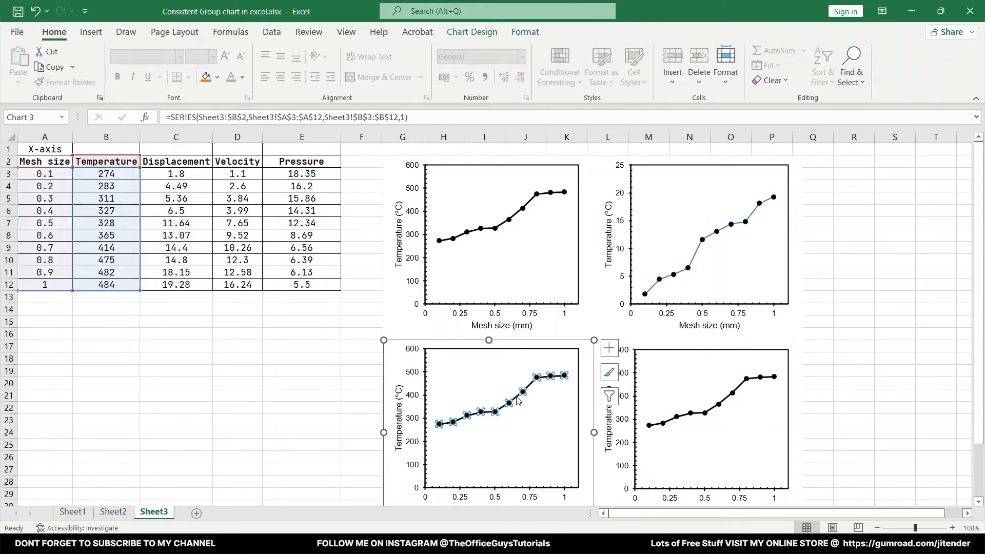
mouse_move(503, 412)
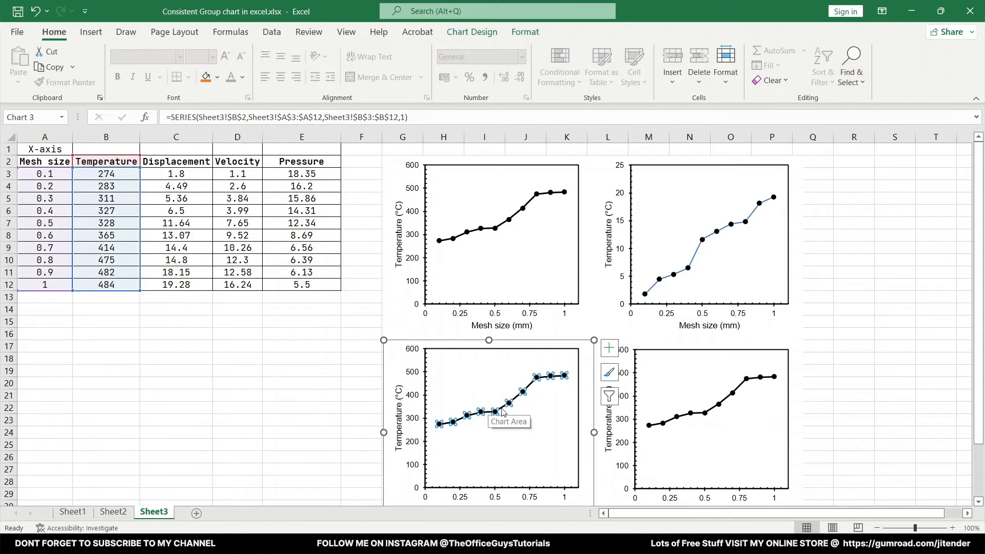
left_click(237, 186)
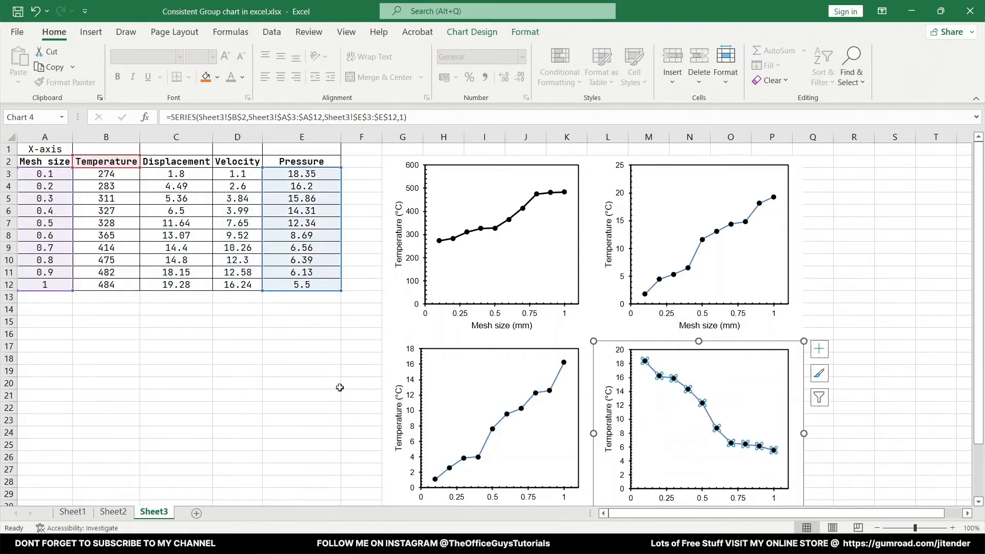
Set the Displacement, Velocity and Pressure series to solid black 2 pt lines.
left_click(301, 382)
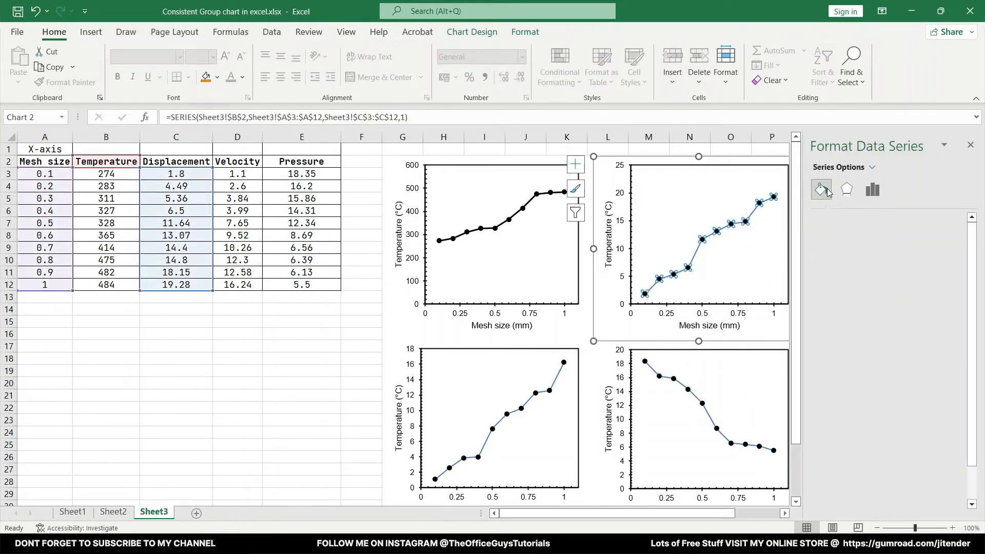
left_click(821, 189)
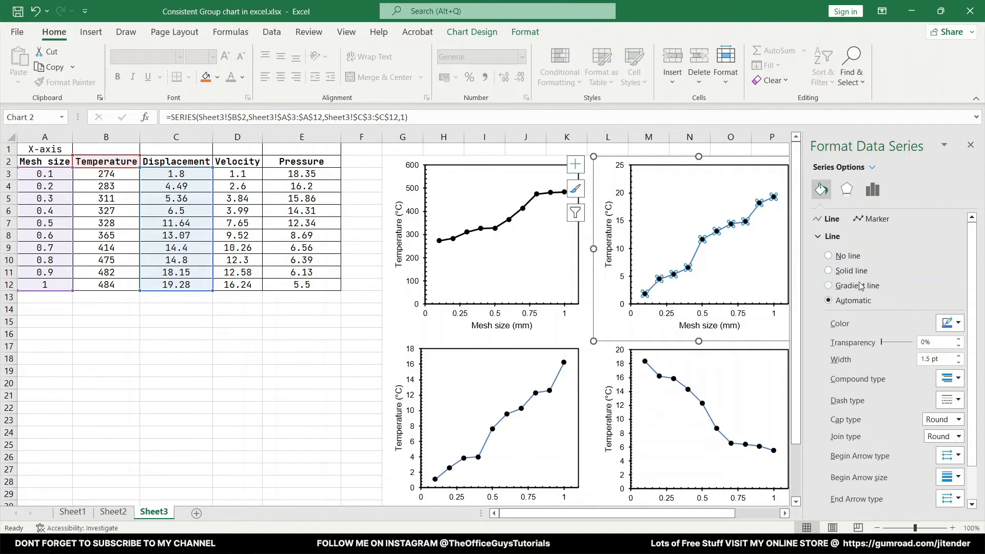
left_click(829, 271)
type("1")
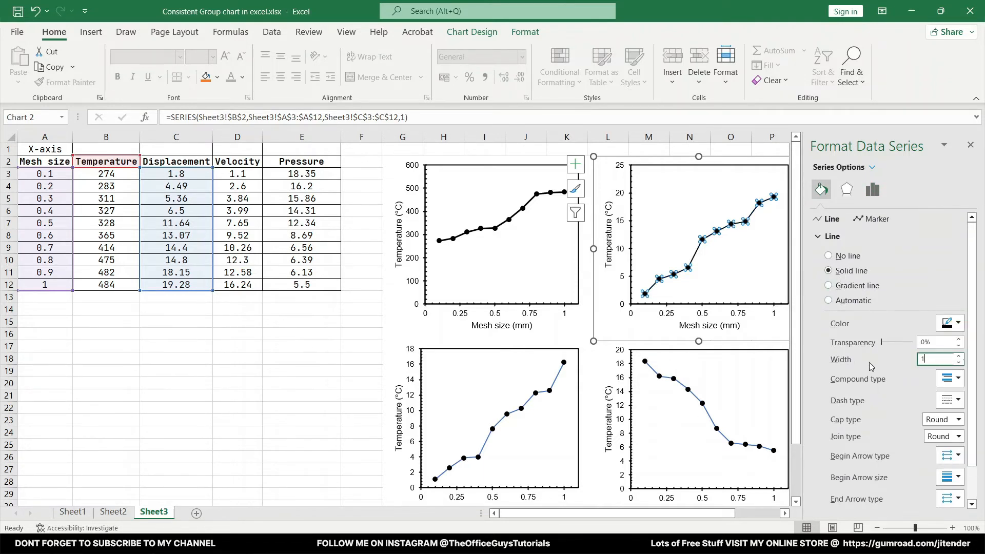
type("2")
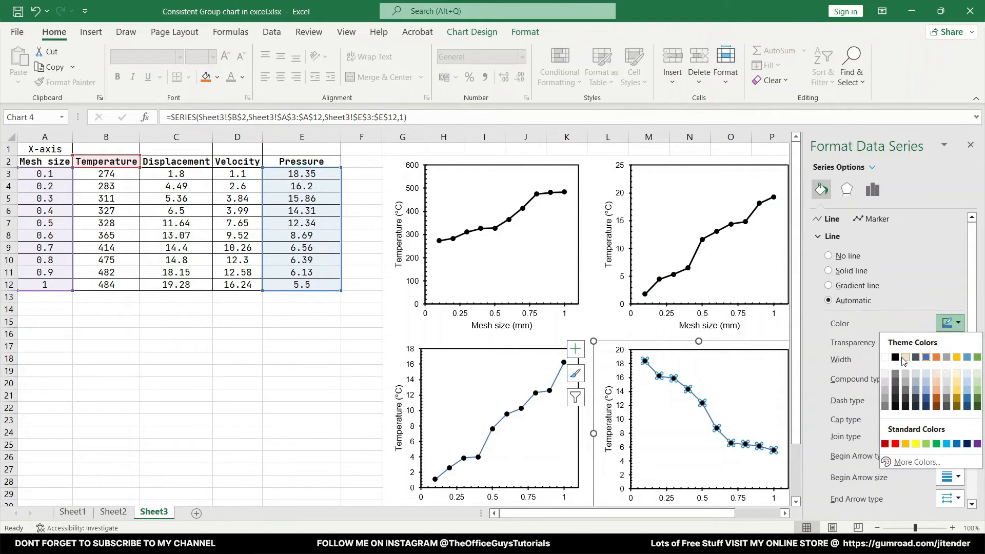
left_click(904, 357)
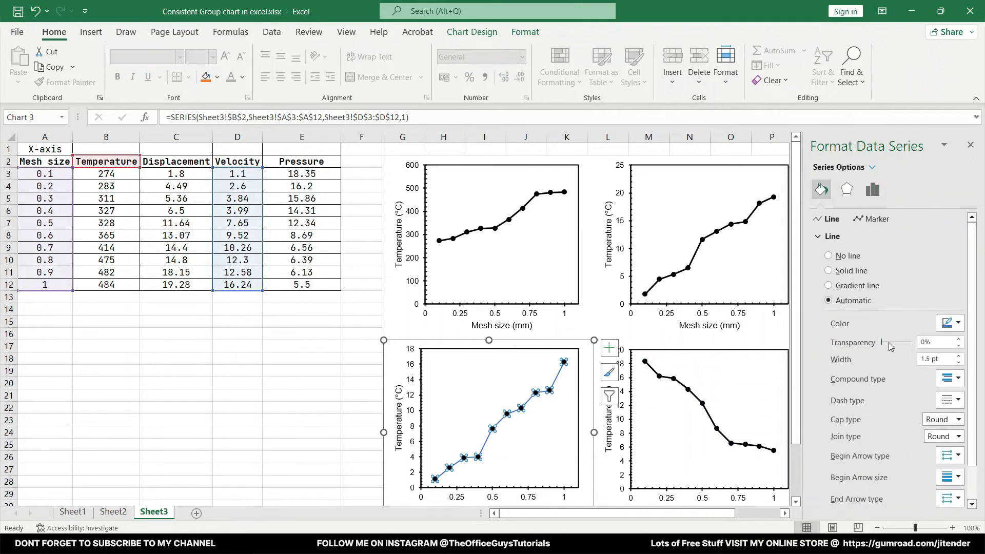
left_click(948, 322)
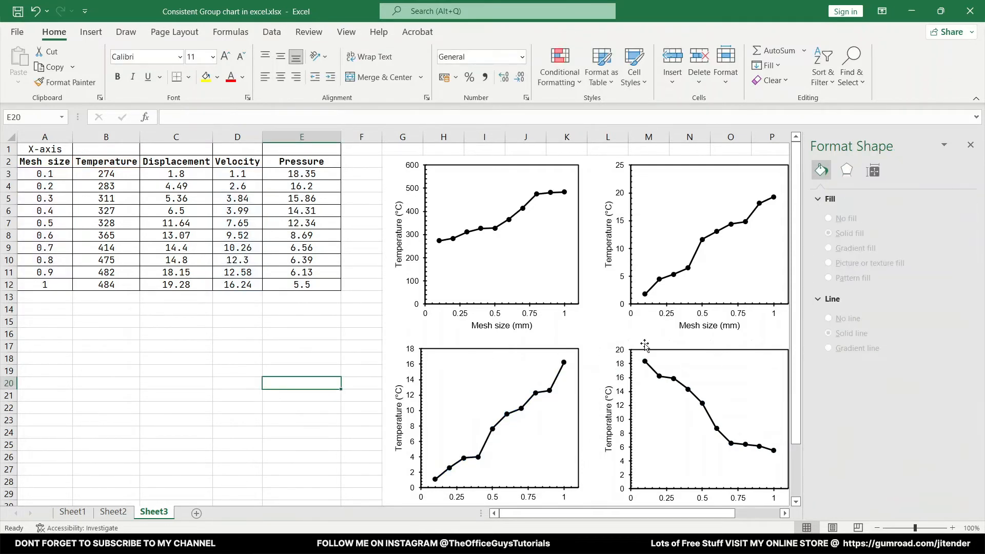
Retitle the vertical axes Displacement (units), Velocity (mm/s) and Pressure (kPa).
left_click(605, 237)
type("Displacement (units")
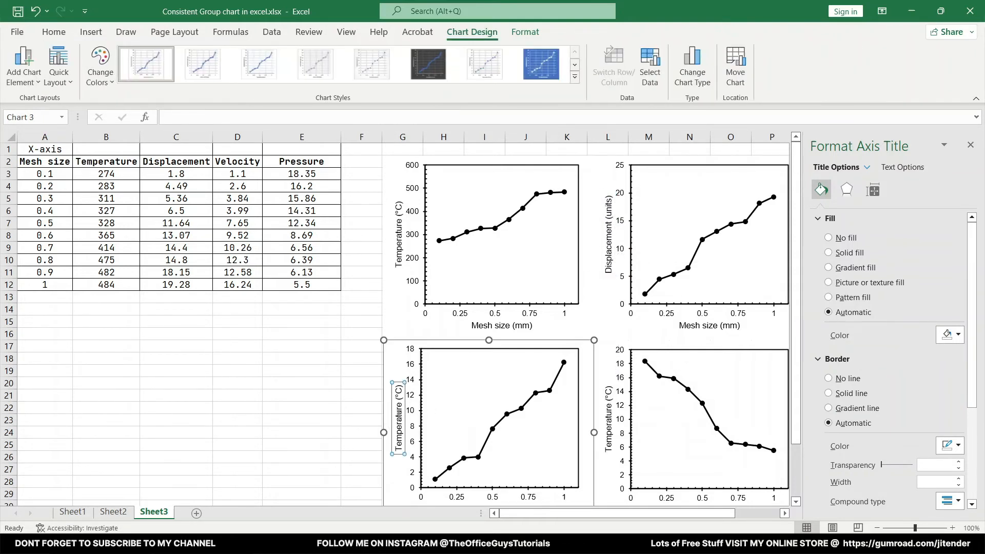
mouse_move(396, 417)
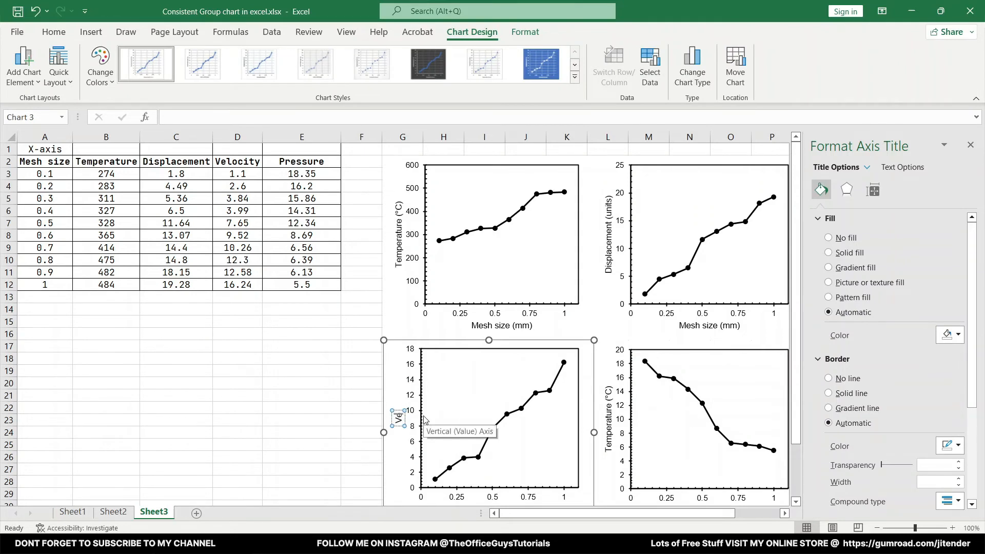
type("Velocity (mm/s")
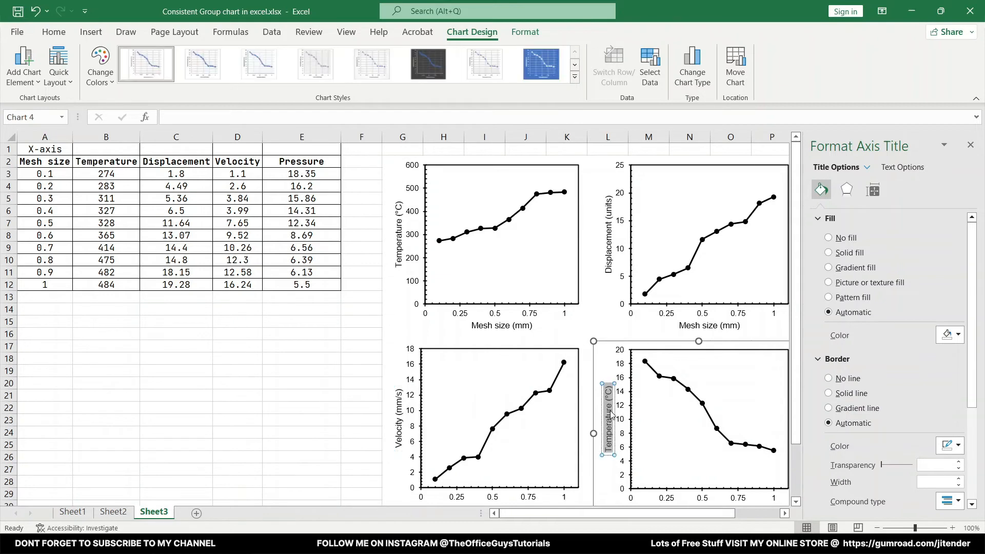
type("Pressure")
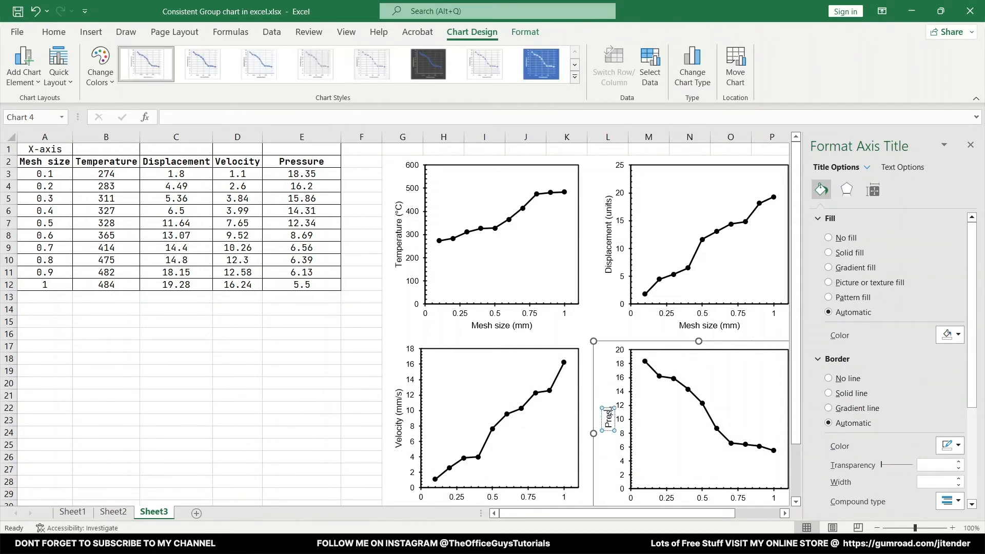
mouse_move(607, 414)
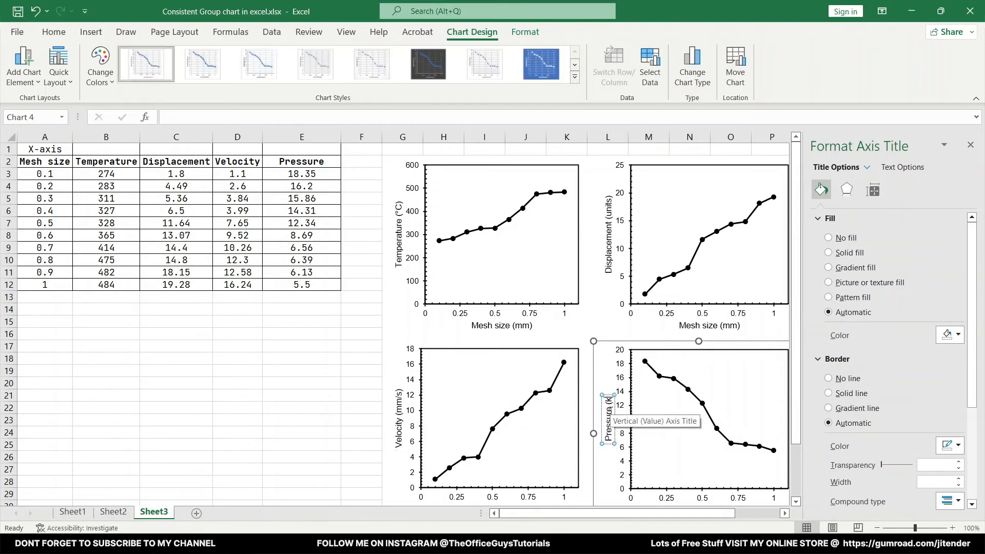
type("(kPa)")
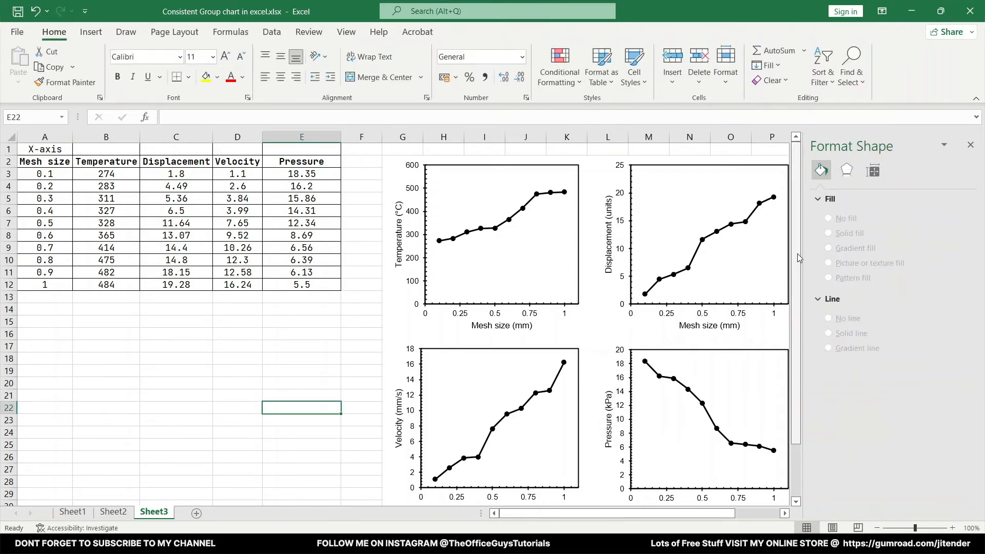
Close the Format Shape pane to reveal the finished chart grid.
left_click(972, 145)
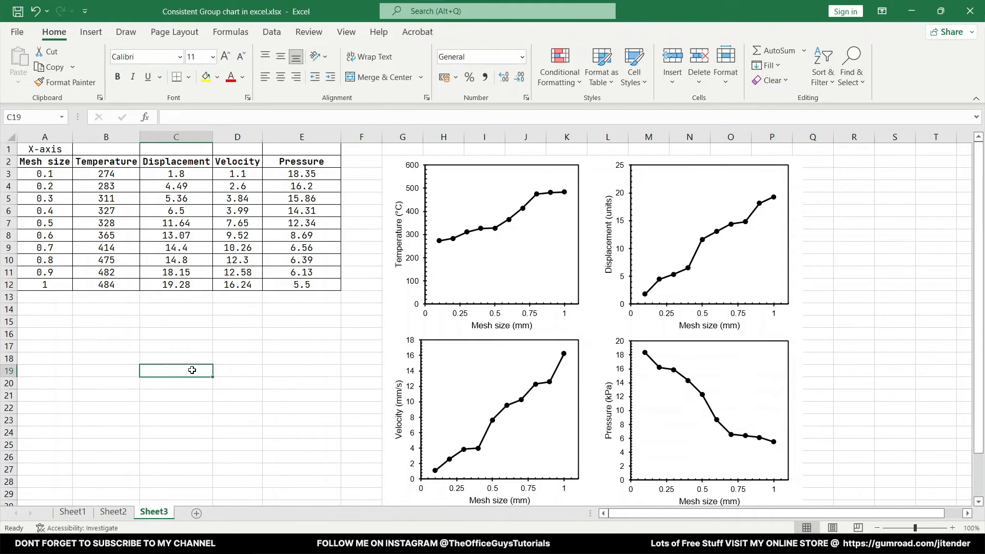
mouse_move(469, 360)
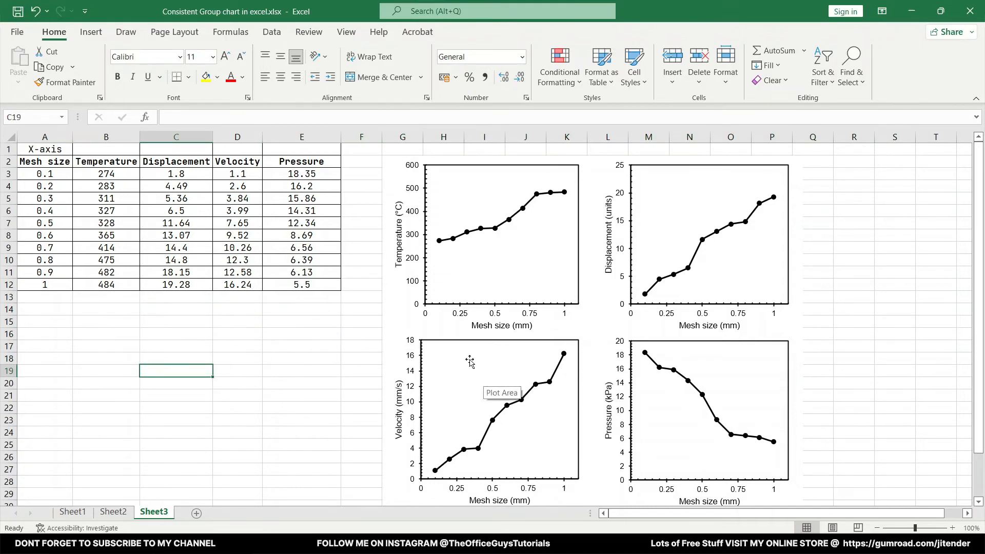
mouse_move(479, 206)
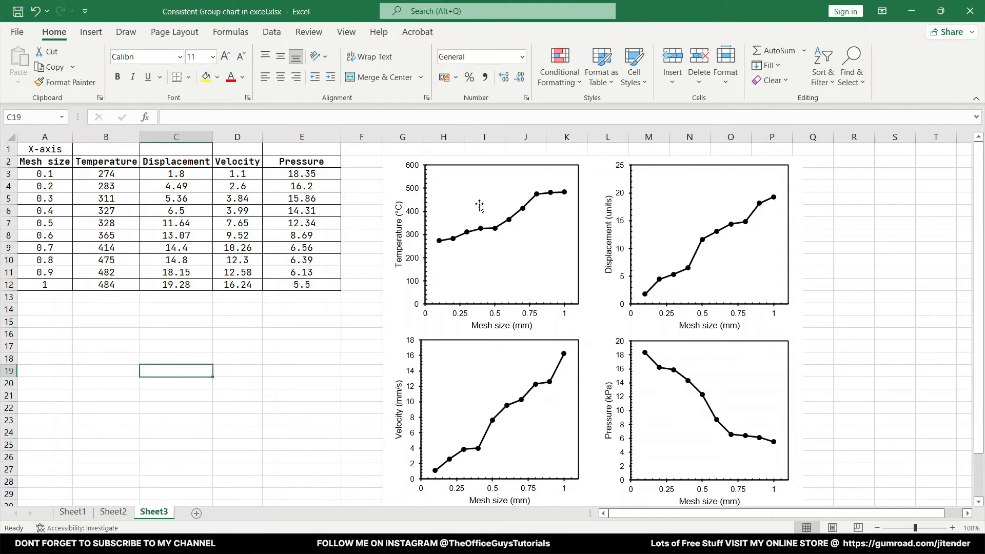
mouse_move(424, 247)
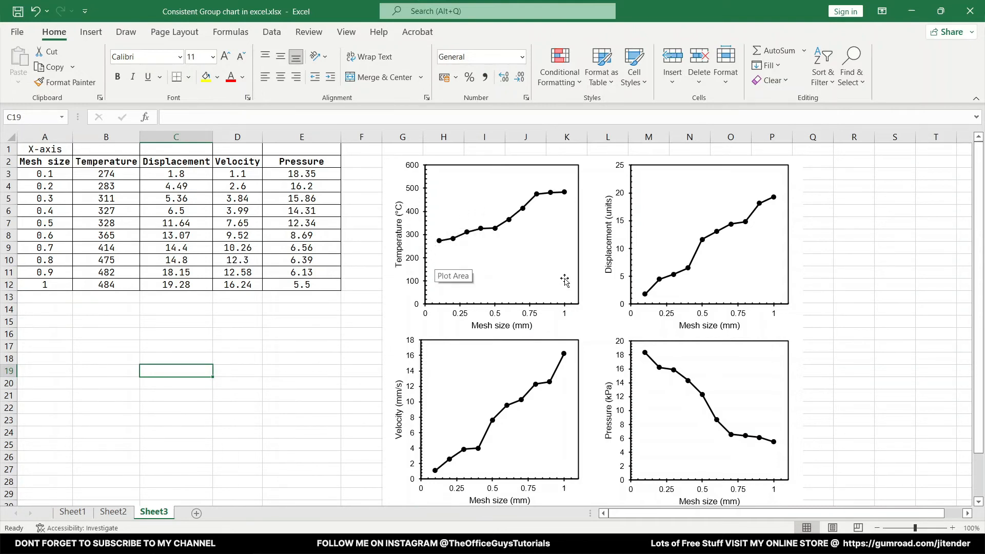
mouse_move(429, 290)
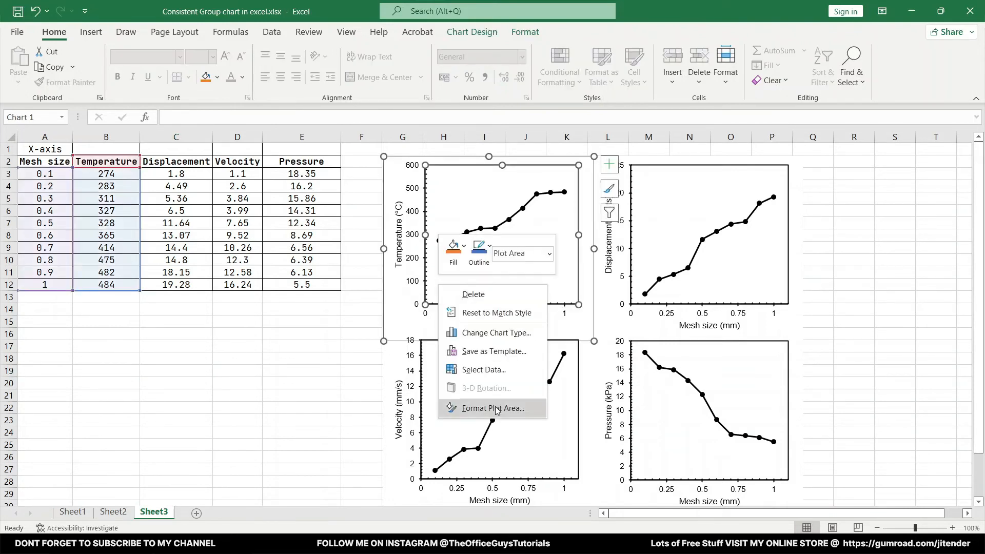
Set the temperature chart's vertical axis bounds to minimum 250 and maximum 550.
left_click(494, 409)
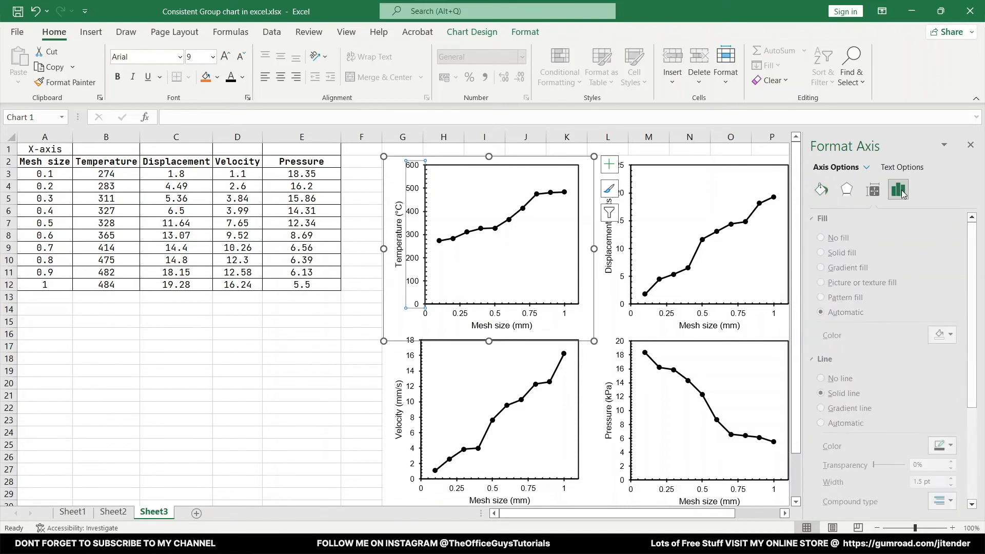
left_click(897, 189)
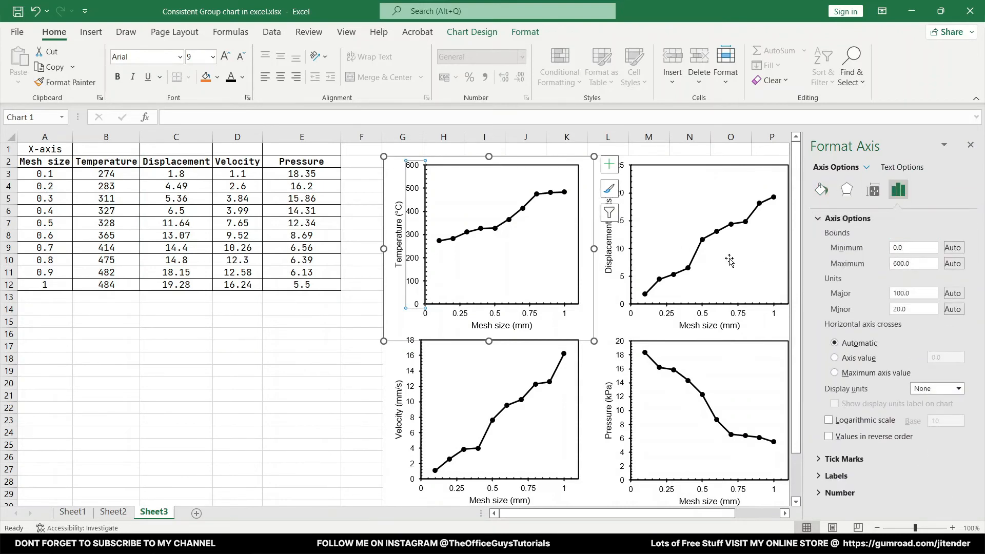
left_click(913, 247)
type("200")
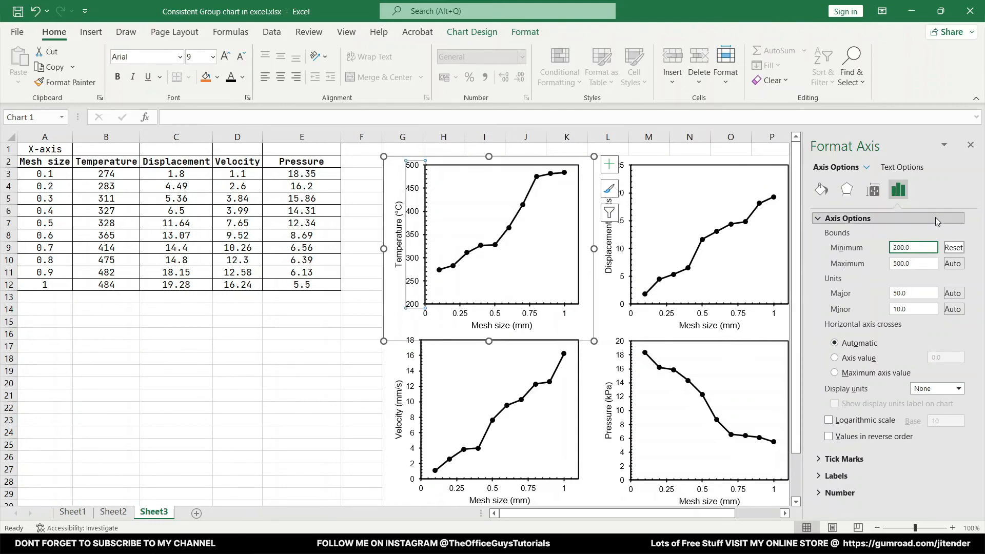
type("600")
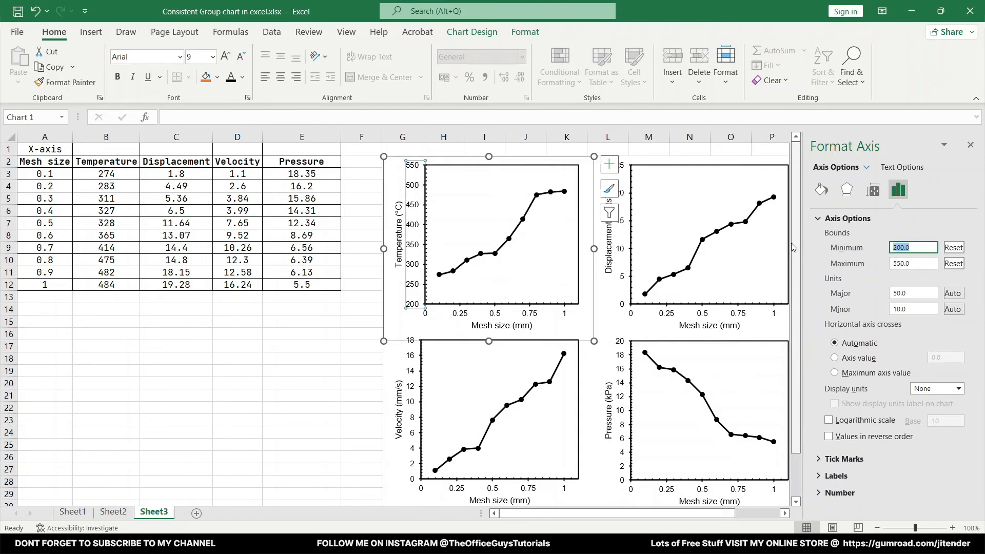
type("250.0")
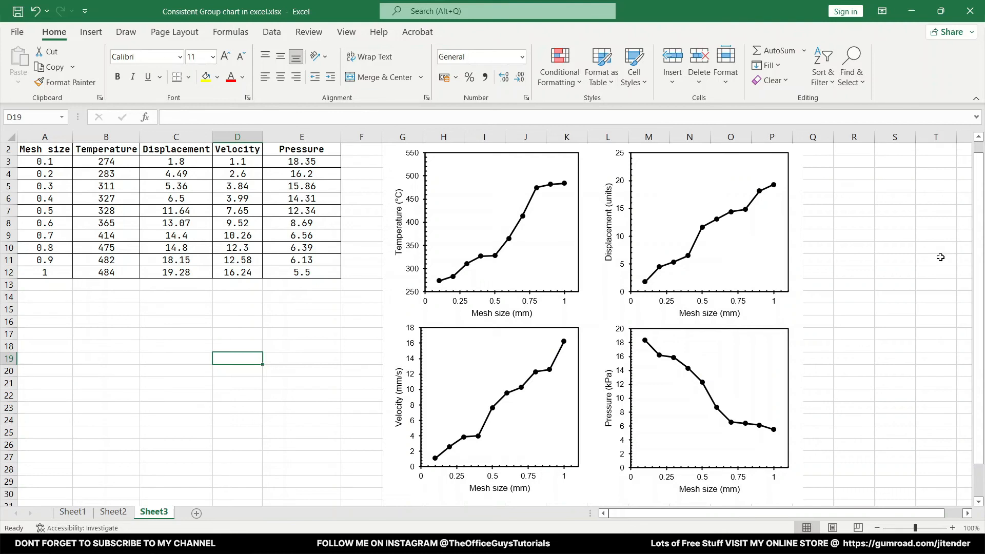
Select all four charts together and bring up their shared context menu.
left_click(935, 309)
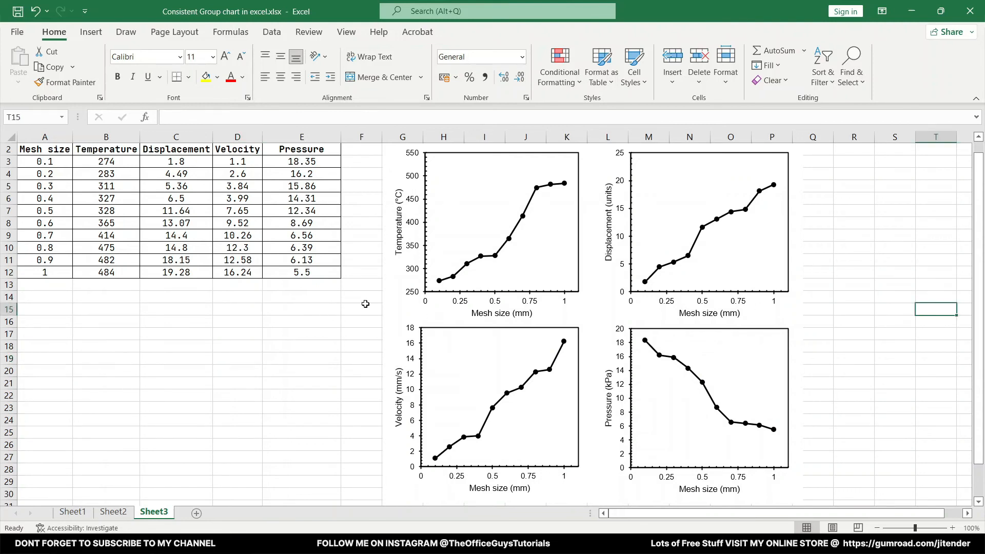
mouse_move(393, 279)
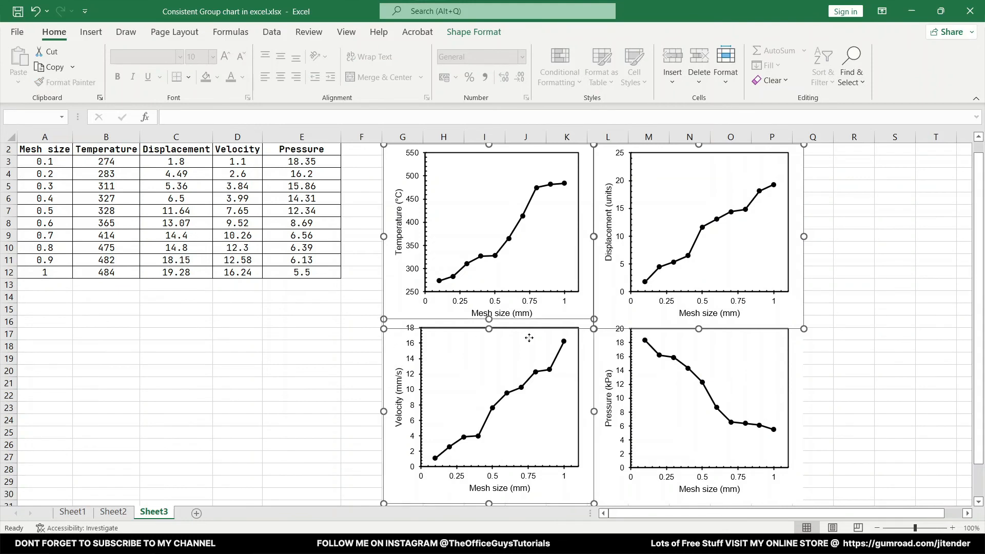
left_click(698, 411)
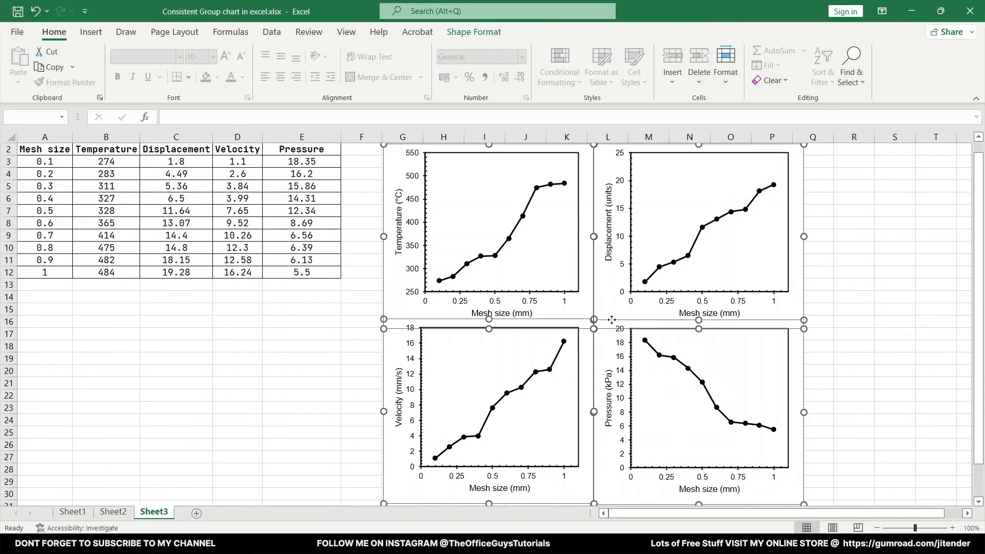
right_click(613, 320)
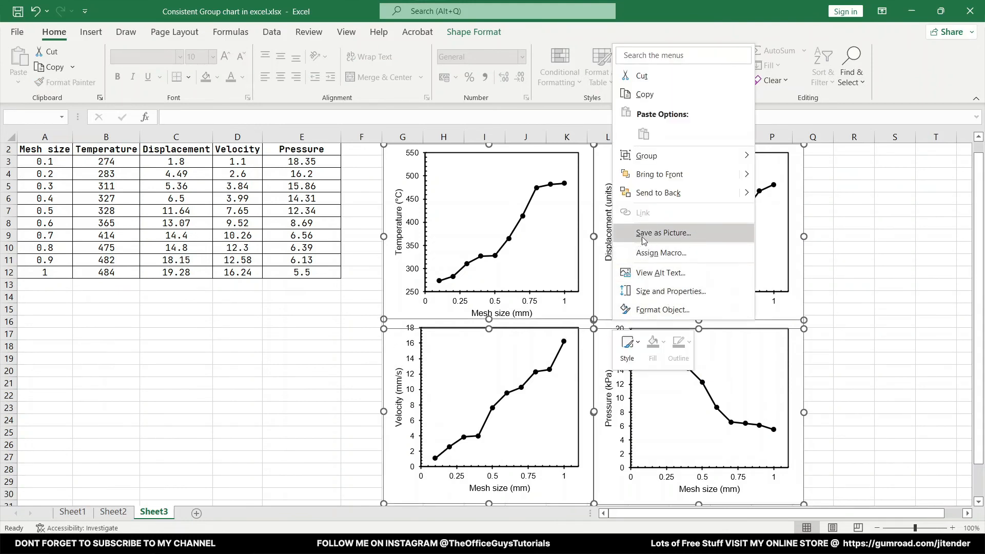
mouse_move(672, 237)
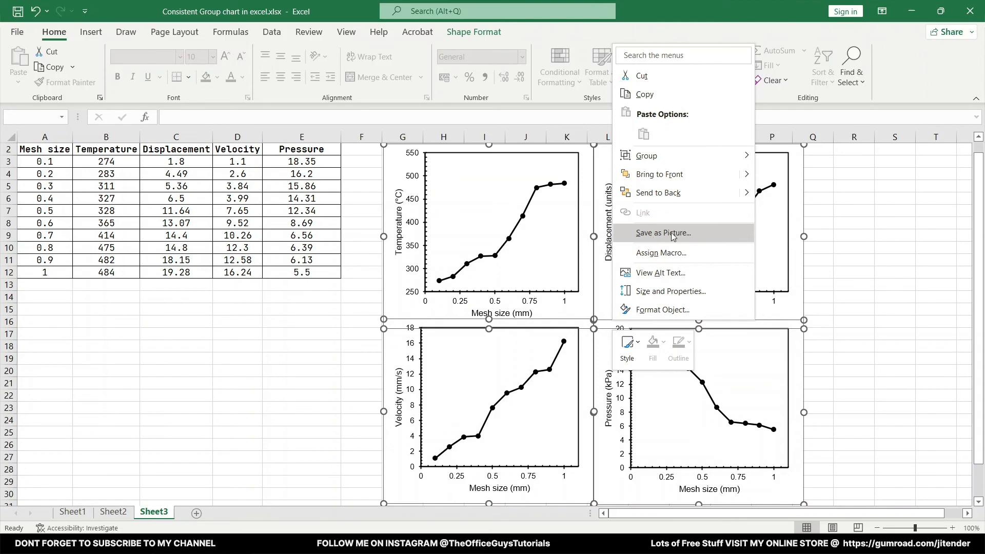
Save the charts as a TIFF picture named demo-consistent-graphs.
left_click(662, 233)
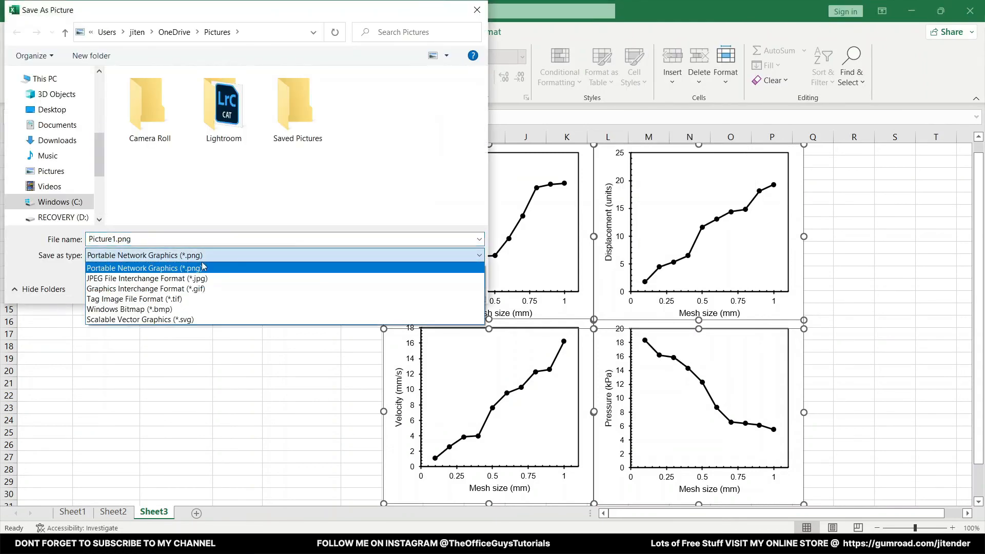
left_click(130, 299)
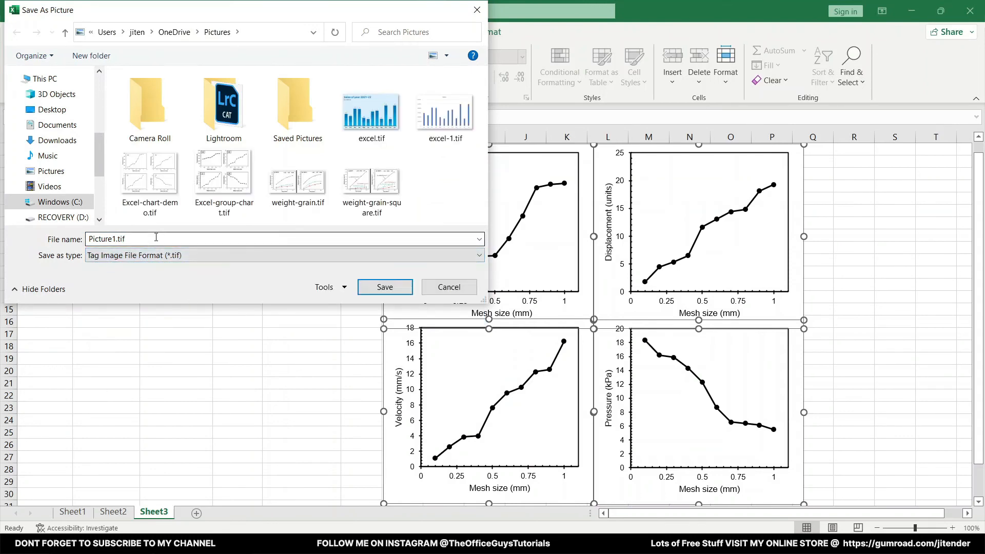
left_click(223, 175)
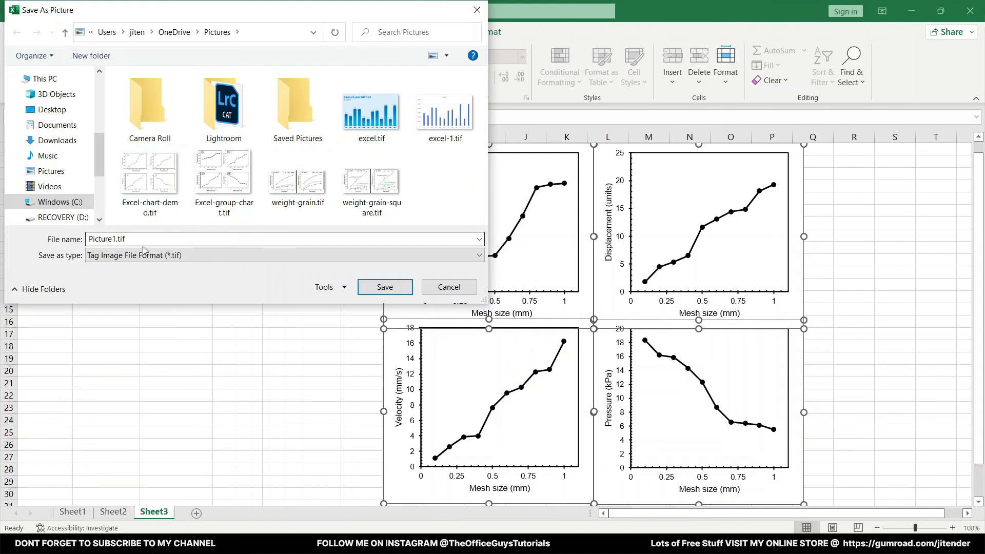
type("dempo")
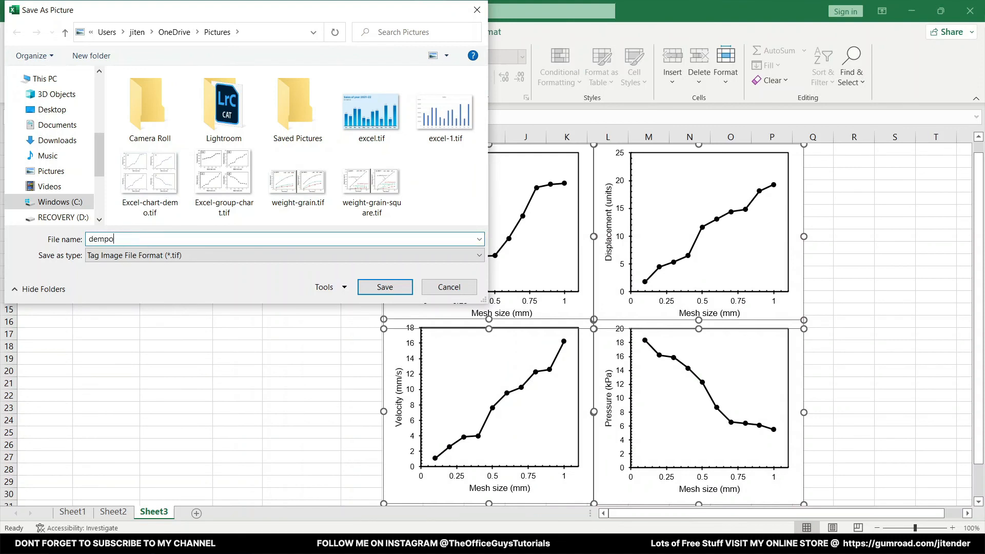
key("Backspace")
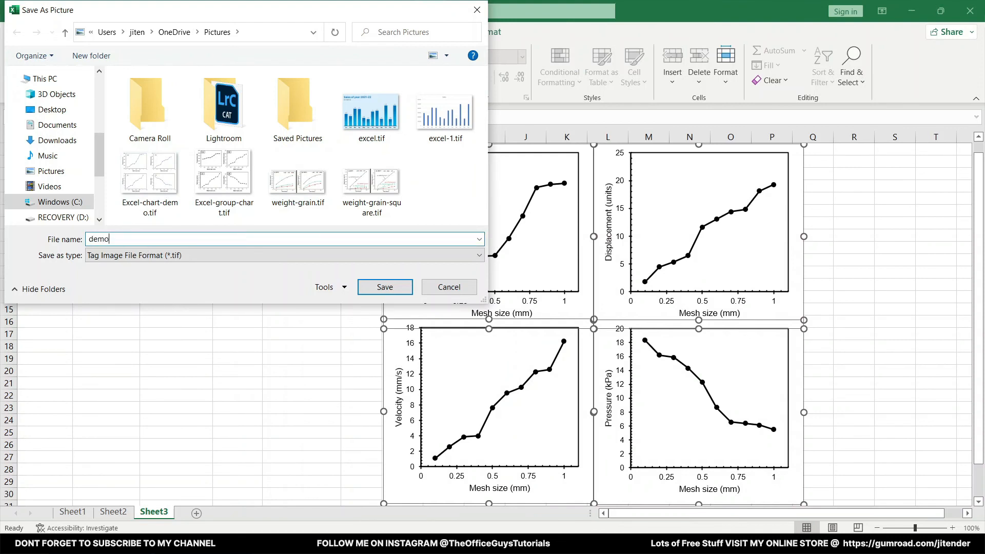
type("-consi")
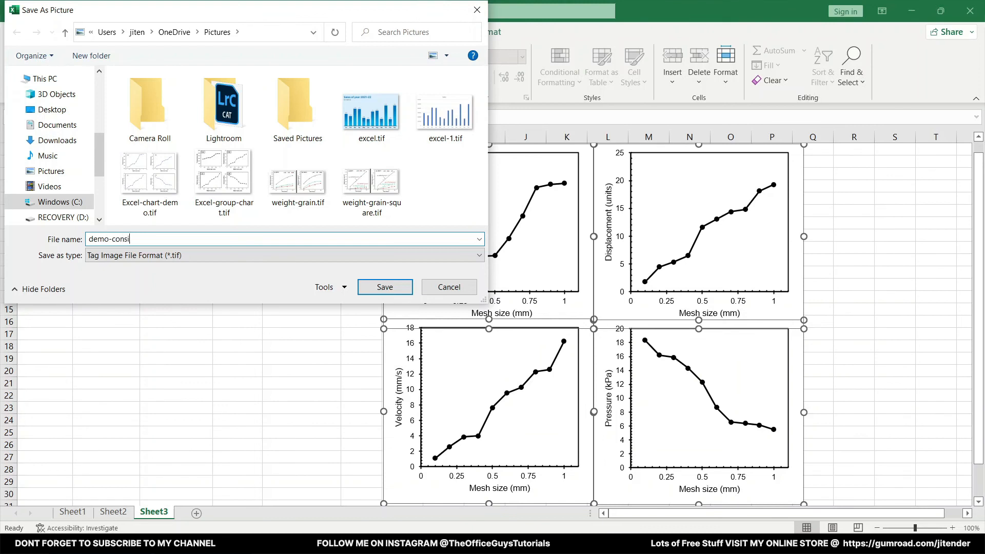
type("stent")
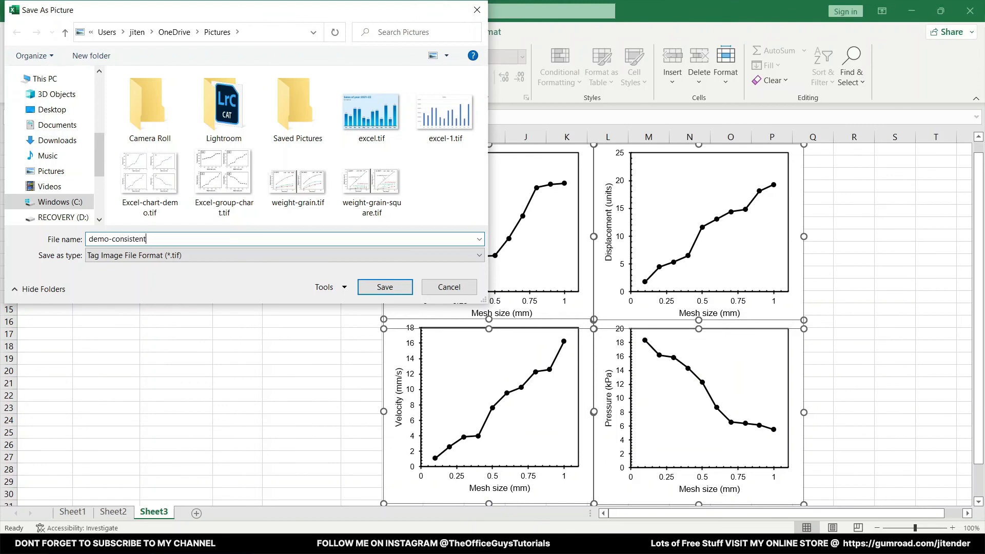
type("-graph")
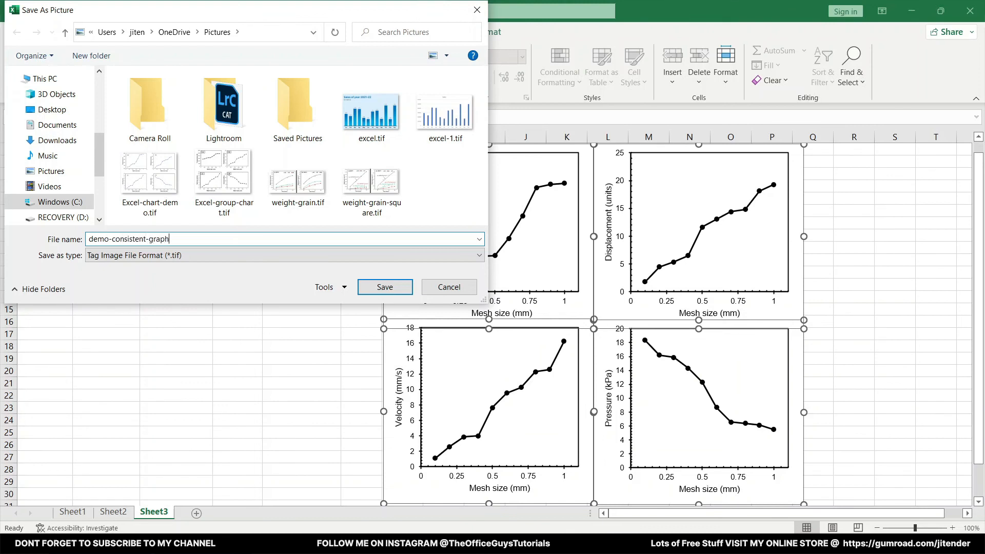
type("s")
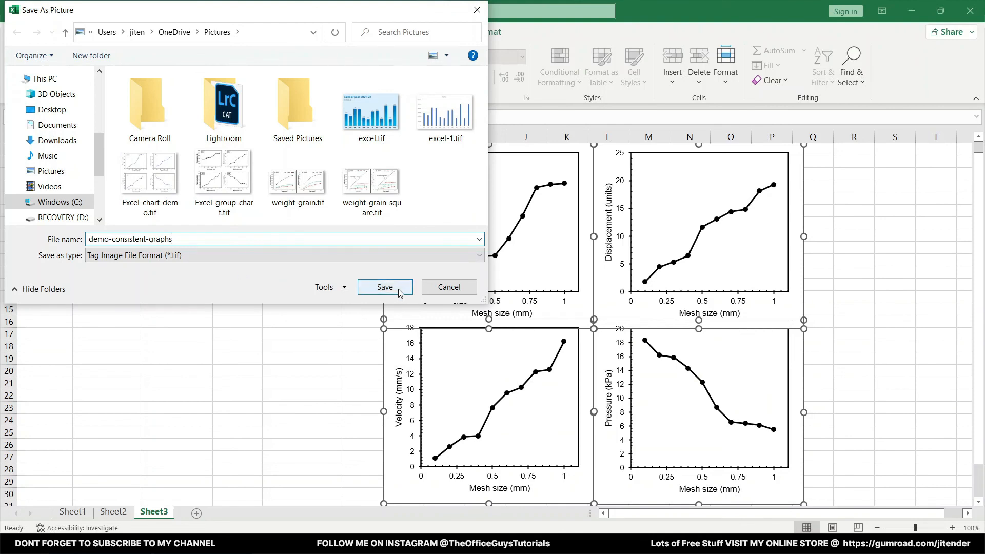
left_click(384, 288)
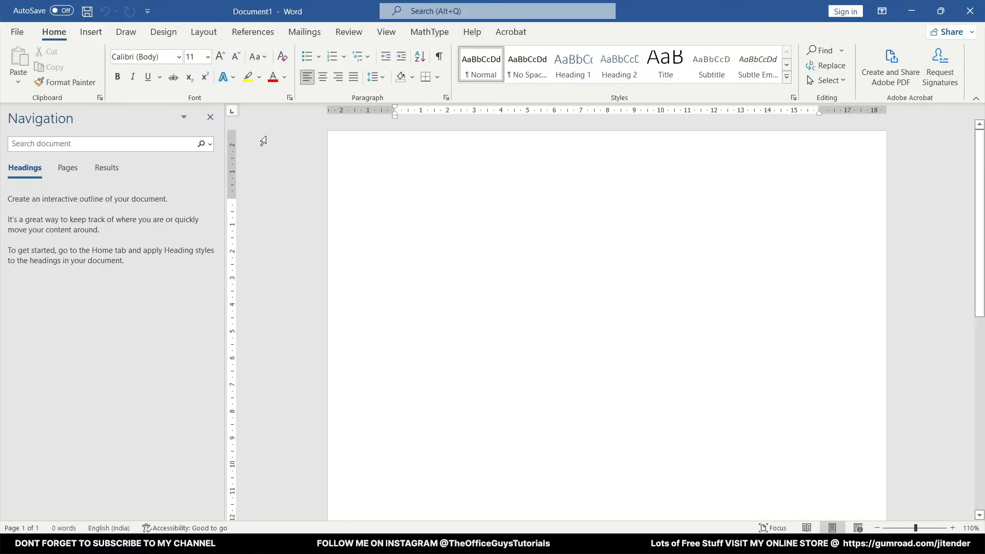
mouse_move(91, 32)
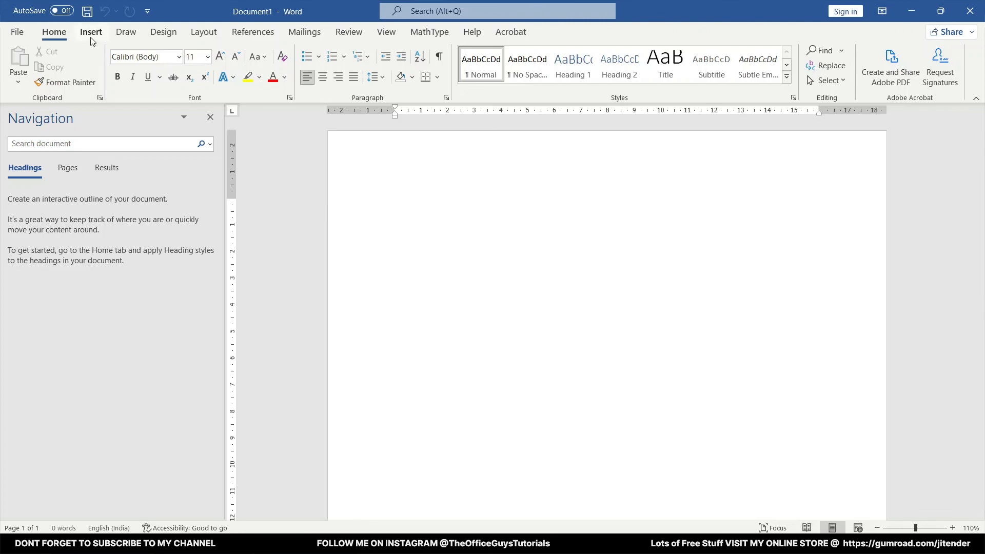
Choose demo-consistent-graphs.tif from the Pictures folder as the picture to insert from this device.
left_click(90, 32)
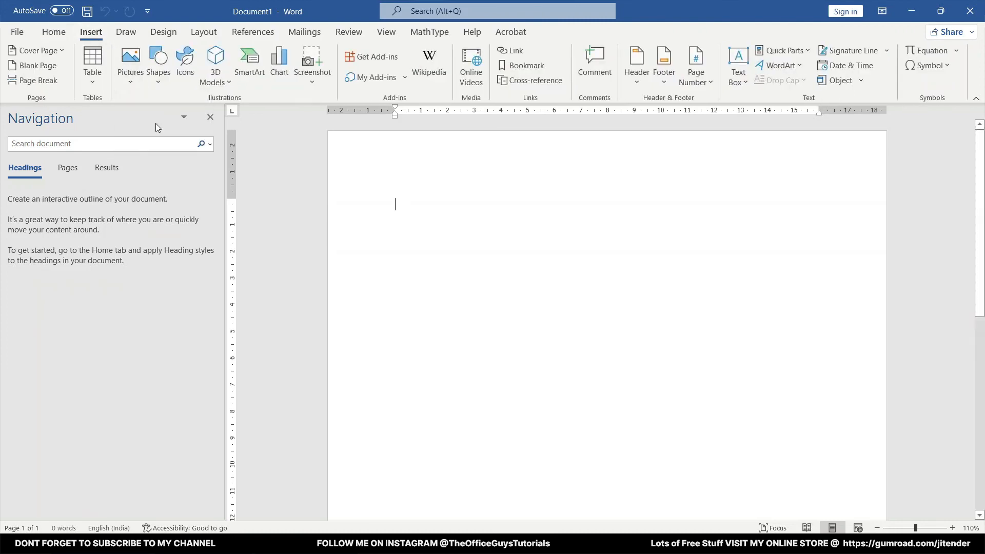
left_click(129, 63)
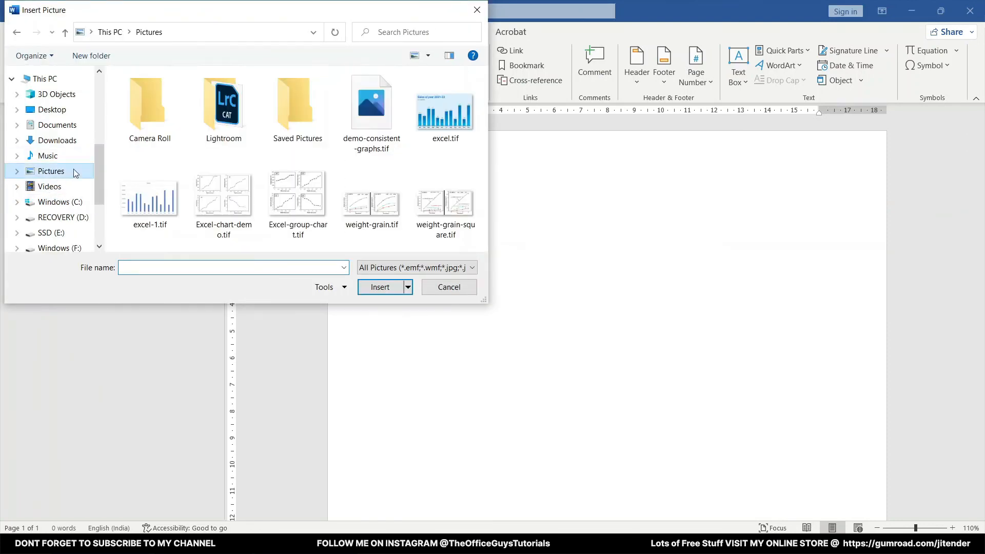
left_click(370, 104)
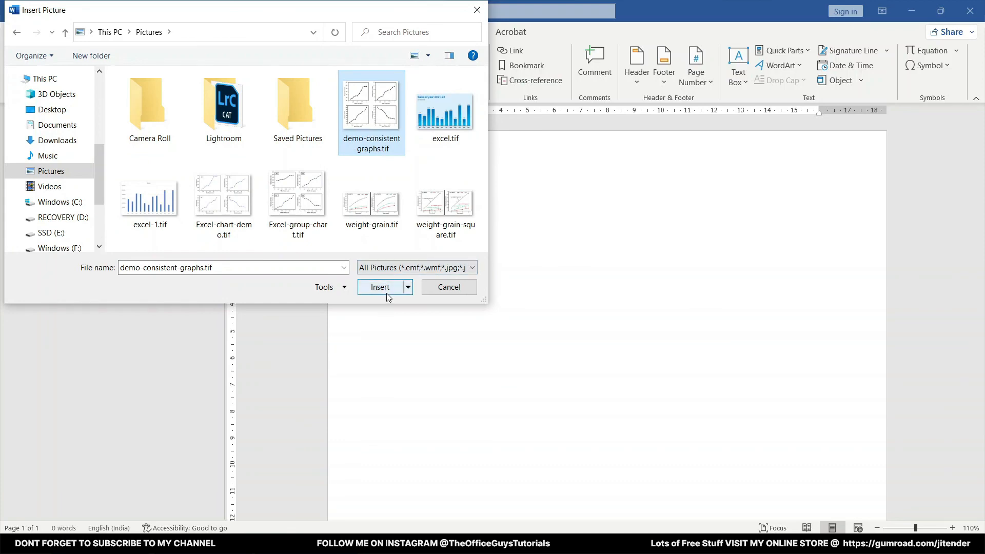
Insert the demo-consistent-graphs image so the four black charts appear in the document.
left_click(380, 287)
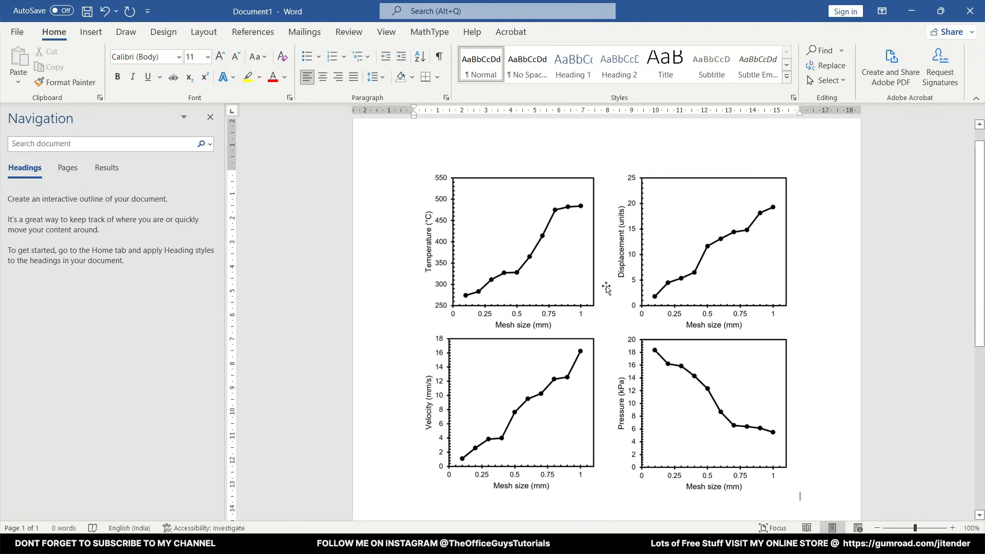
left_click(521, 251)
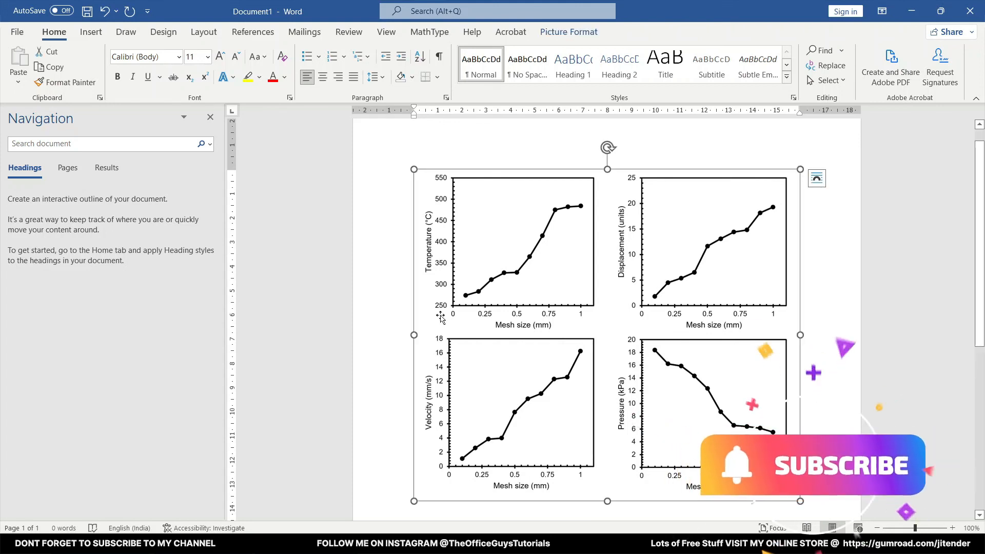